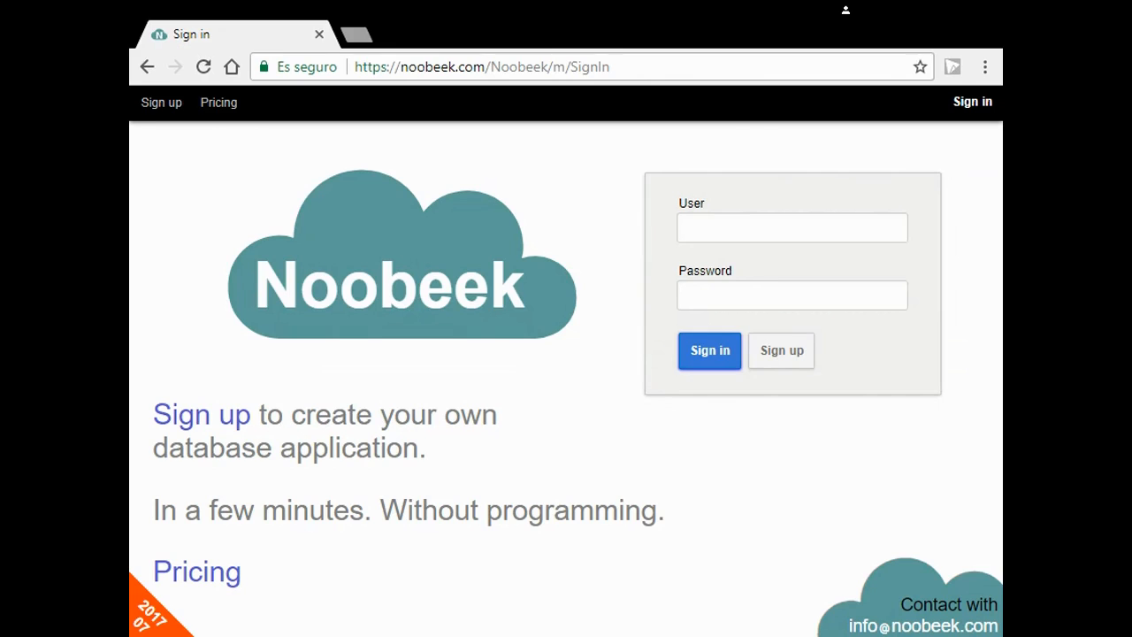
Register a new Noobeek account with user name 'peter' and a password.
{"action": "left_click", "coordinate": [781, 350]}
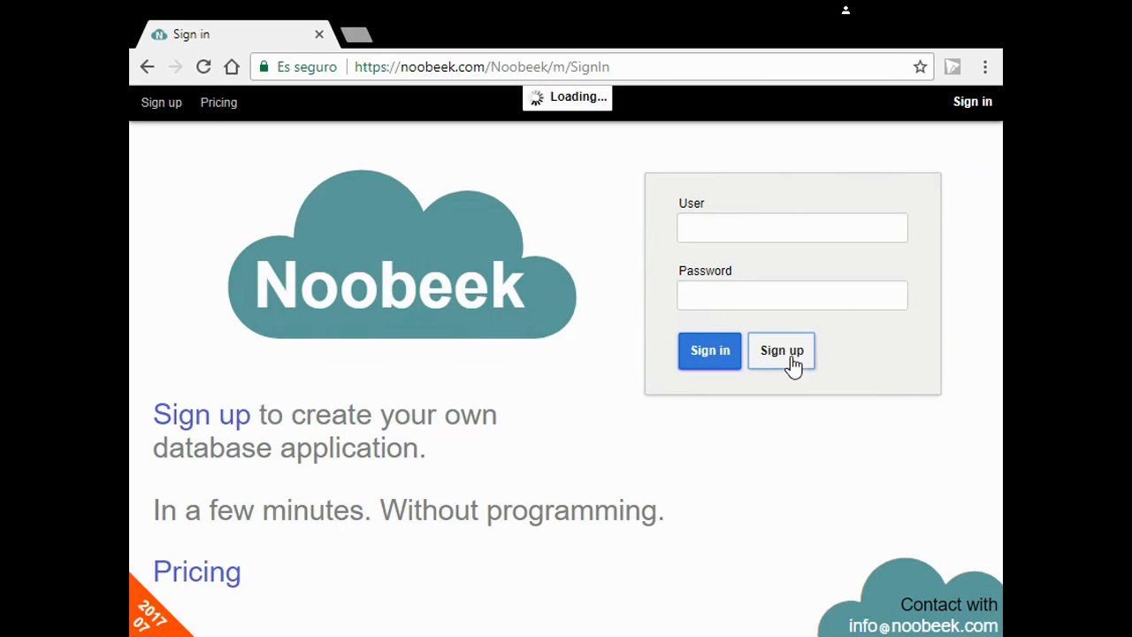
{"action": "left_click", "coordinate": [781, 351]}
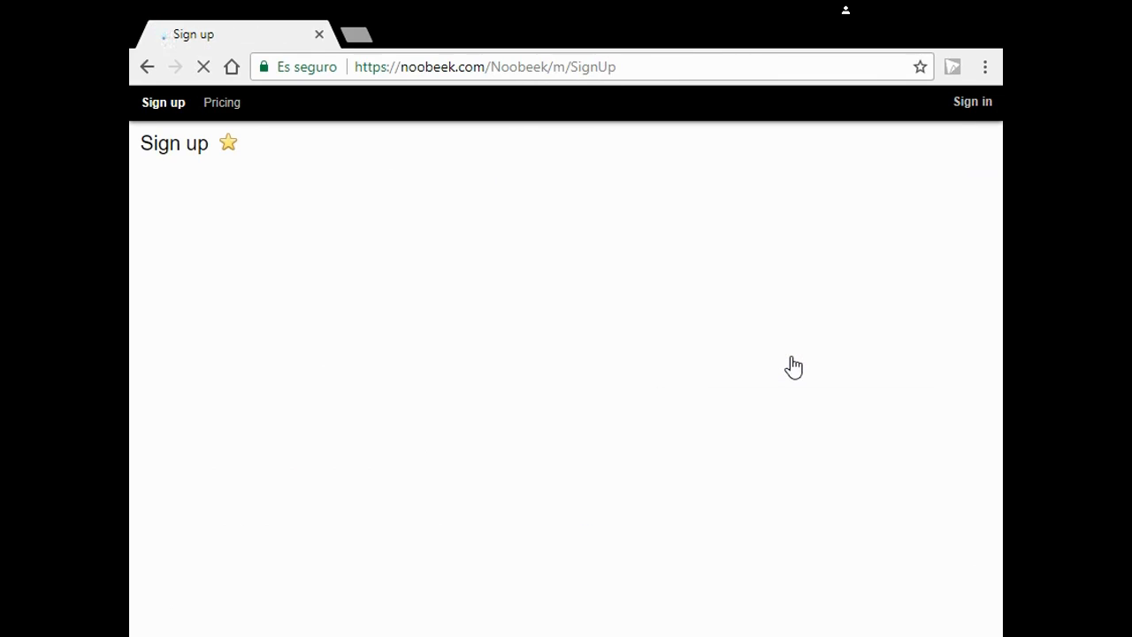
{"action": "type", "text": "p"}
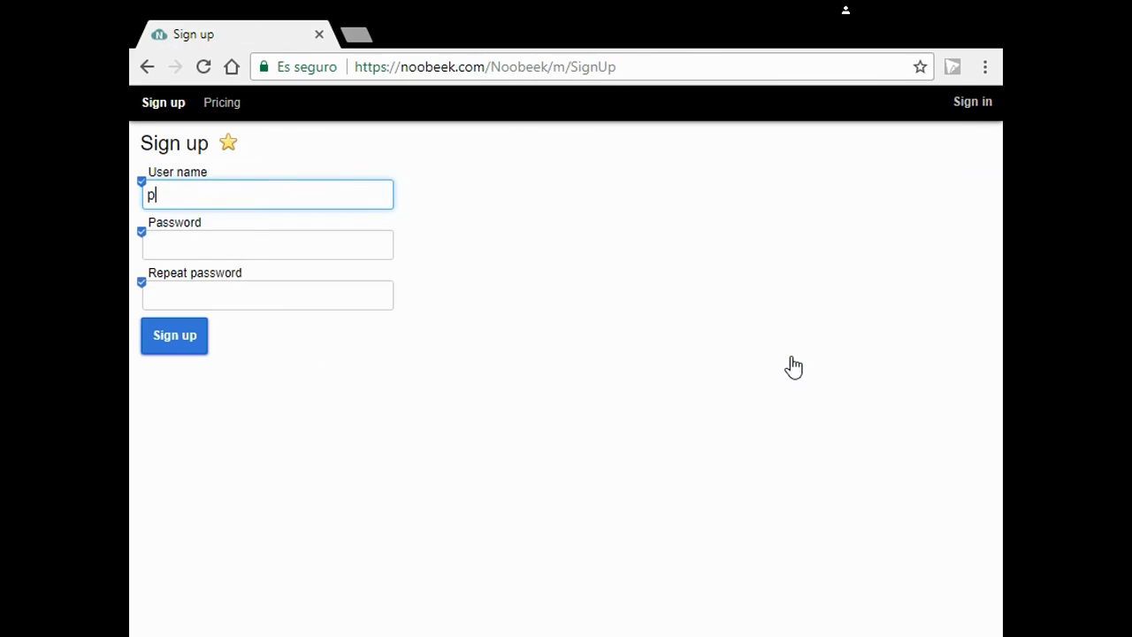
{"action": "type", "text": "eterp"}
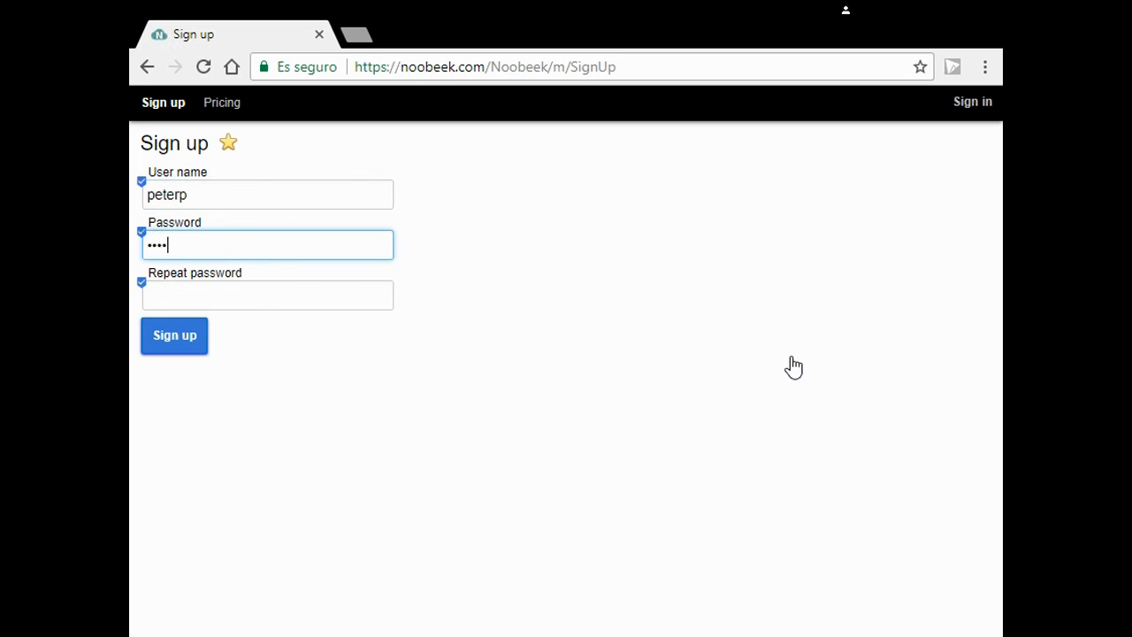
{"action": "type", "text": "•"}
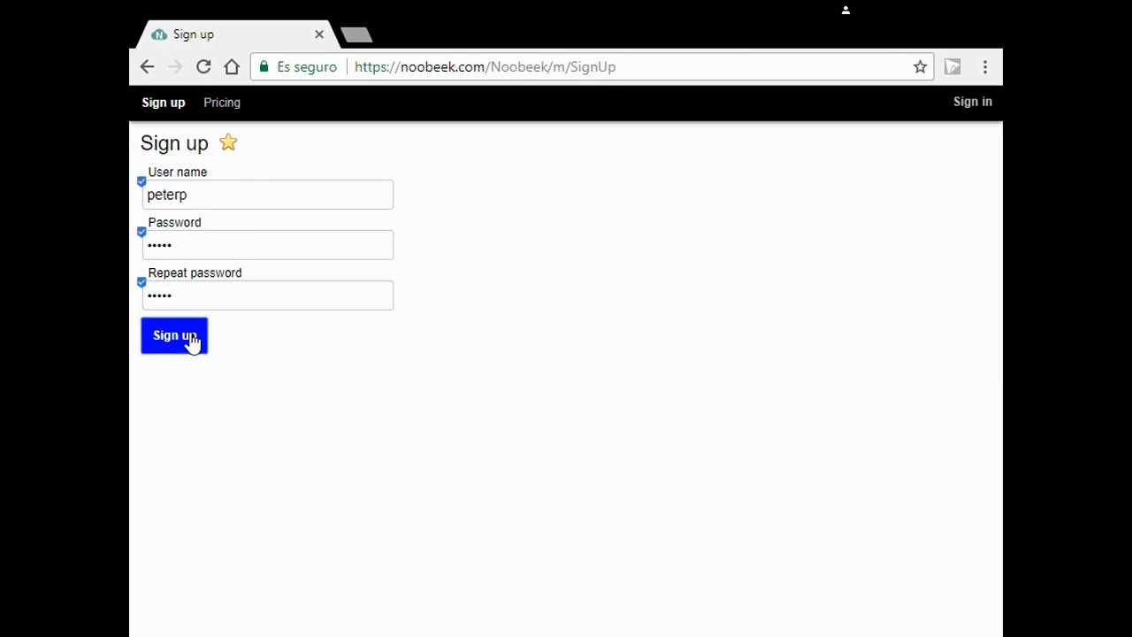
{"action": "left_click", "coordinate": [175, 336]}
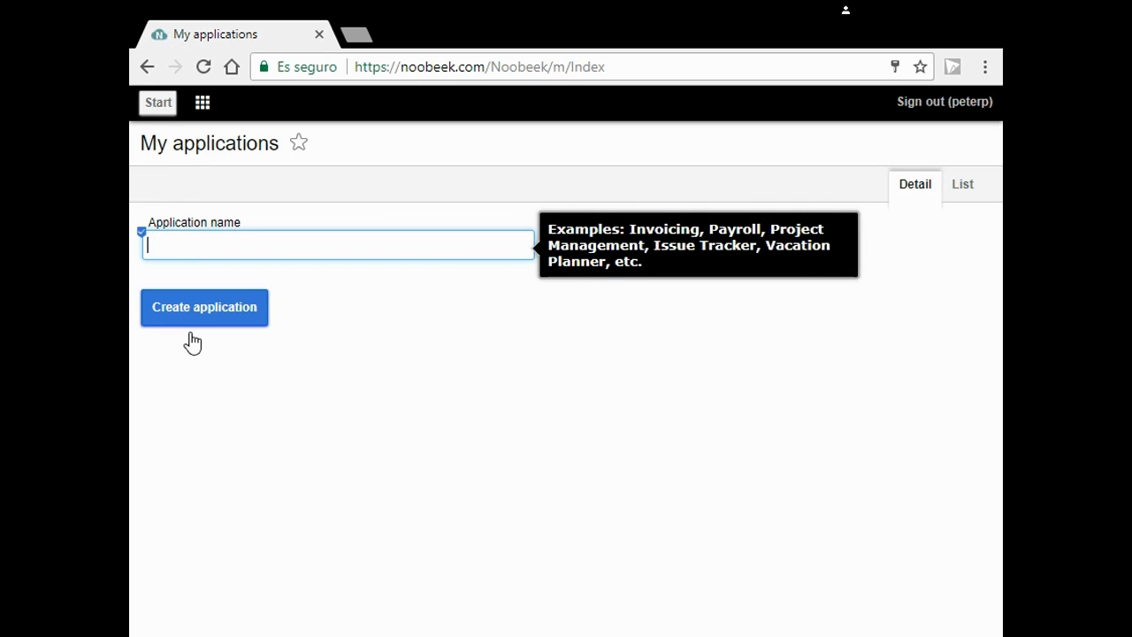
Create an application named 'Peter P. Toys'.
{"action": "type", "text": "Pe"}
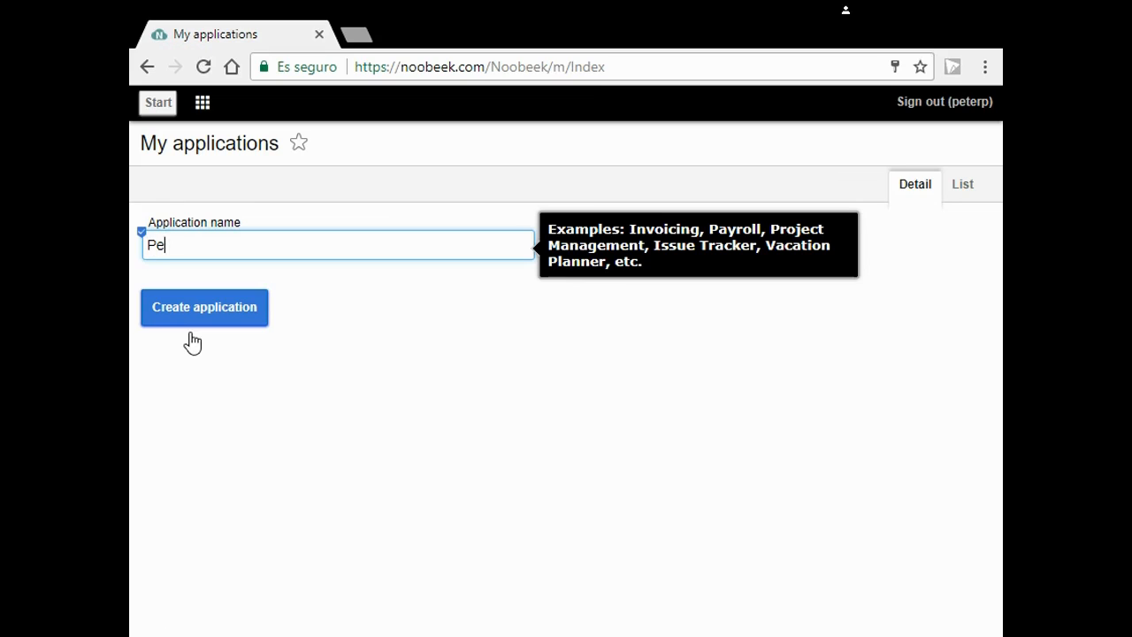
{"action": "type", "text": "ter P."}
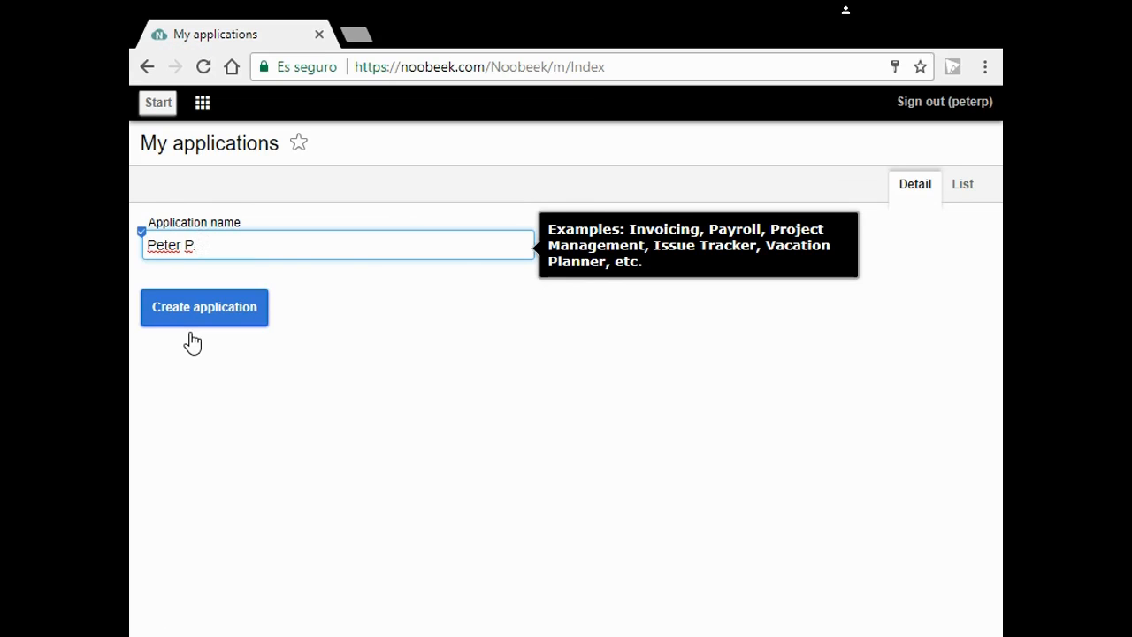
{"action": "type", "text": "Toy"}
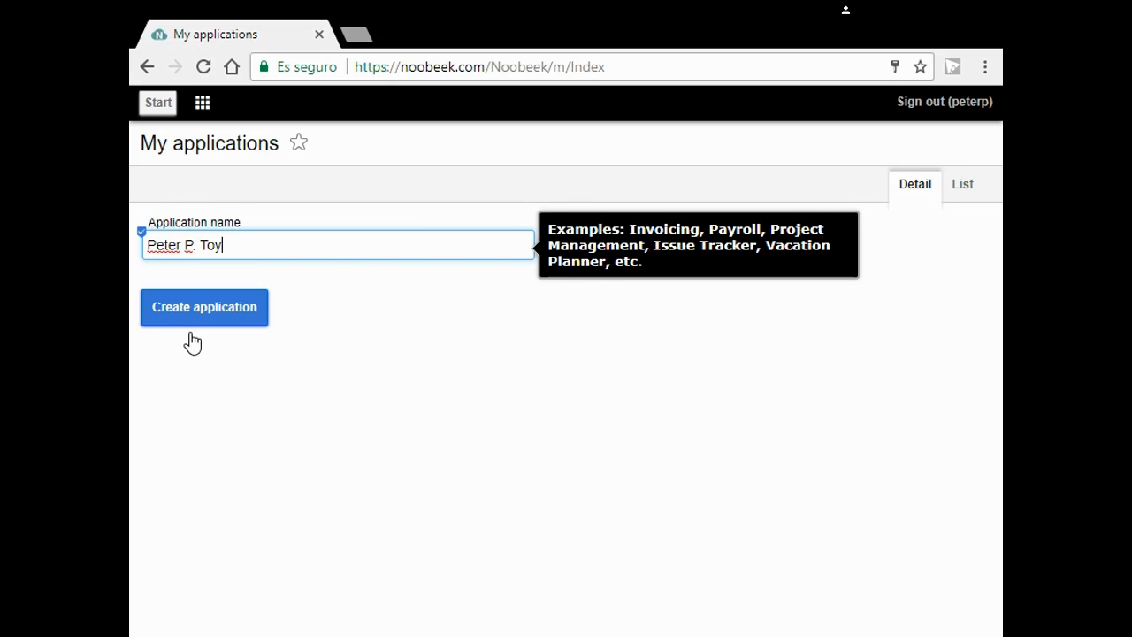
{"action": "type", "text": "s"}
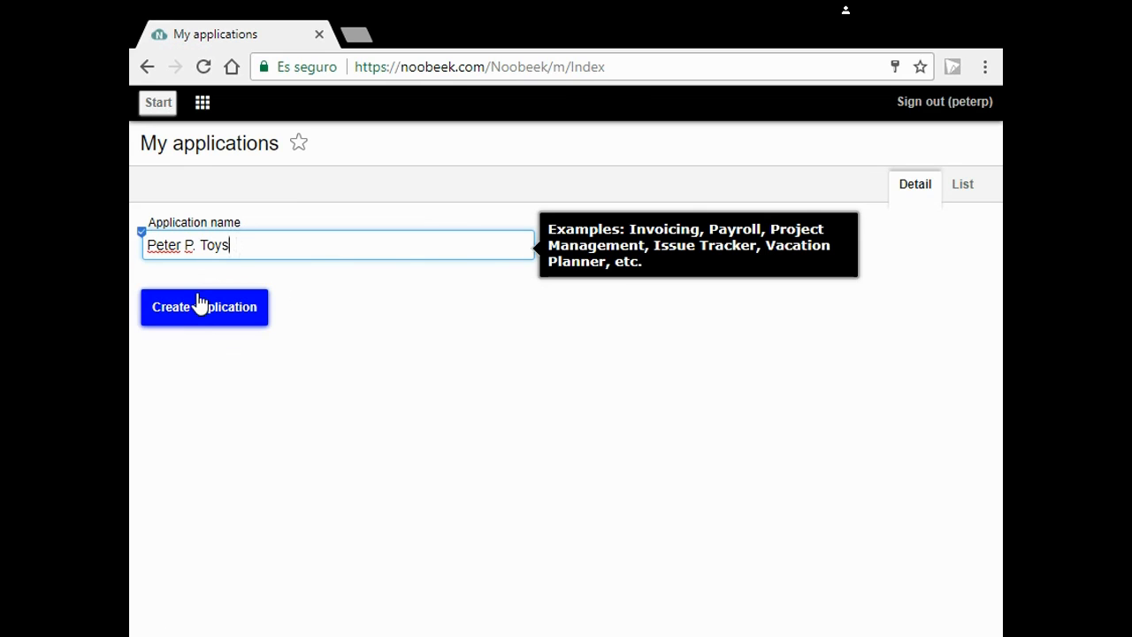
{"action": "left_click", "coordinate": [204, 306]}
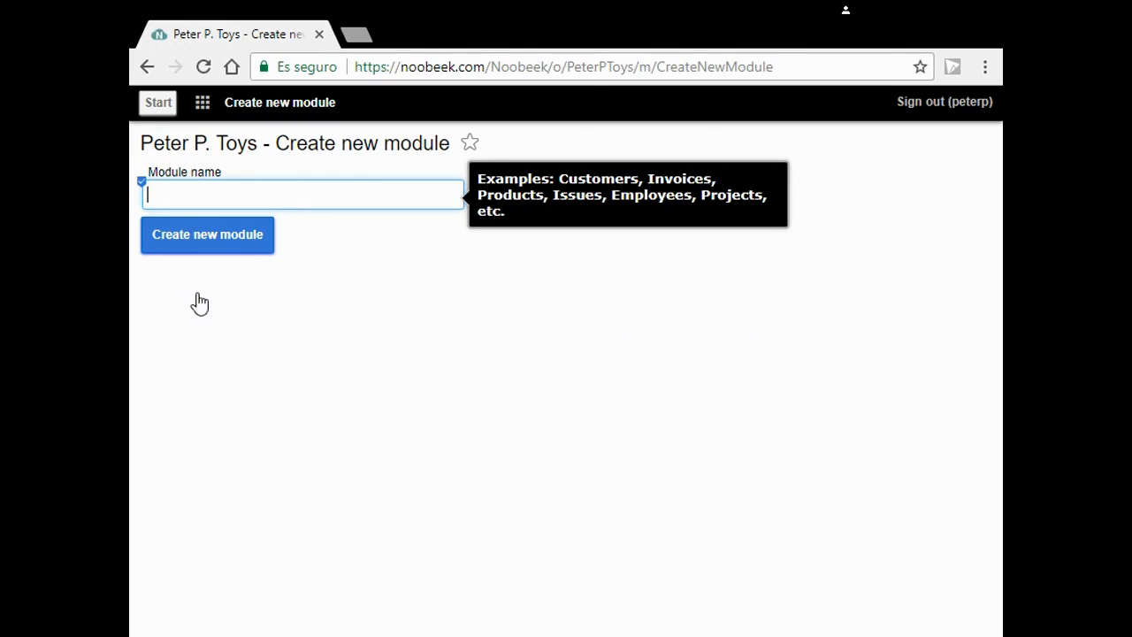
Add a module named 'Toys' to the Peter P. Toys application.
{"action": "type", "text": "T"}
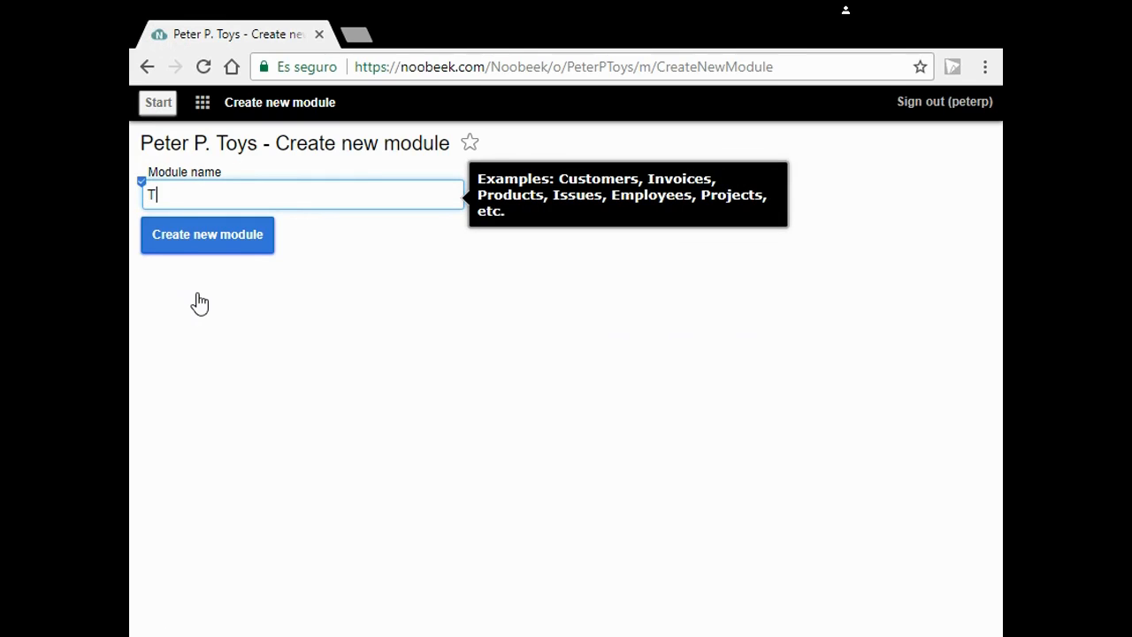
{"action": "type", "text": "oy"}
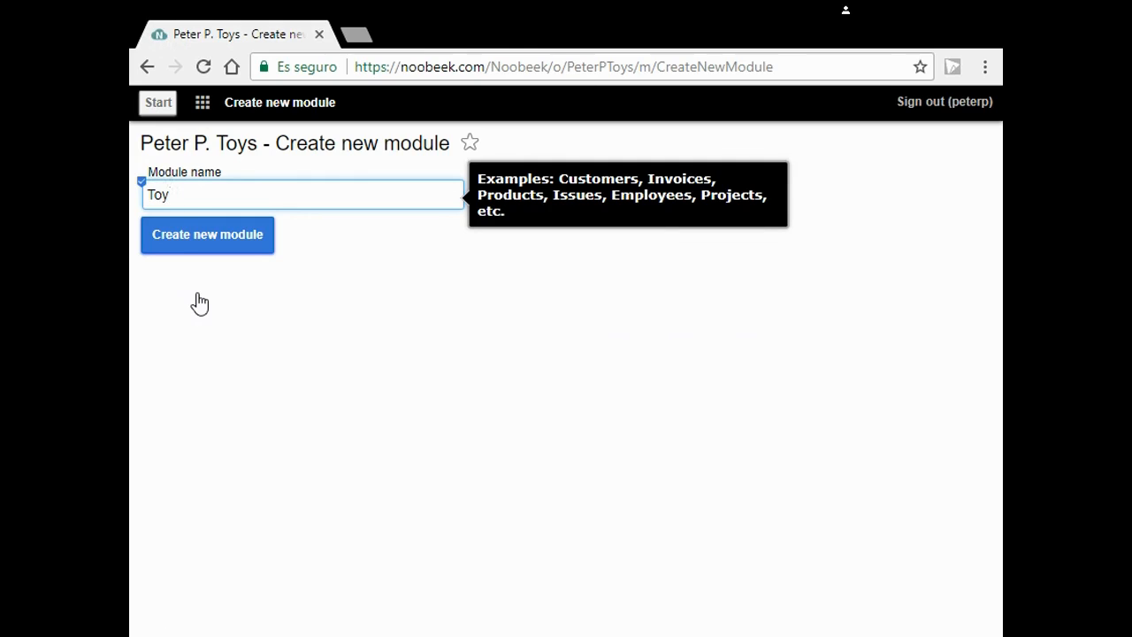
{"action": "type", "text": "s"}
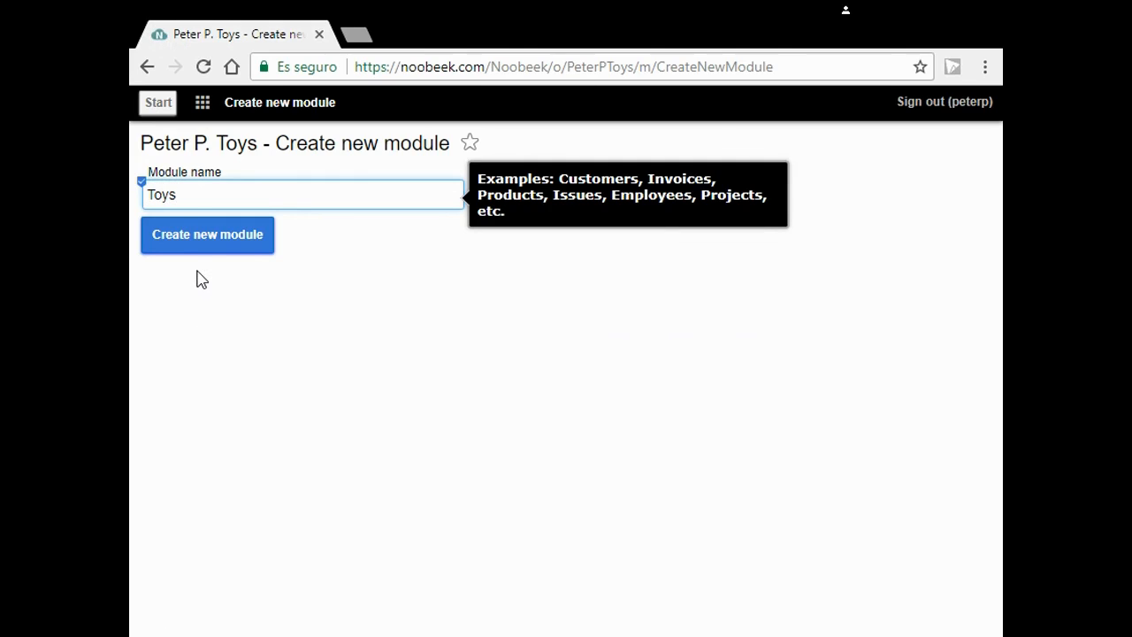
{"action": "left_click", "coordinate": [207, 234]}
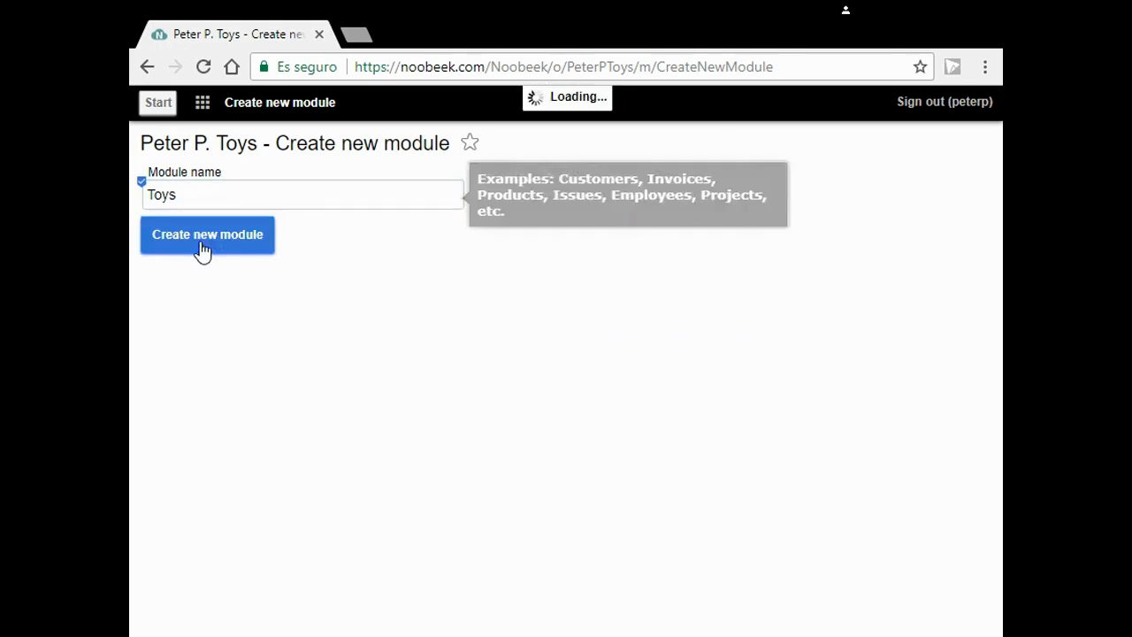
{"action": "left_click", "coordinate": [207, 234]}
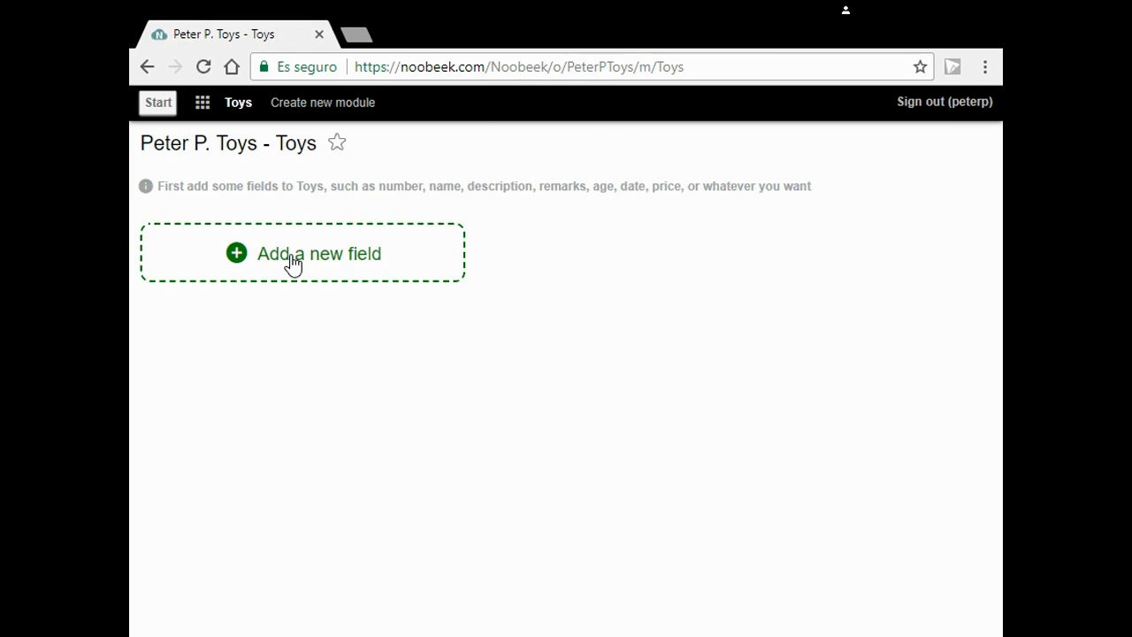
Add a required text field 'Name' to the Toys module.
{"action": "left_click", "coordinate": [319, 253]}
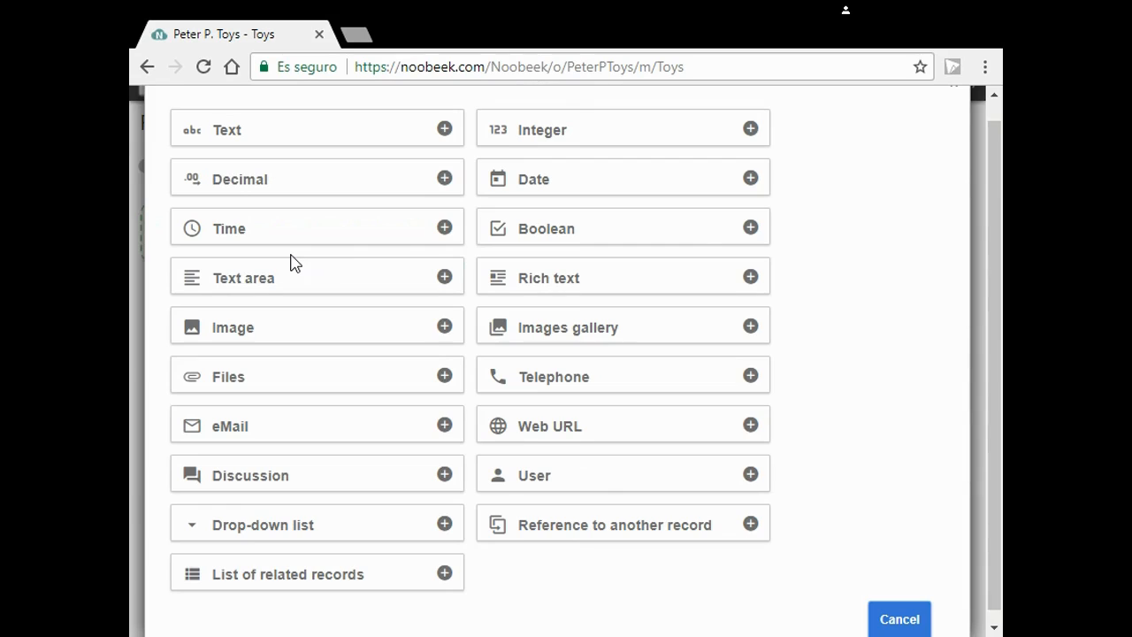
{"action": "mouse_move", "coordinate": [283, 142]}
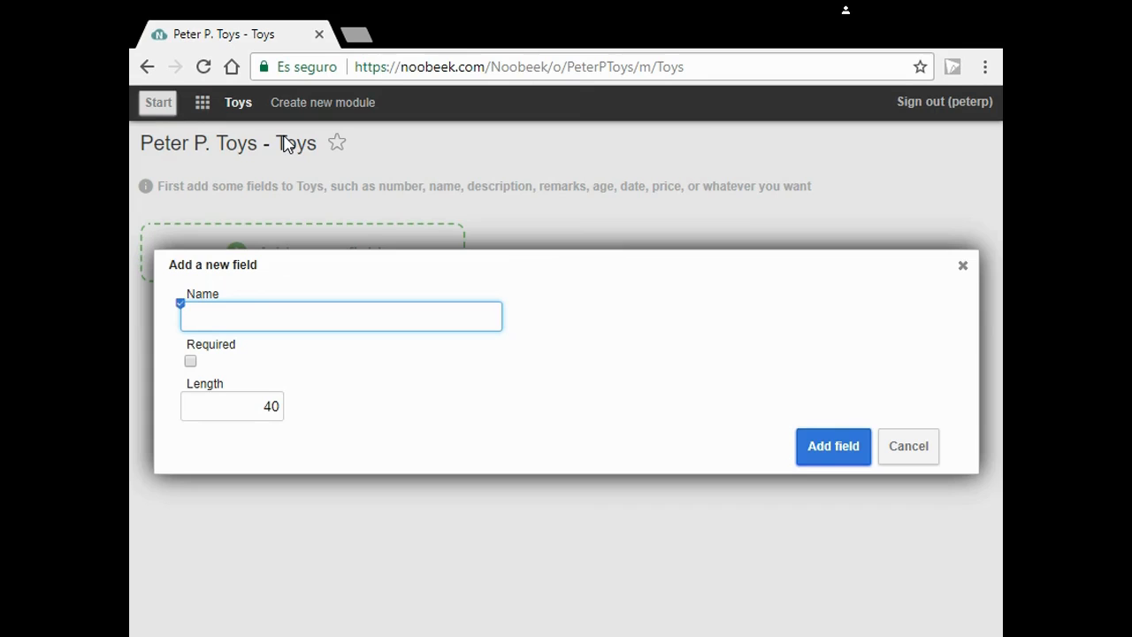
{"action": "type", "text": "Name"}
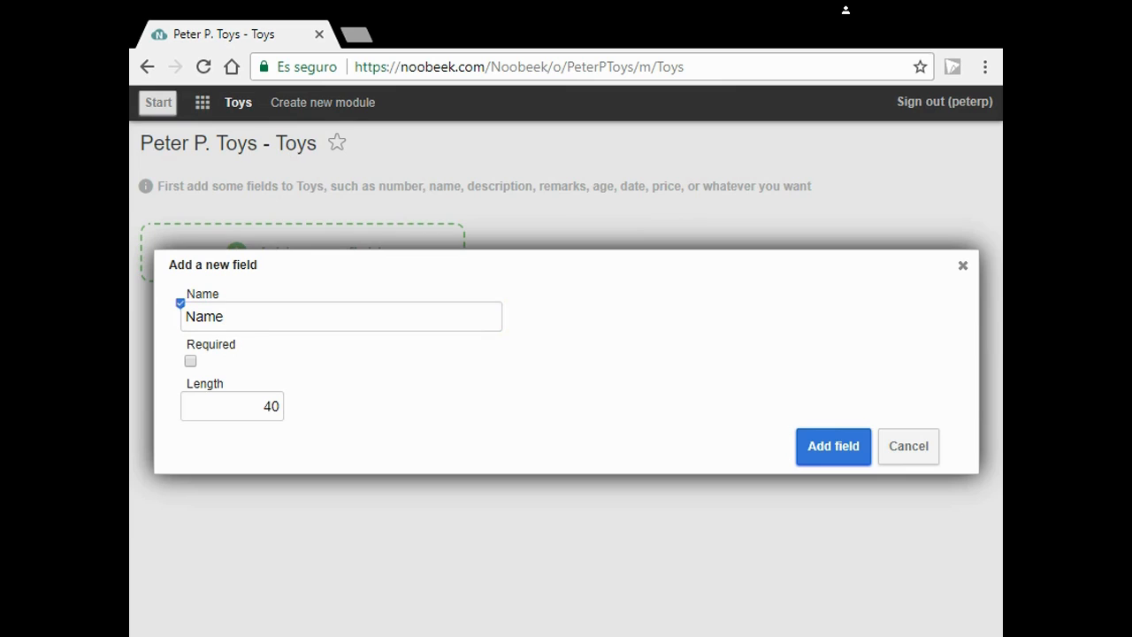
{"action": "left_click", "coordinate": [191, 361]}
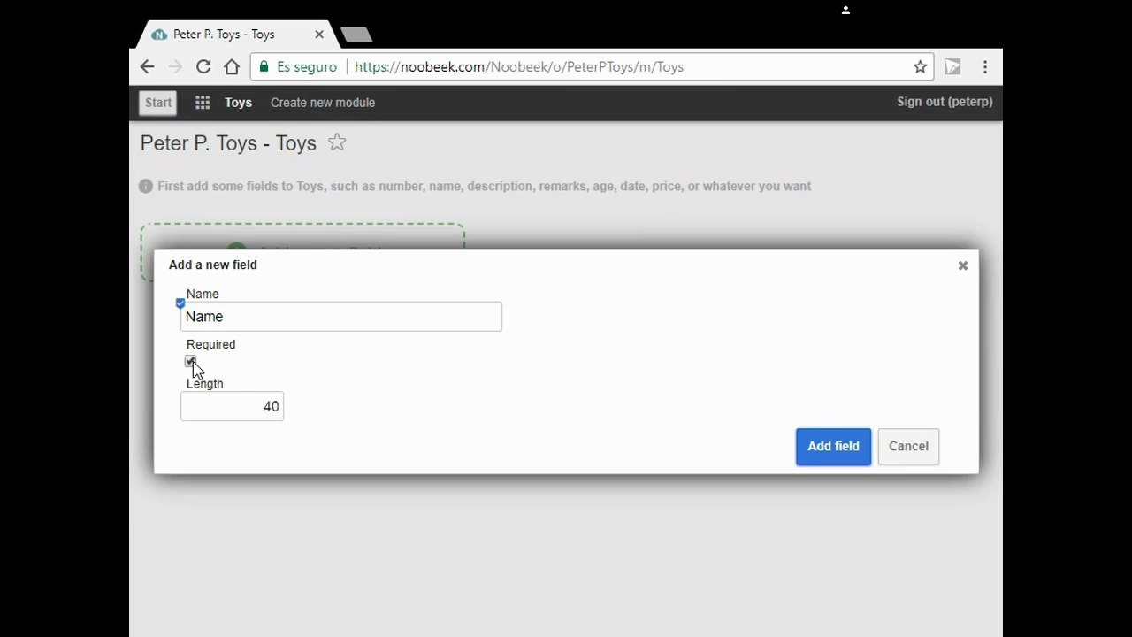
{"action": "left_click", "coordinate": [190, 361]}
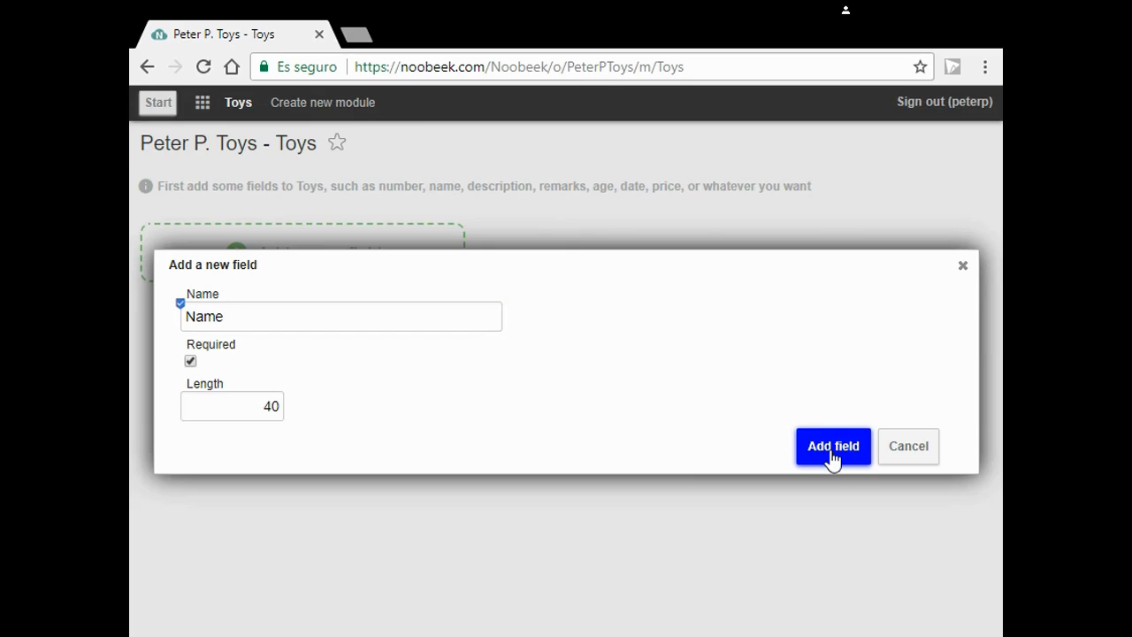
{"action": "left_click", "coordinate": [832, 446]}
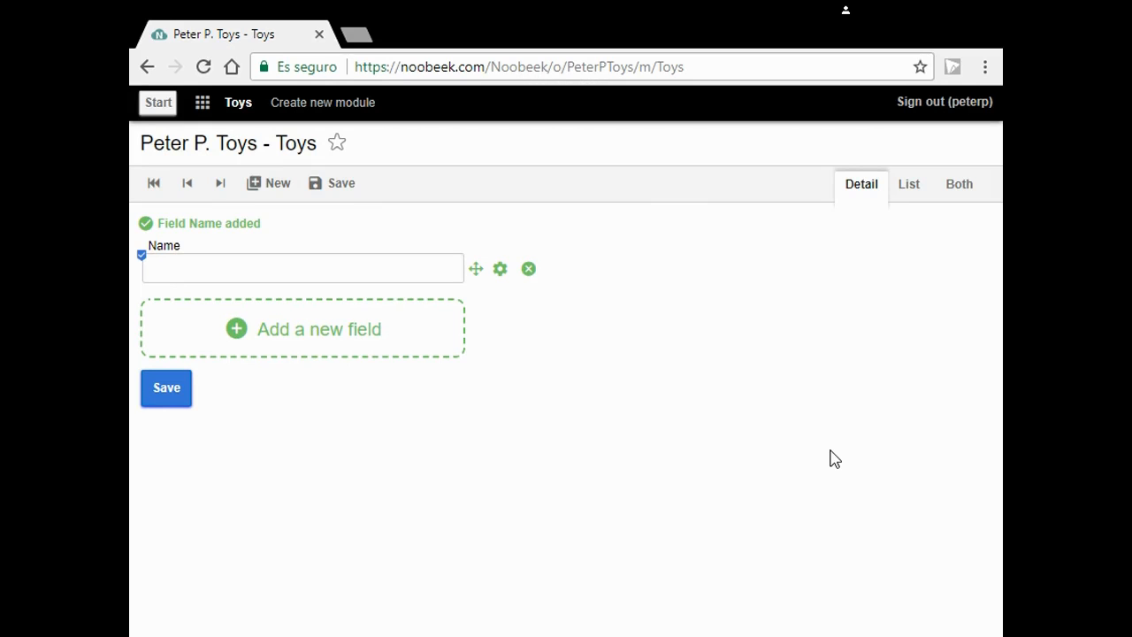
{"action": "mouse_move", "coordinate": [402, 367]}
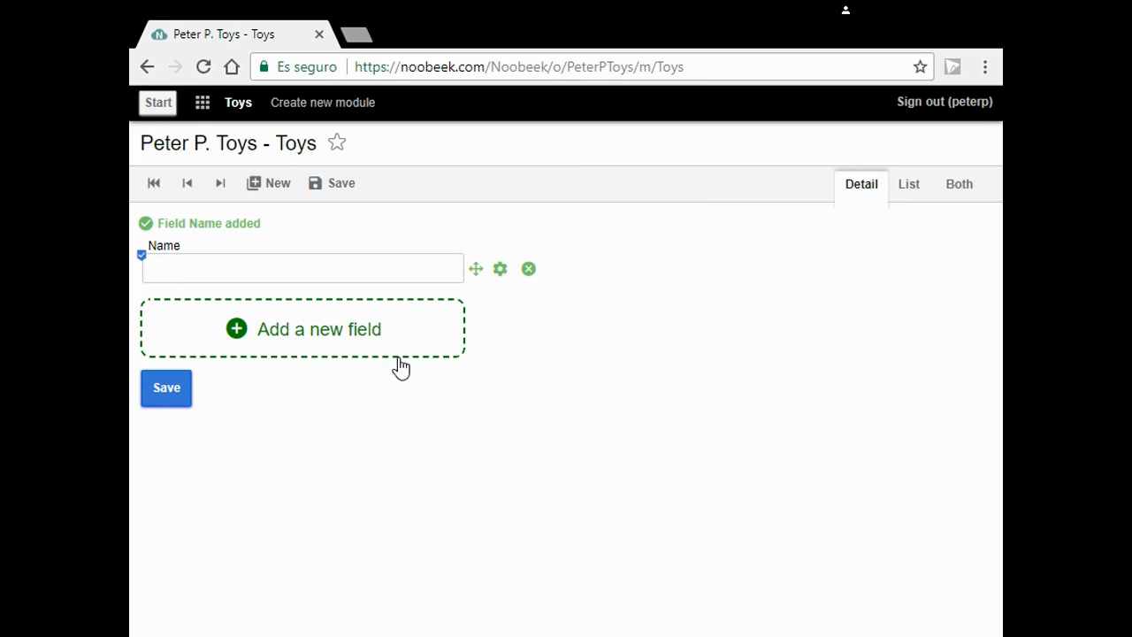
Add a non-required rich-text field 'Description' to the Toys form.
{"action": "left_click", "coordinate": [318, 329]}
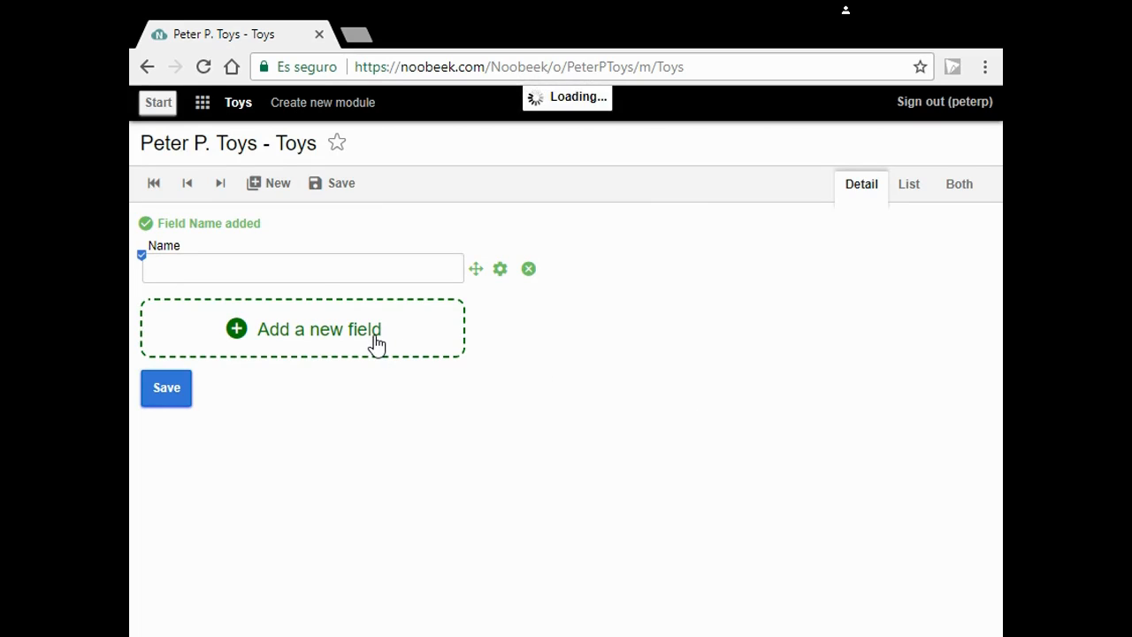
{"action": "left_click", "coordinate": [318, 329]}
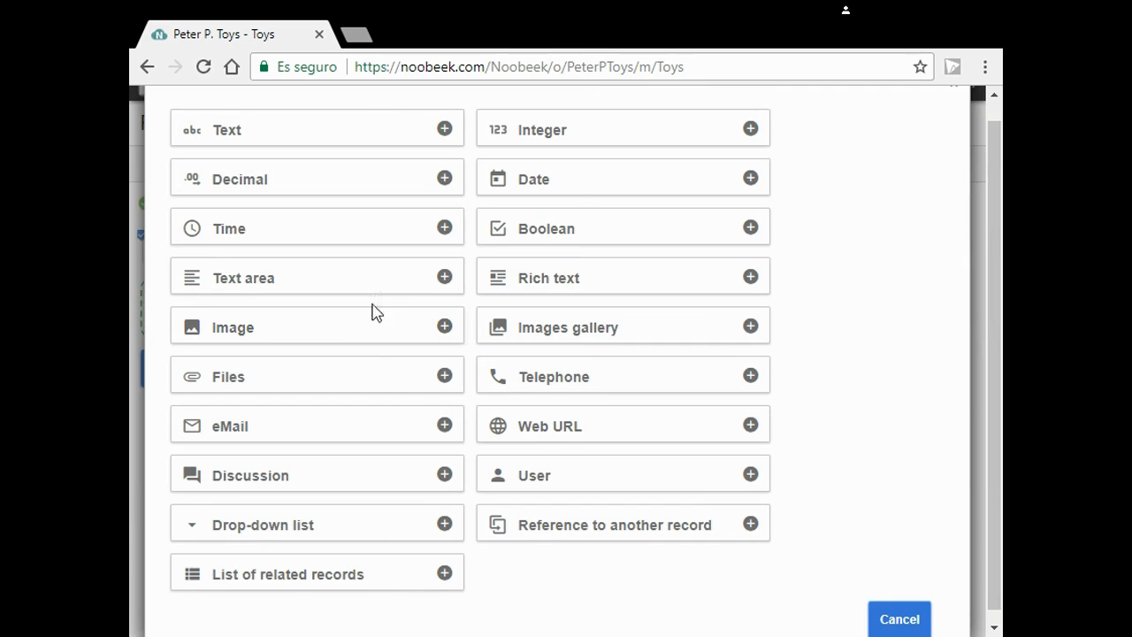
{"action": "mouse_move", "coordinate": [530, 288]}
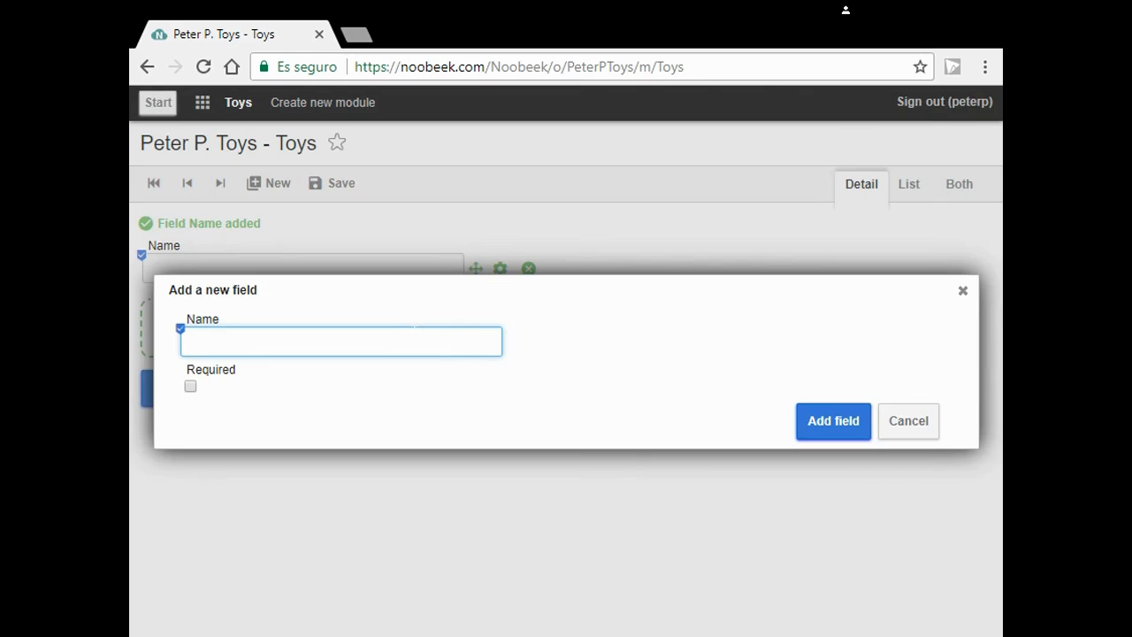
{"action": "type", "text": "Des"}
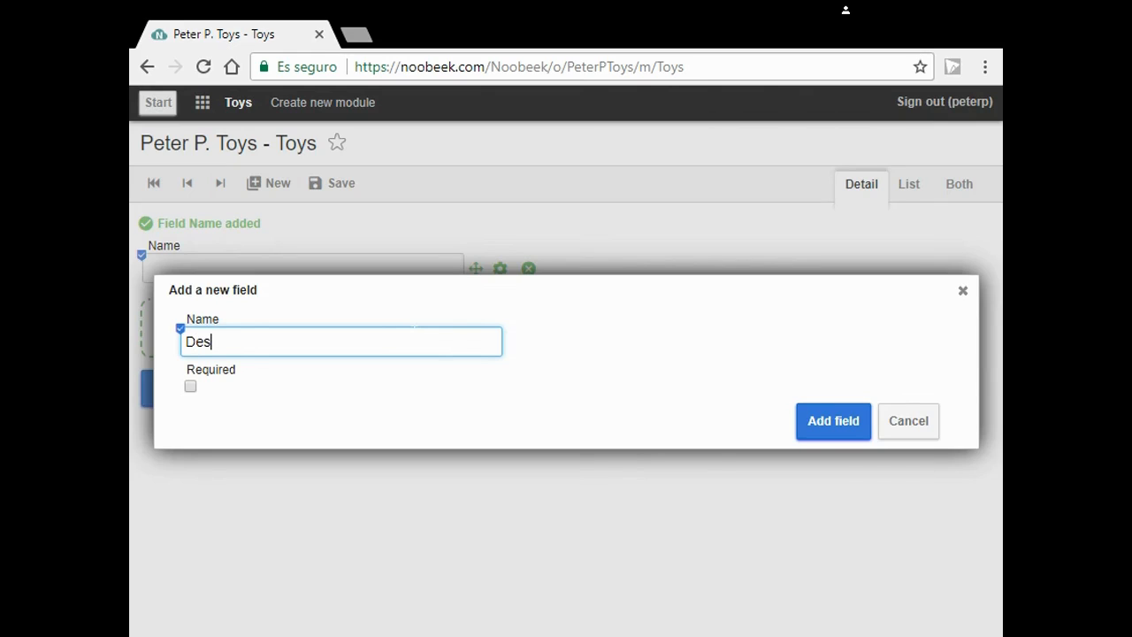
{"action": "type", "text": "cript"}
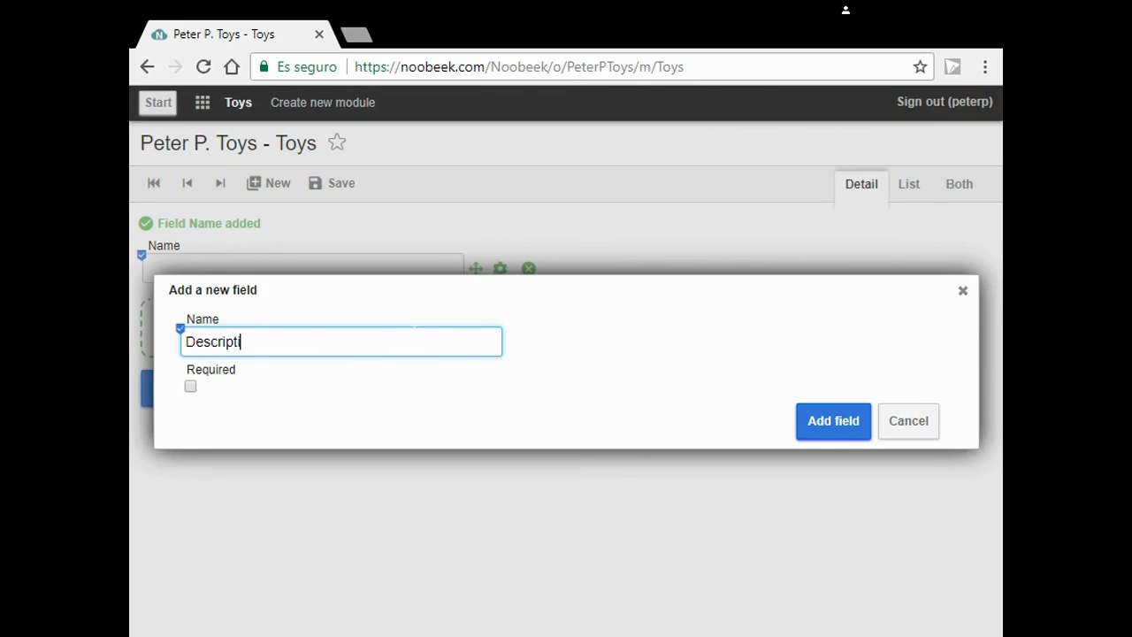
{"action": "type", "text": "on"}
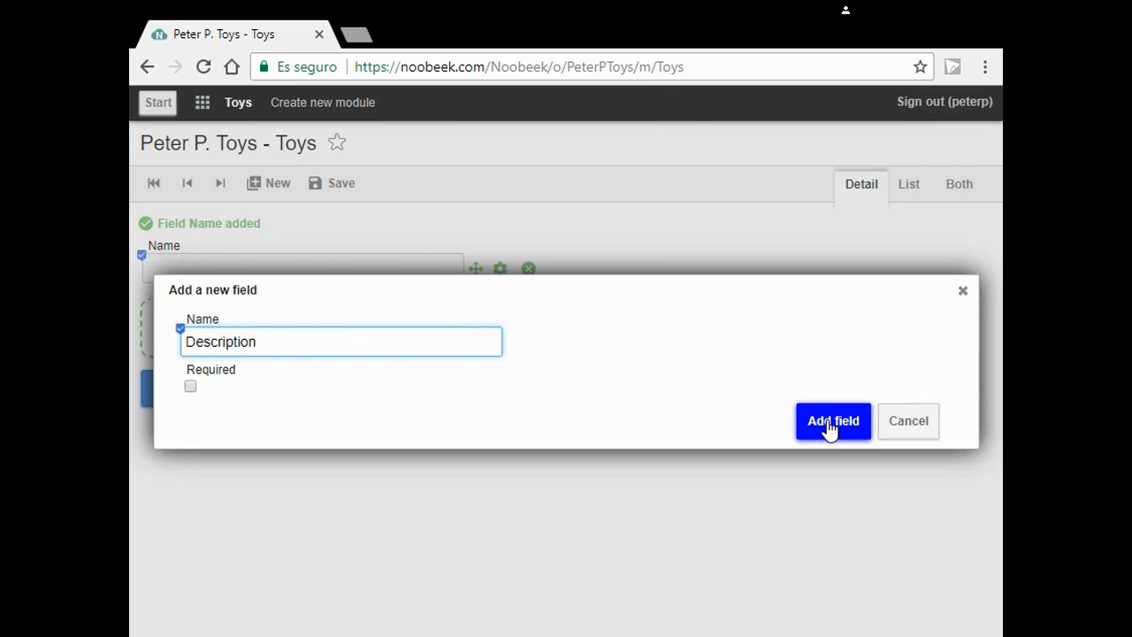
{"action": "left_click", "coordinate": [832, 420]}
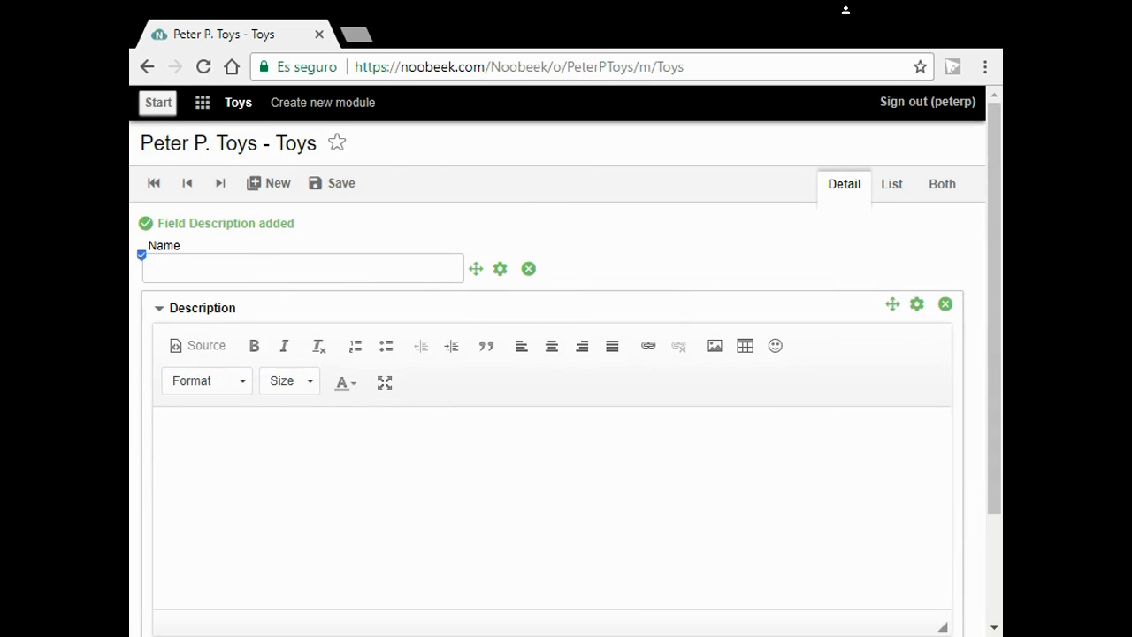
{"action": "scroll", "scroll_direction": "down", "scroll_amount": 3}
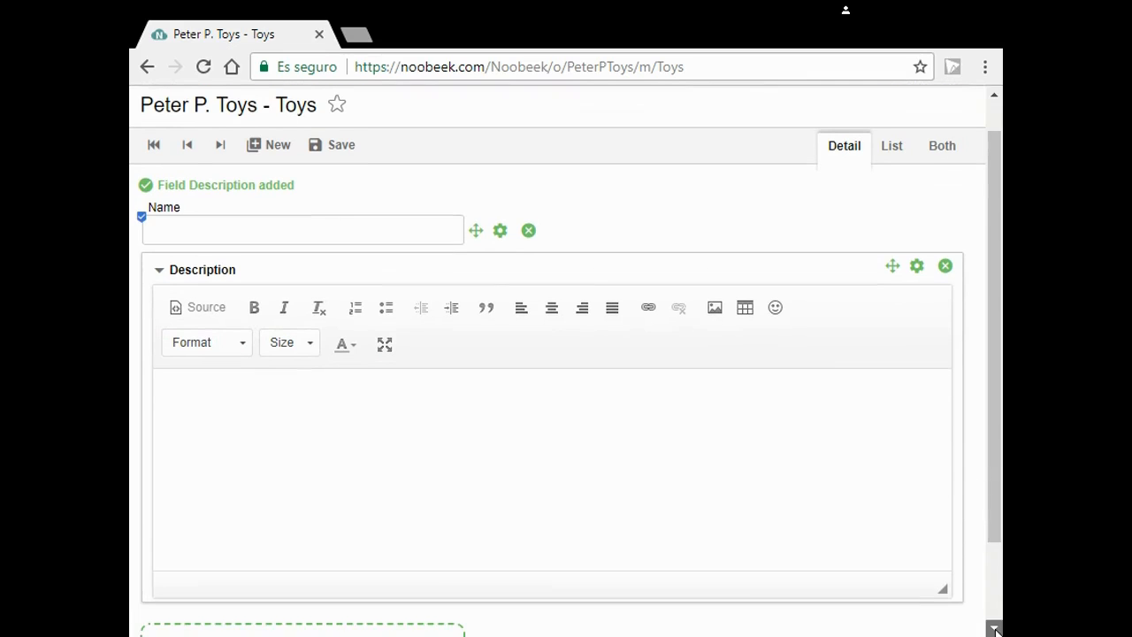
{"action": "scroll", "scroll_direction": "down", "scroll_amount": 3}
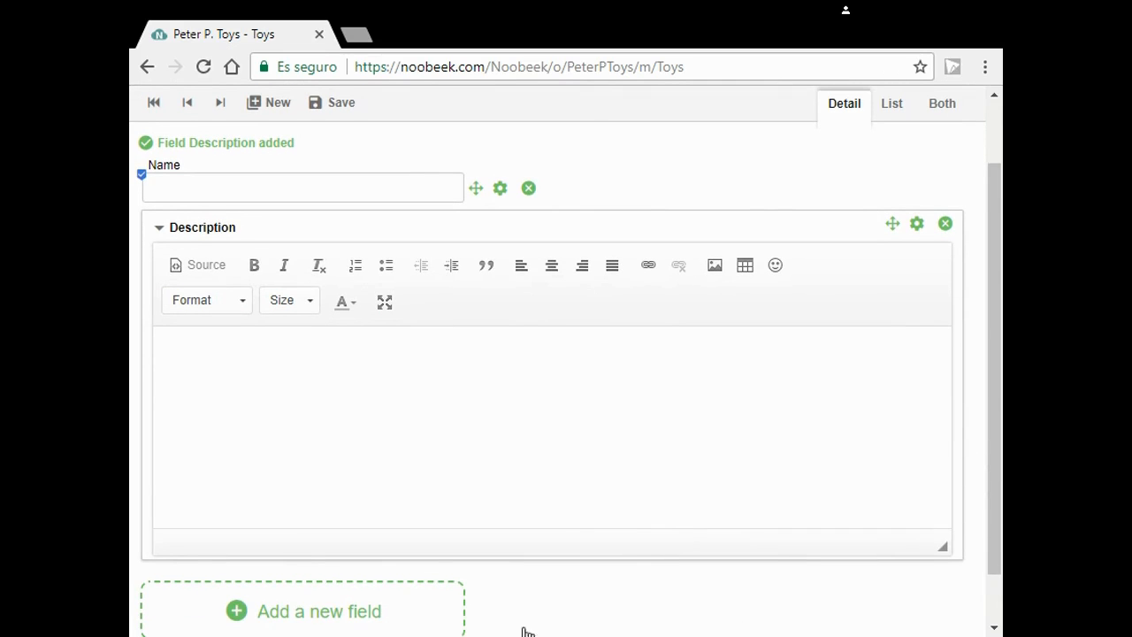
Add a non-required 'Photo' field to the Toys module.
{"action": "left_click", "coordinate": [319, 611]}
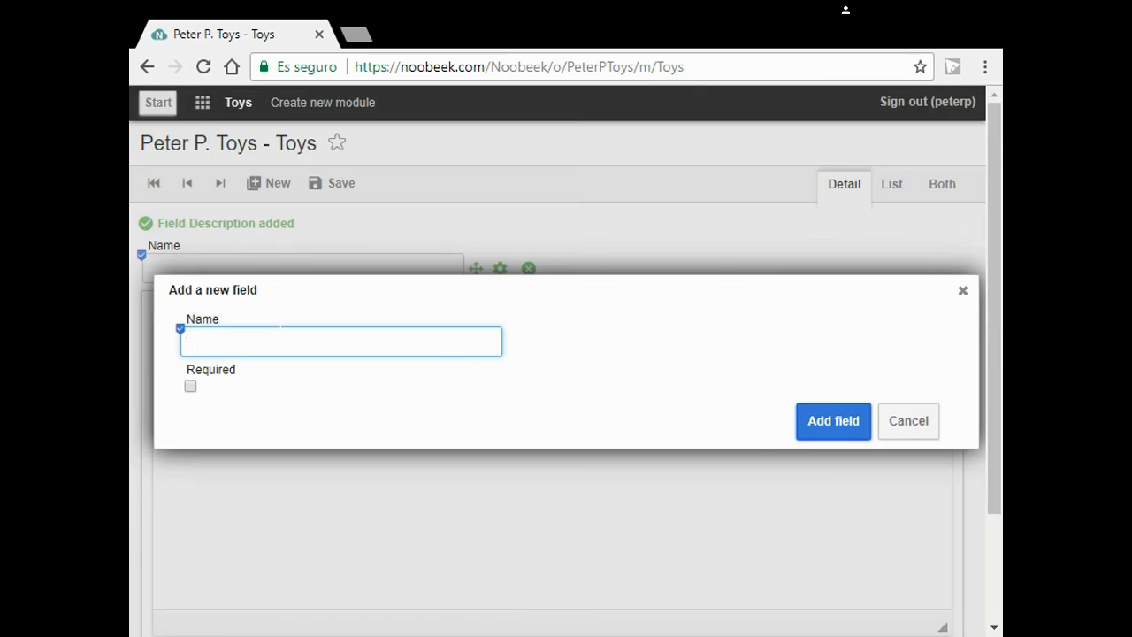
{"action": "type", "text": "Ph"}
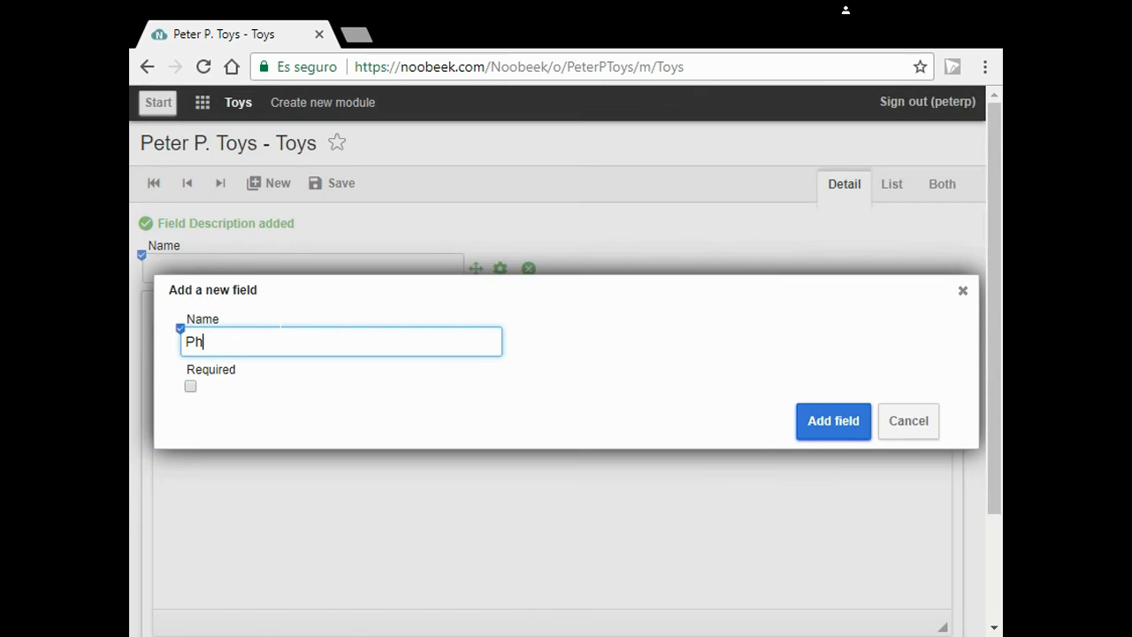
{"action": "type", "text": "oto"}
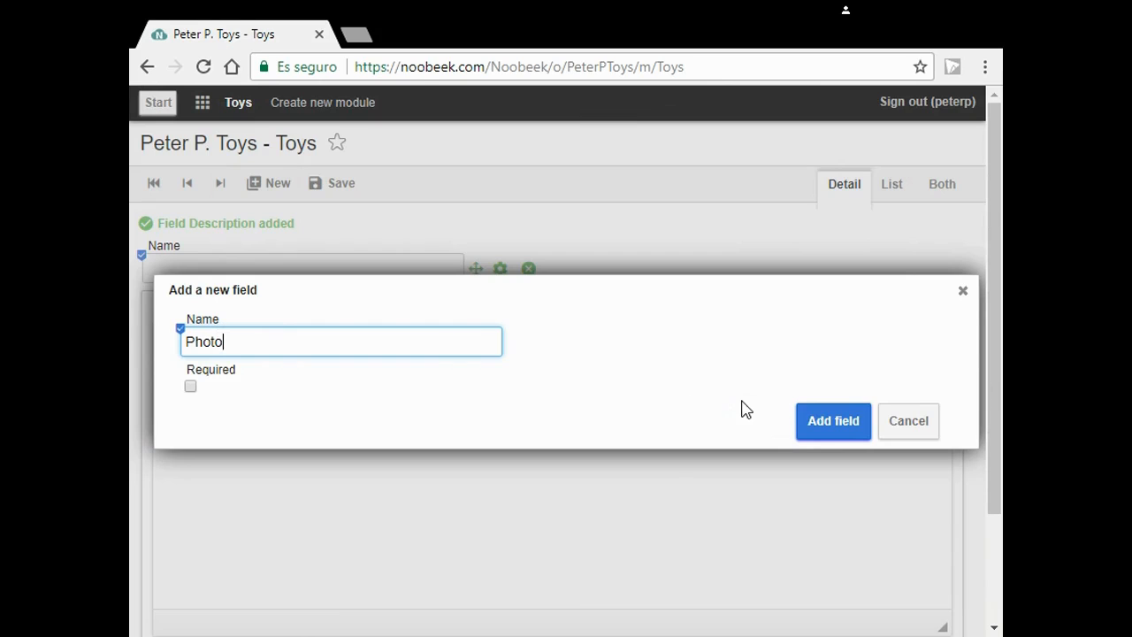
{"action": "left_click", "coordinate": [833, 420]}
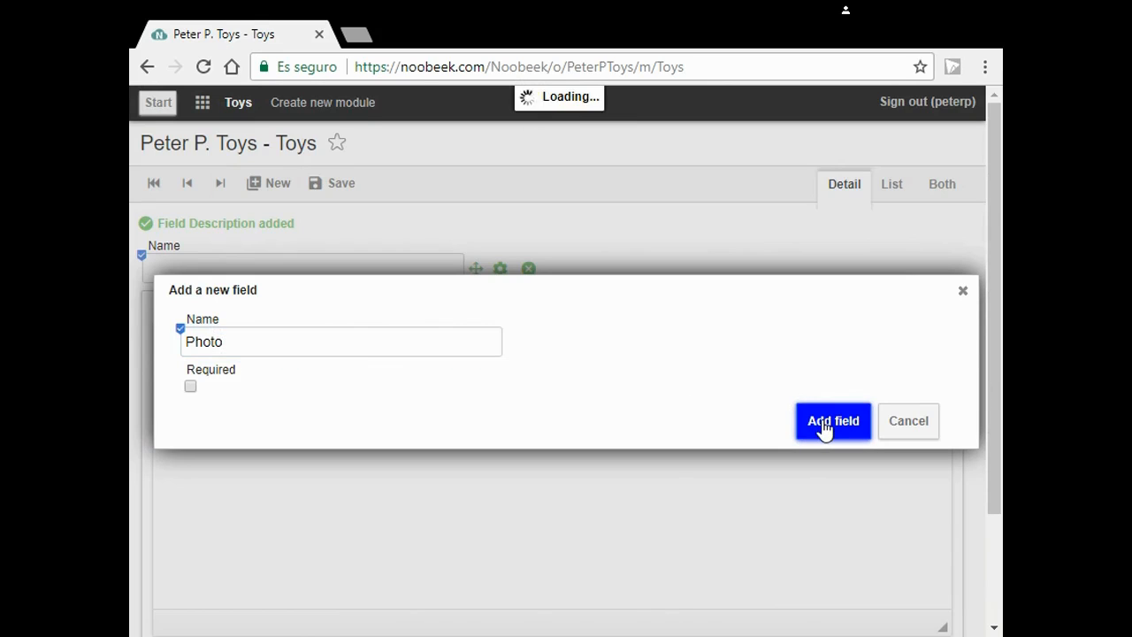
{"action": "left_click", "coordinate": [832, 420]}
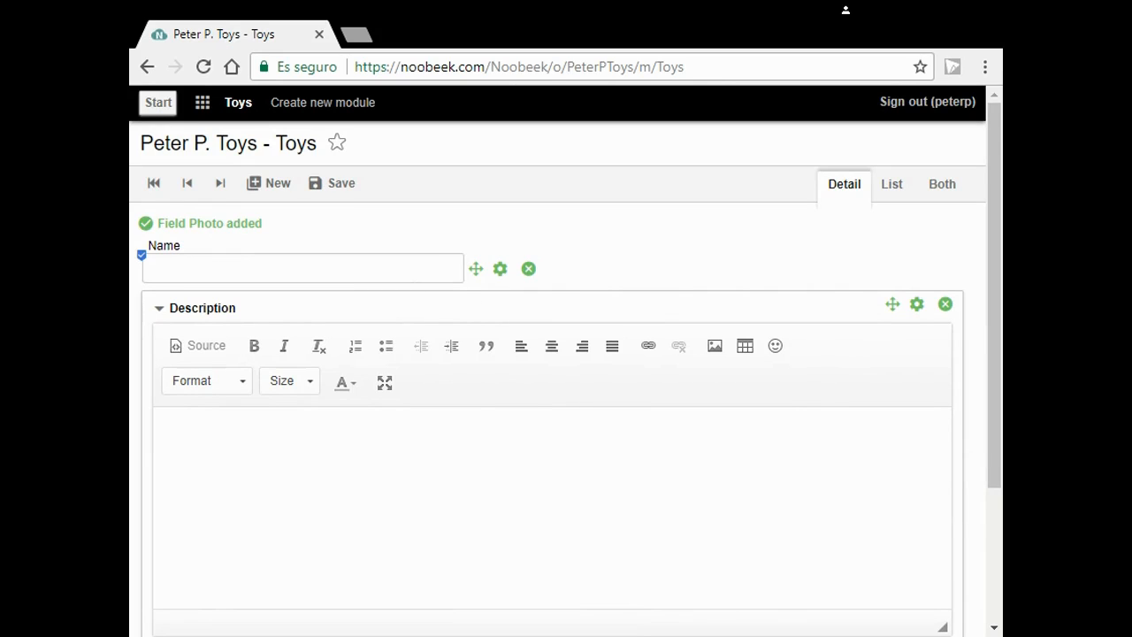
Enter 'Ninco Wheelie' as the new toy's name.
{"action": "type", "text": "Ninco"}
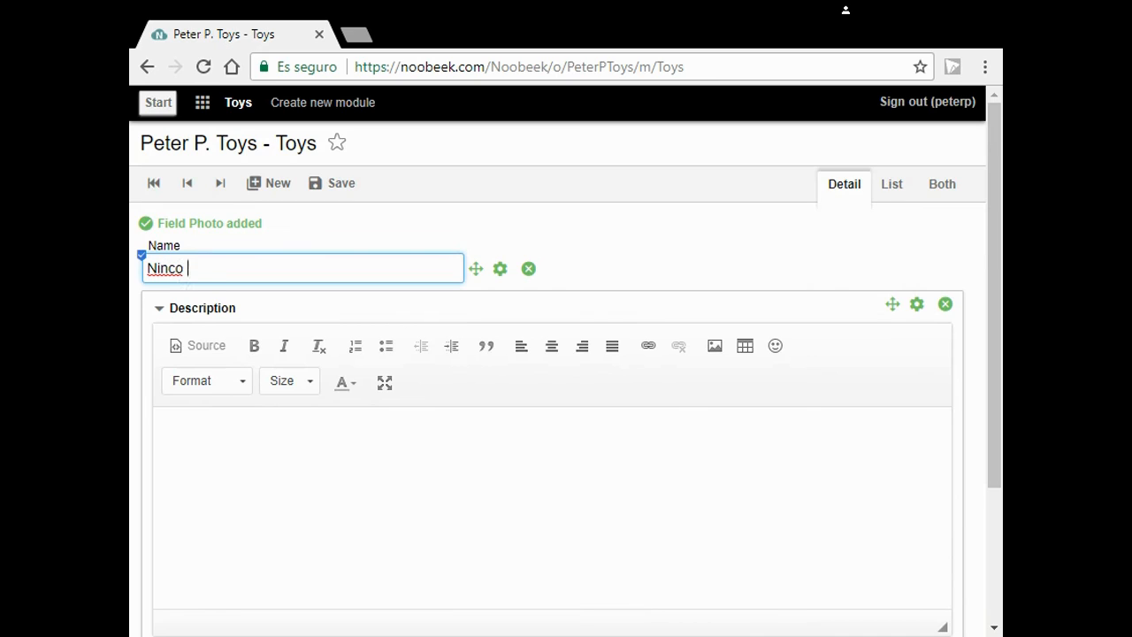
{"action": "type", "text": "Whe"}
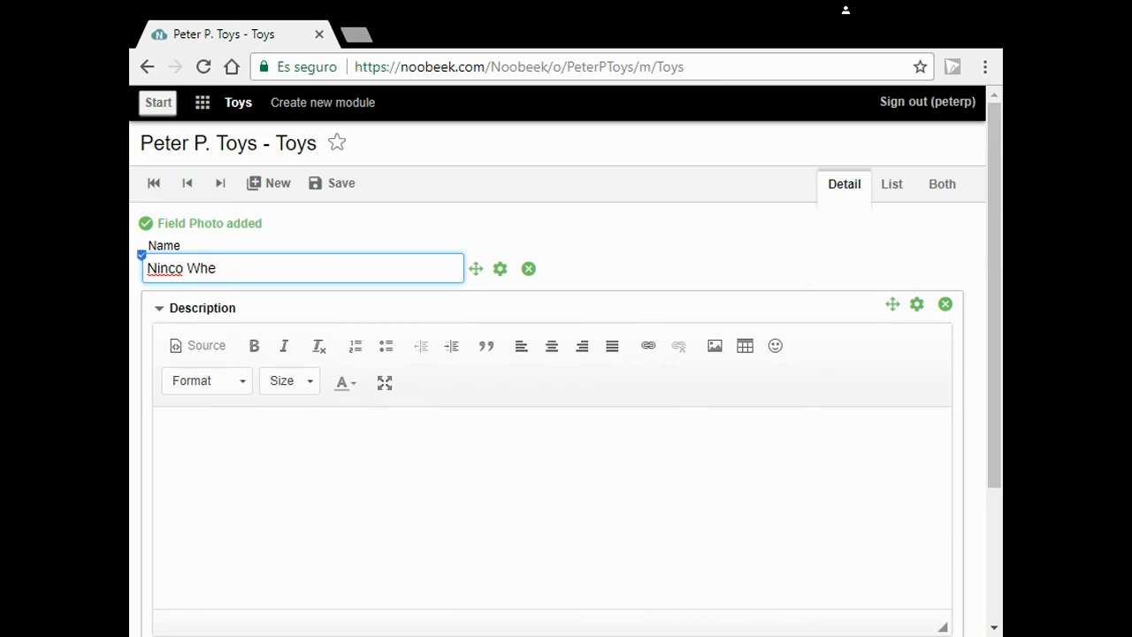
{"action": "type", "text": "elie"}
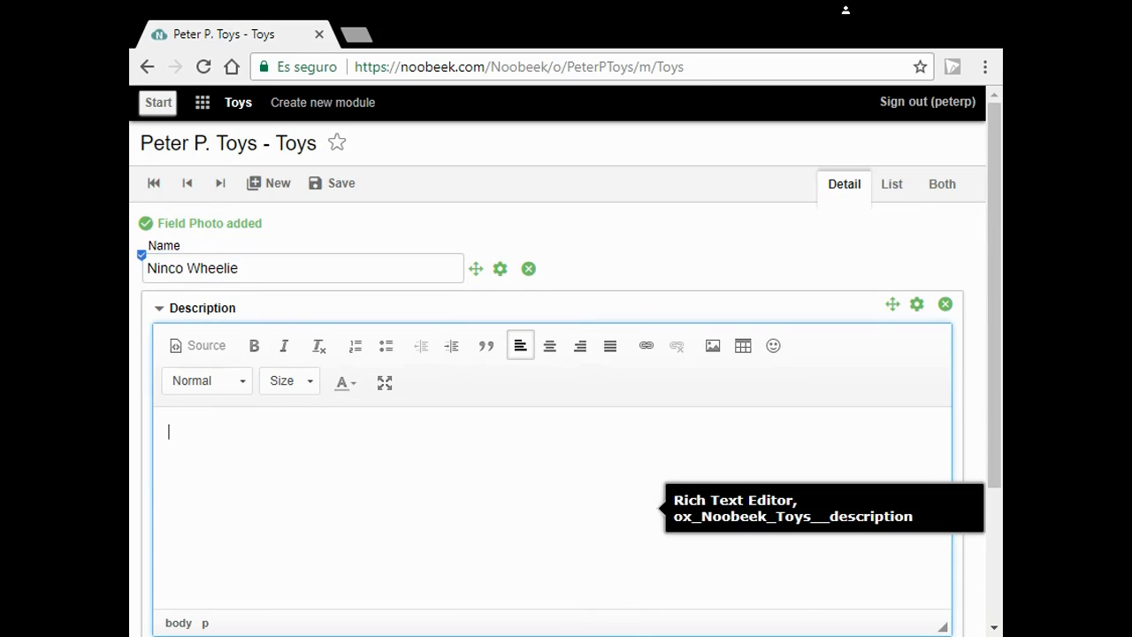
Type the description 'A very fast car. 45 km/h. Lots of fun.'.
{"action": "type", "text": "A"}
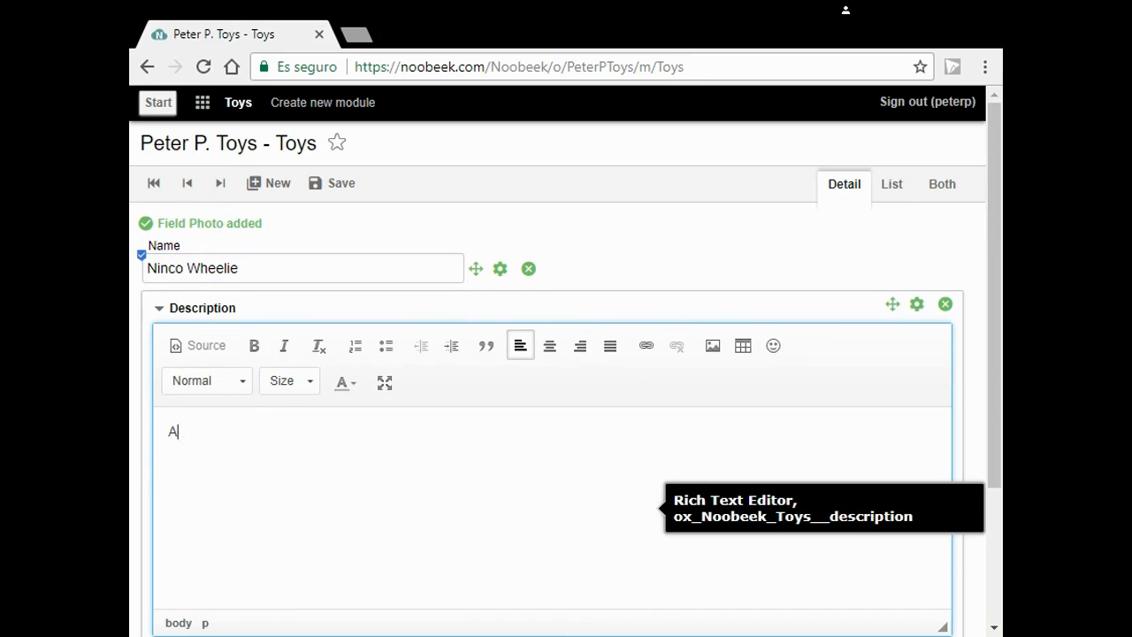
{"action": "type", "text": "v"}
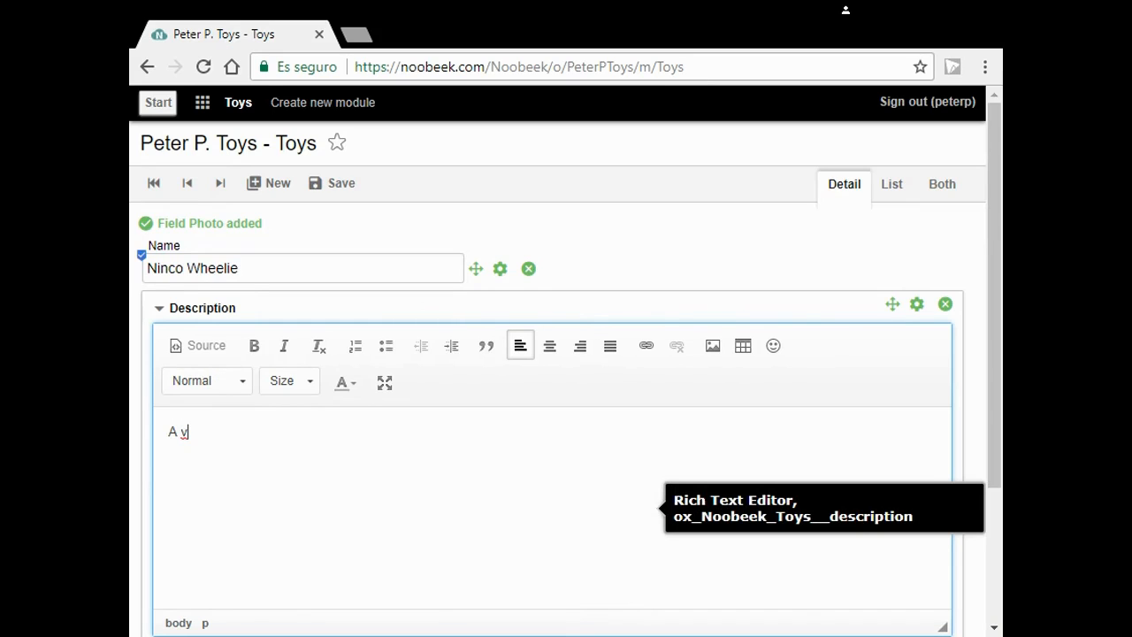
{"action": "type", "text": "ery"}
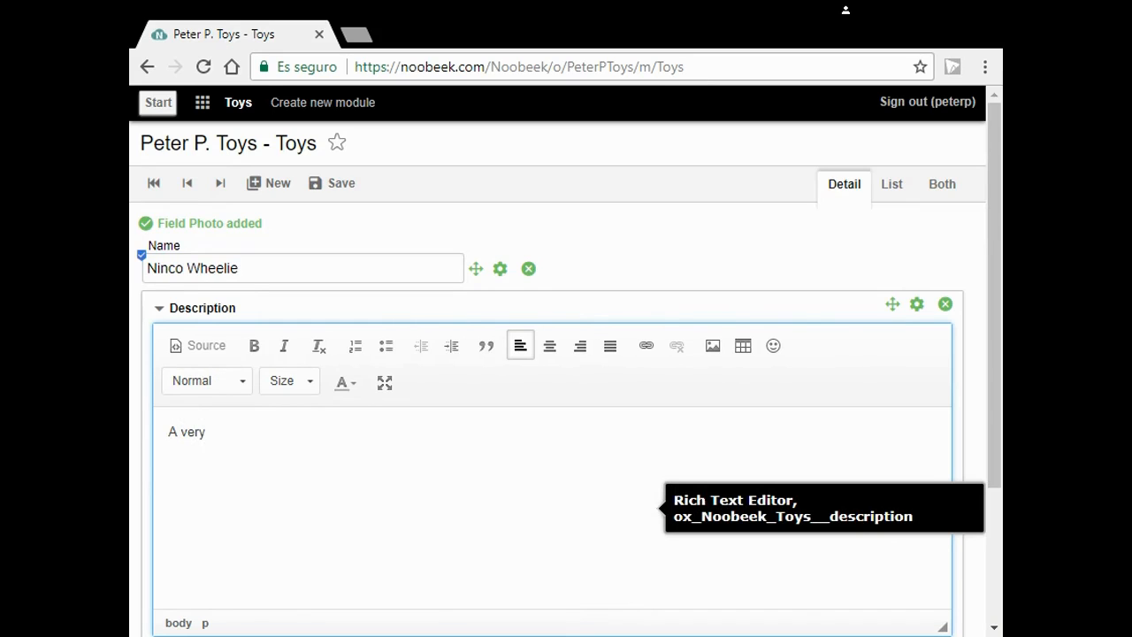
{"action": "type", "text": "fa"}
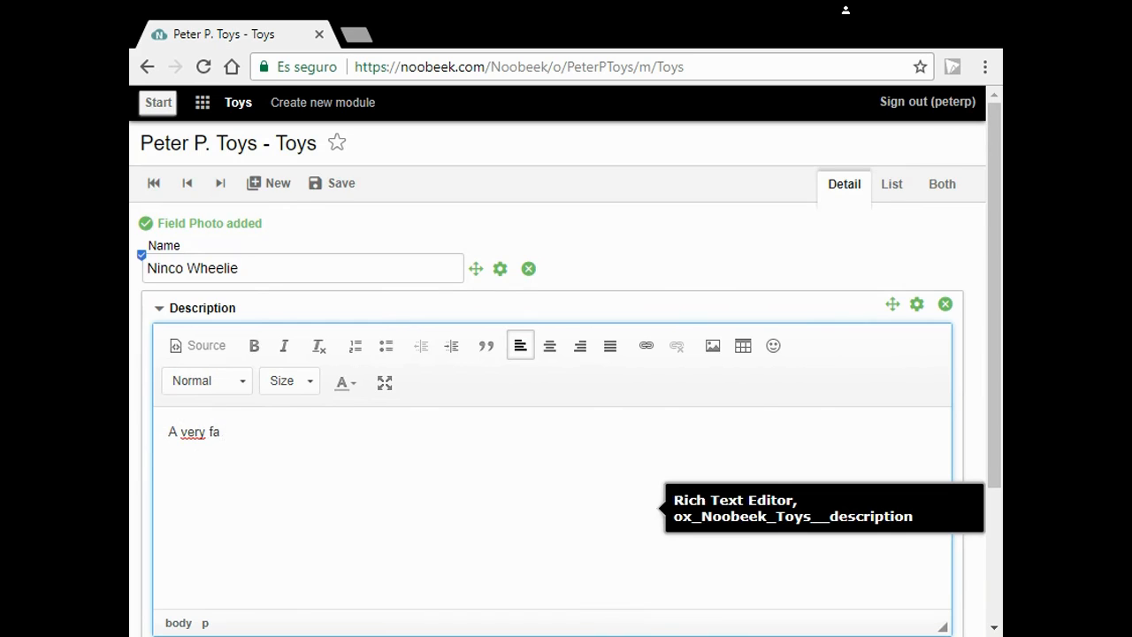
{"action": "type", "text": "st"}
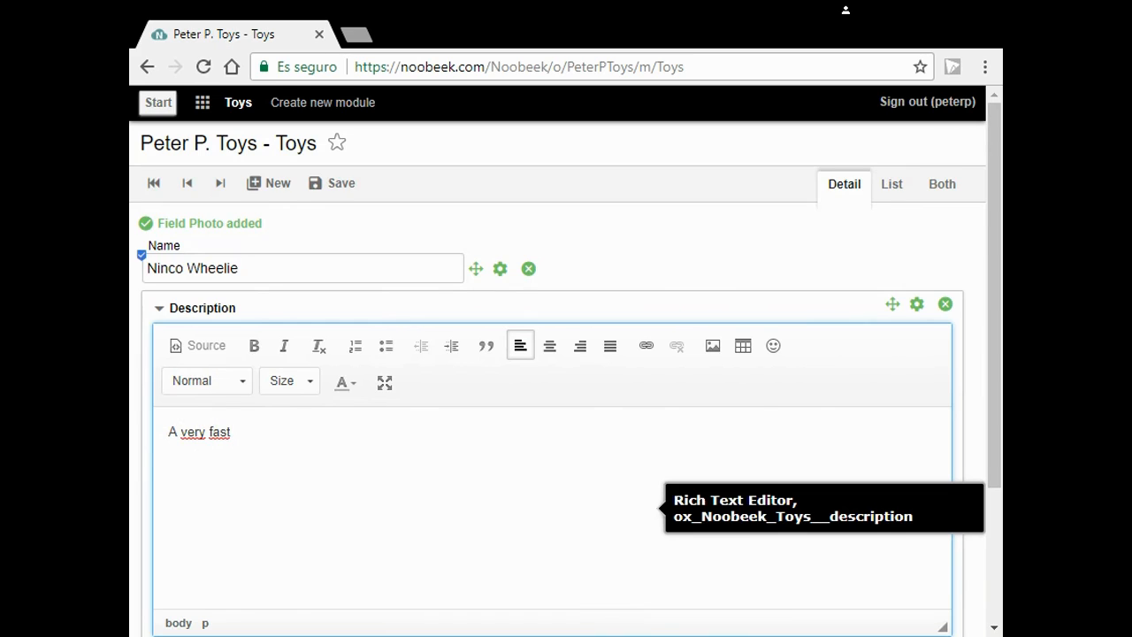
{"action": "type", "text": "car."}
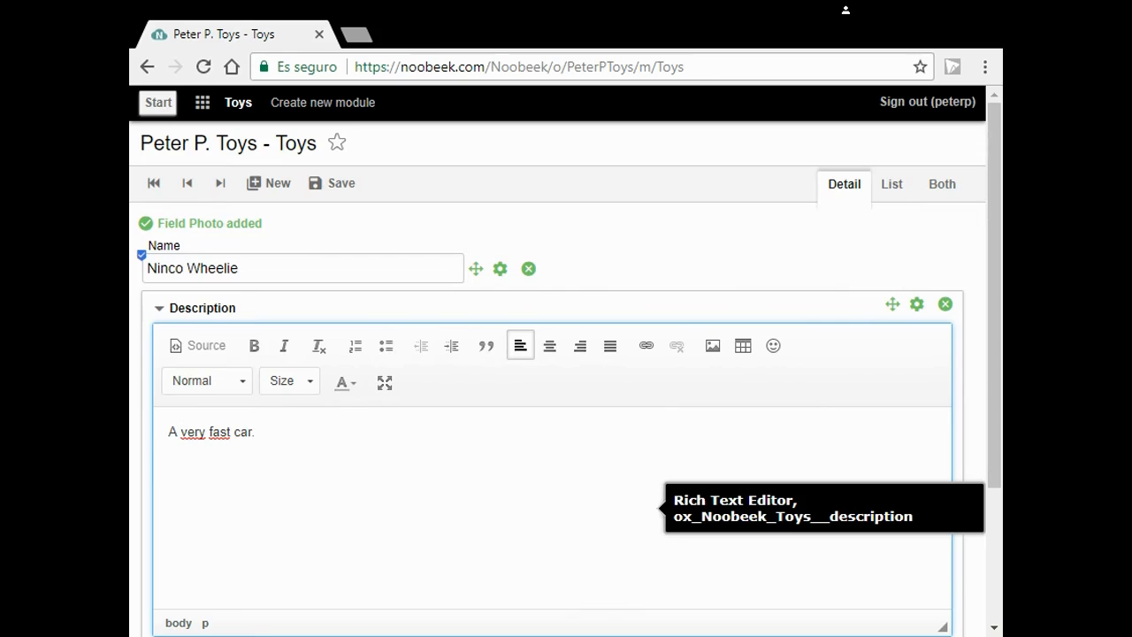
{"action": "type", "text": "4"}
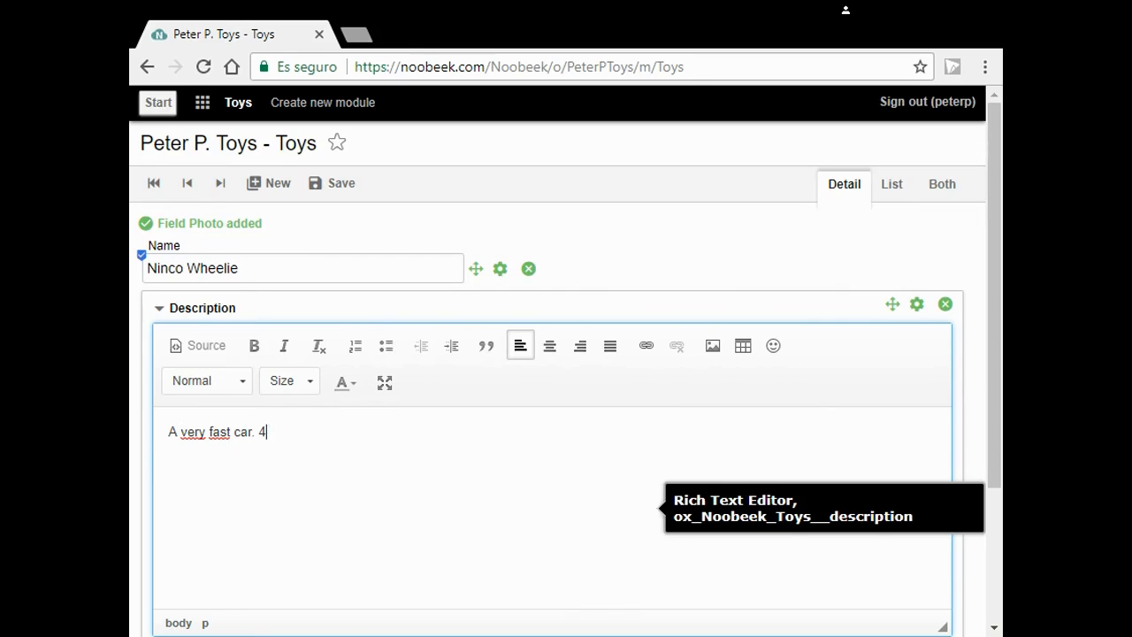
{"action": "type", "text": "5 k"}
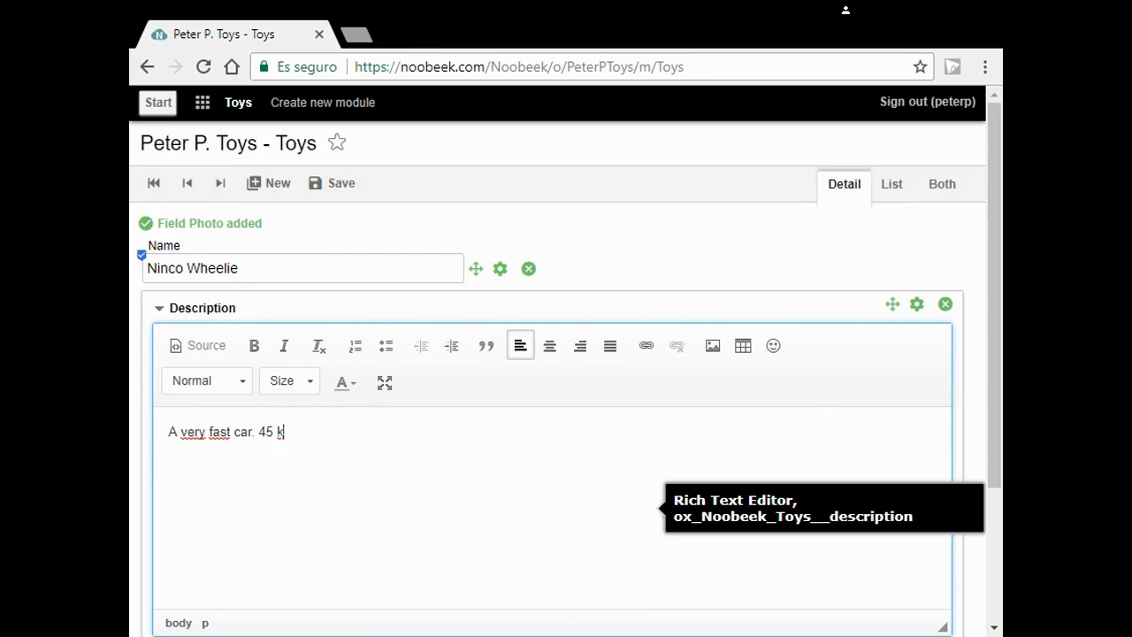
{"action": "type", "text": "m/"}
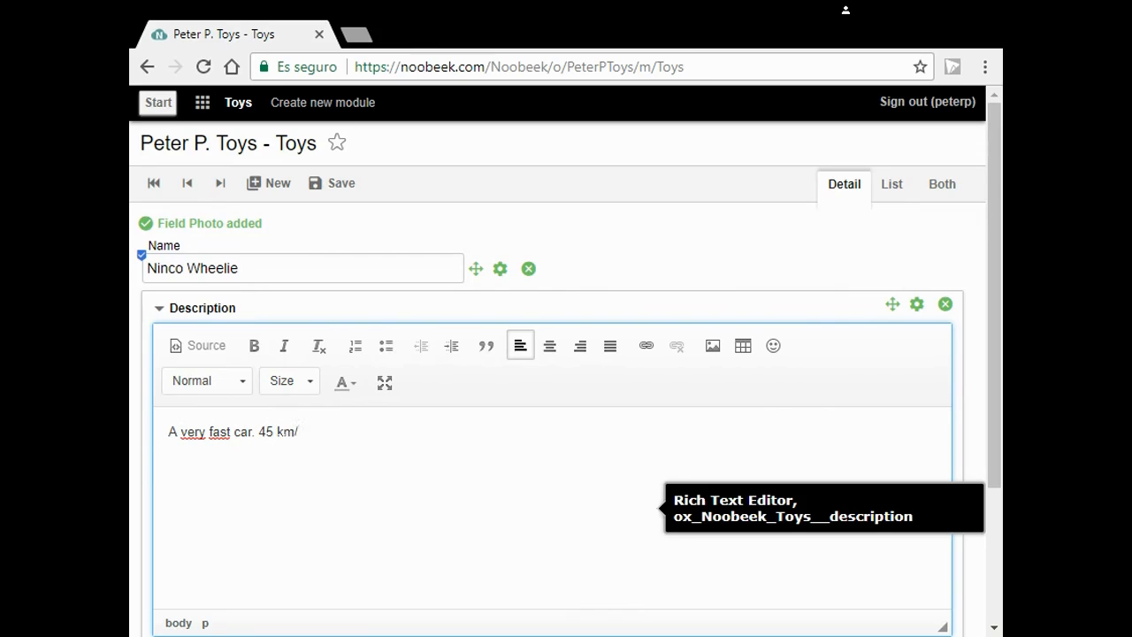
{"action": "type", "text": "h."}
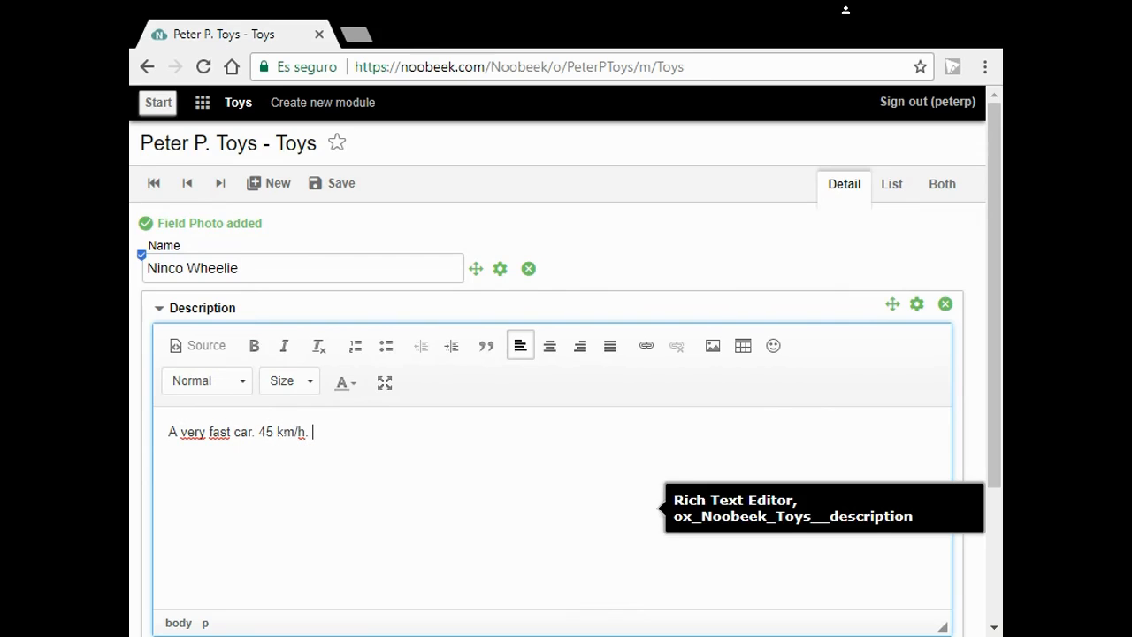
{"action": "type", "text": "Lot"}
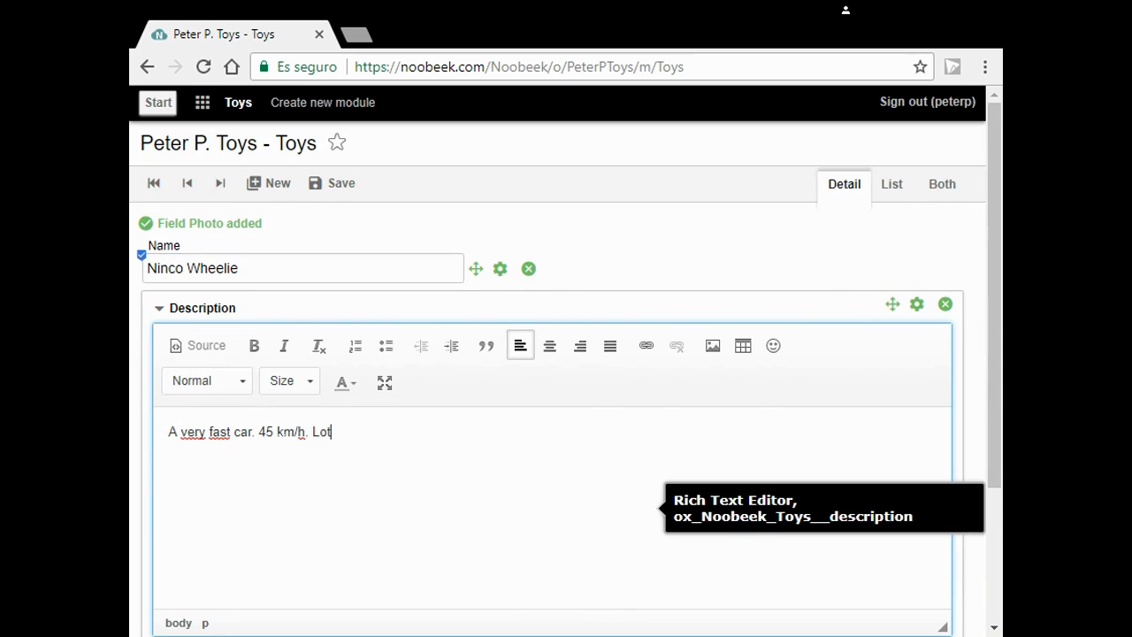
{"action": "type", "text": "of"}
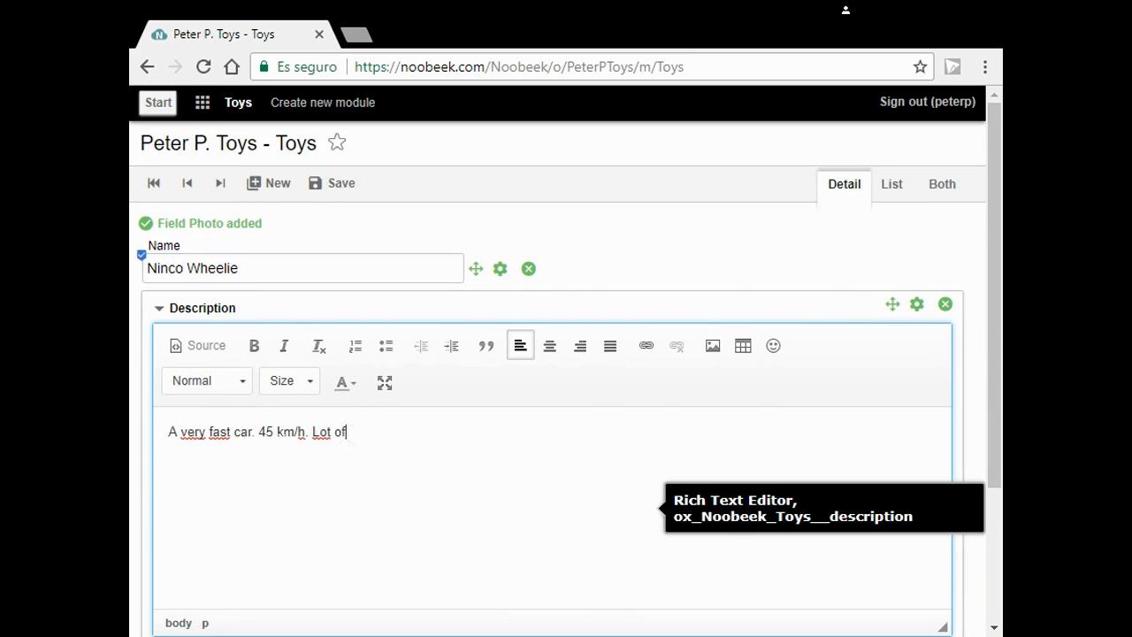
{"action": "type", "text": "fu"}
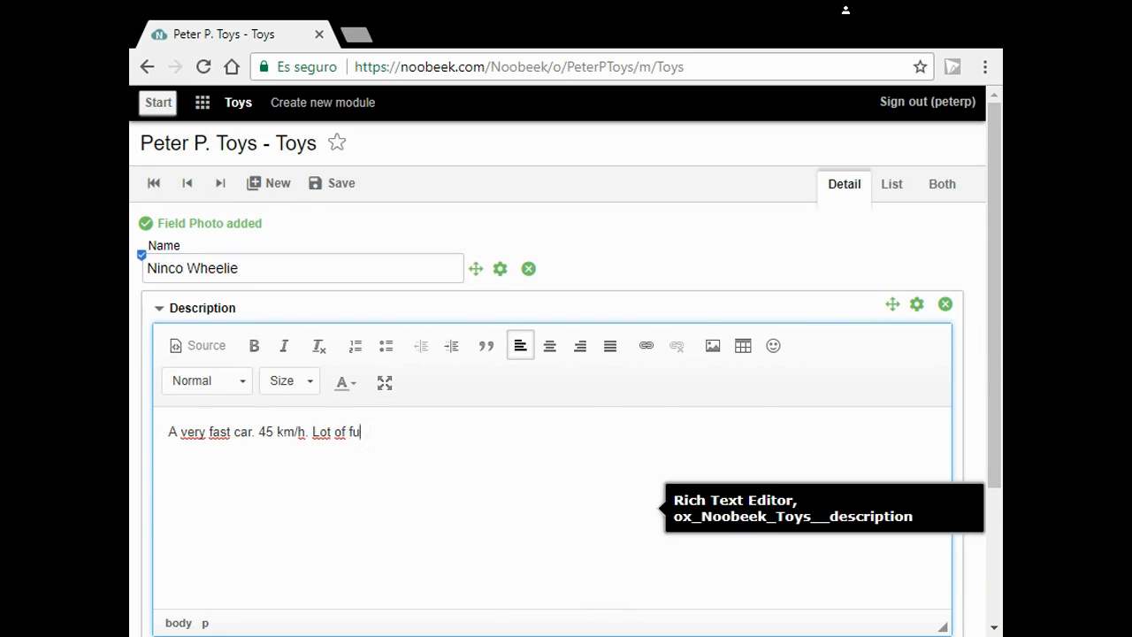
{"action": "type", "text": "n"}
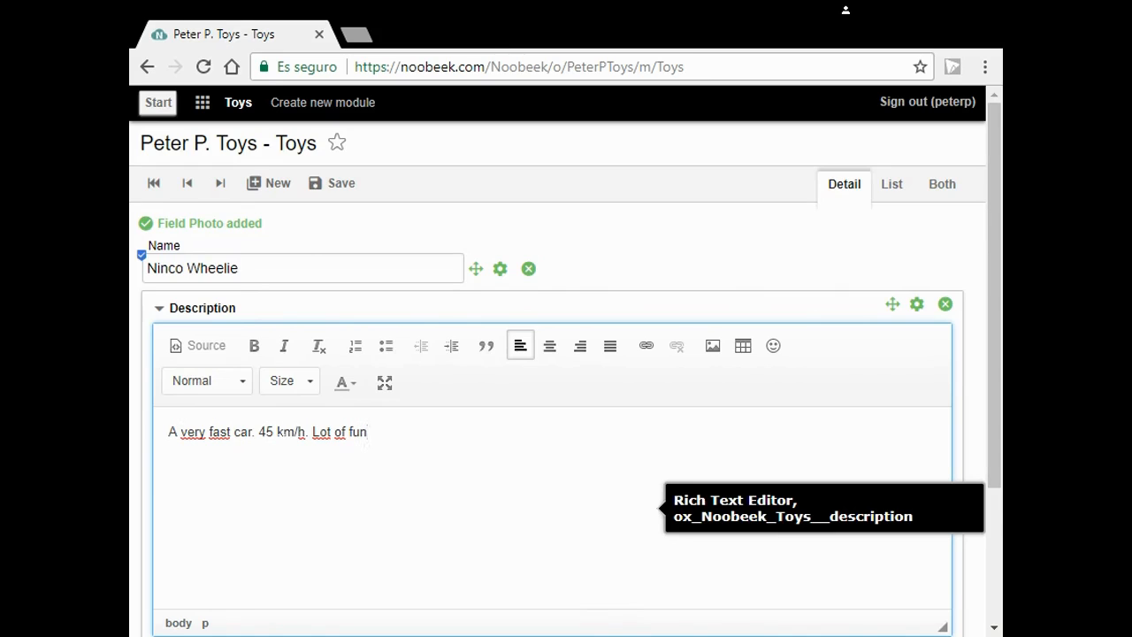
{"action": "type", "text": "."}
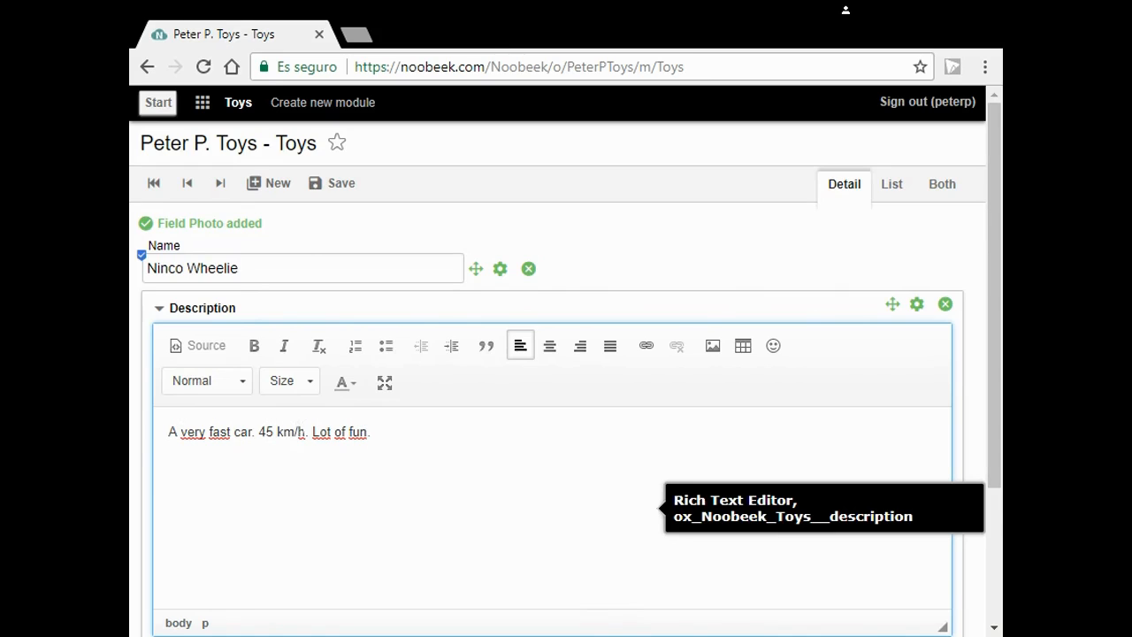
Bold the text '45 km/h' in the Ninco Wheelie description.
{"action": "double_click", "coordinate": [288, 431]}
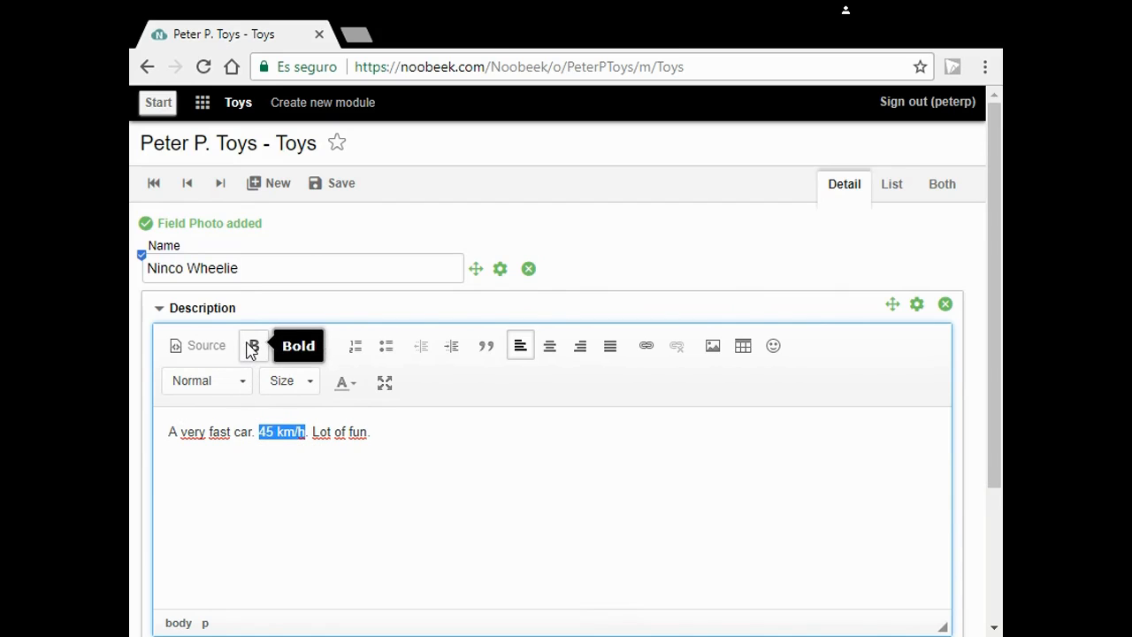
{"action": "left_click", "coordinate": [253, 345]}
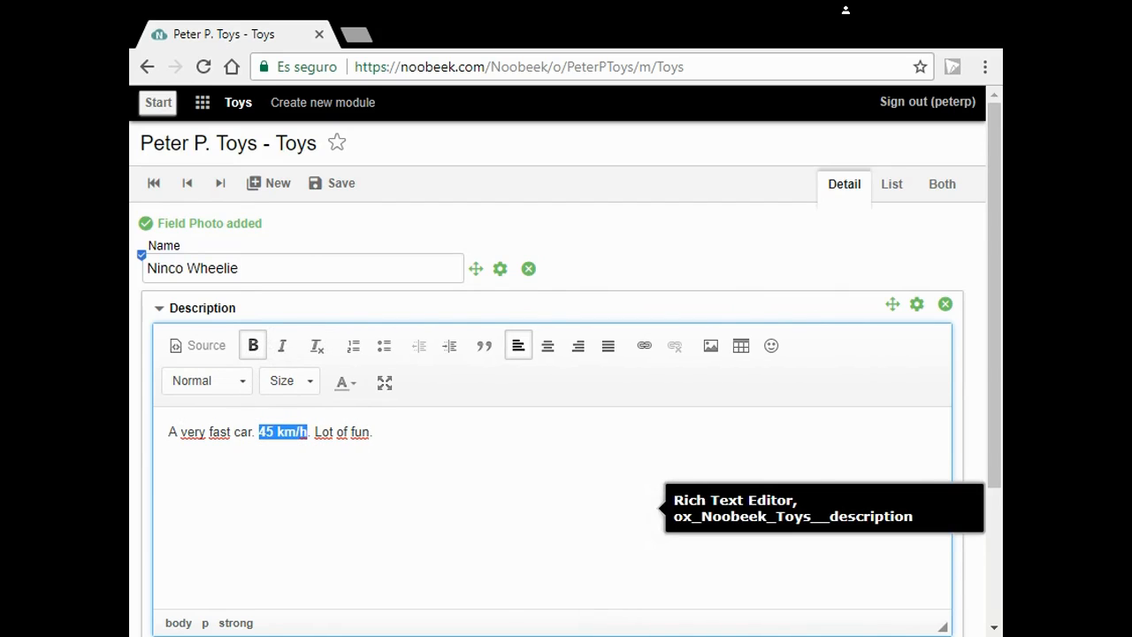
{"action": "scroll", "scroll_direction": "down", "scroll_amount": 3}
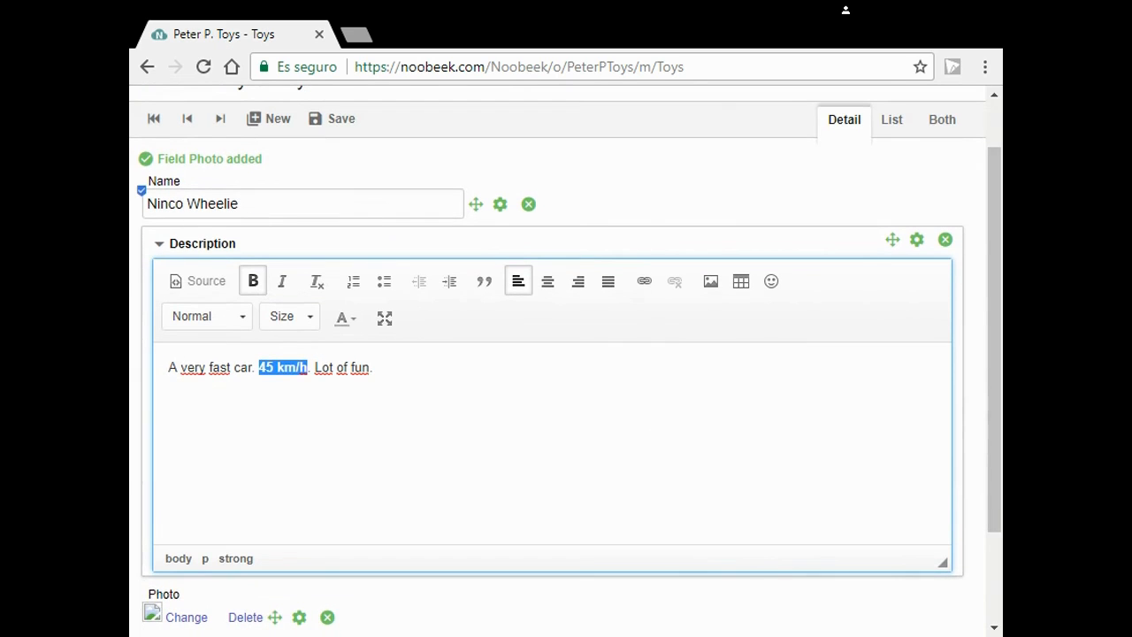
{"action": "scroll", "scroll_direction": "down", "scroll_amount": 3}
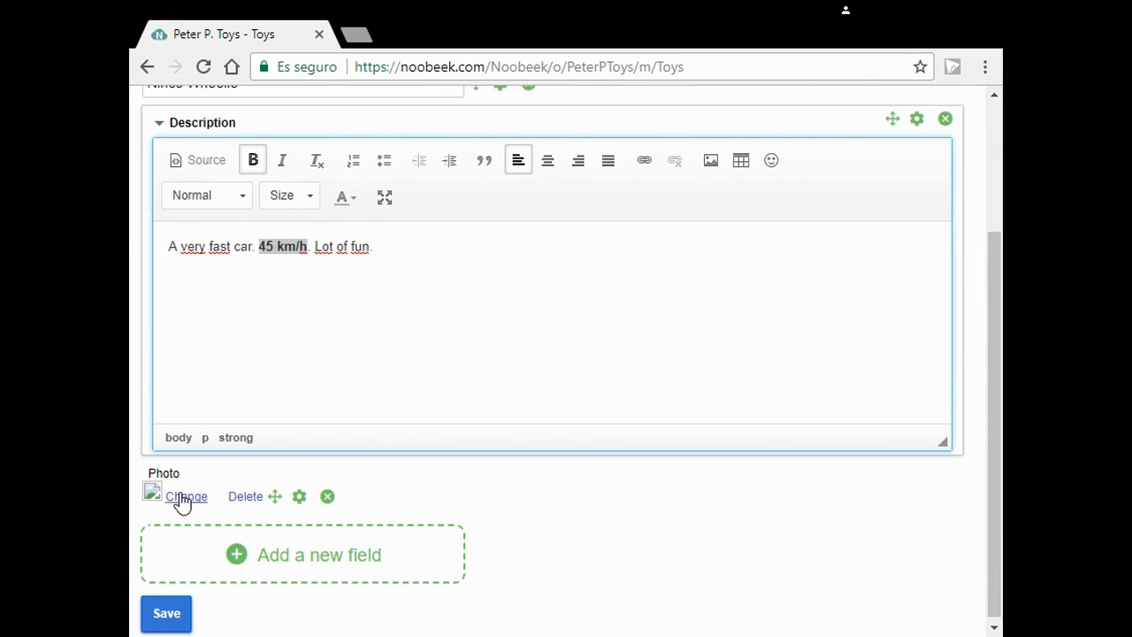
Upload wheelie.png as the Ninco Wheelie toy's photo.
{"action": "left_click", "coordinate": [186, 496]}
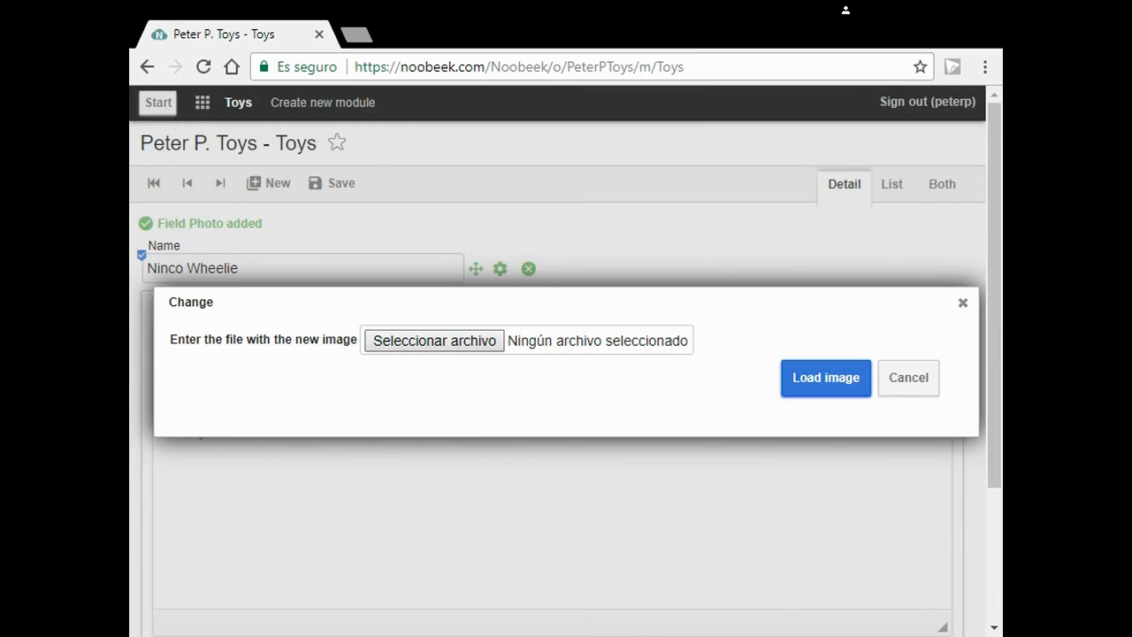
{"action": "left_click", "coordinate": [433, 341]}
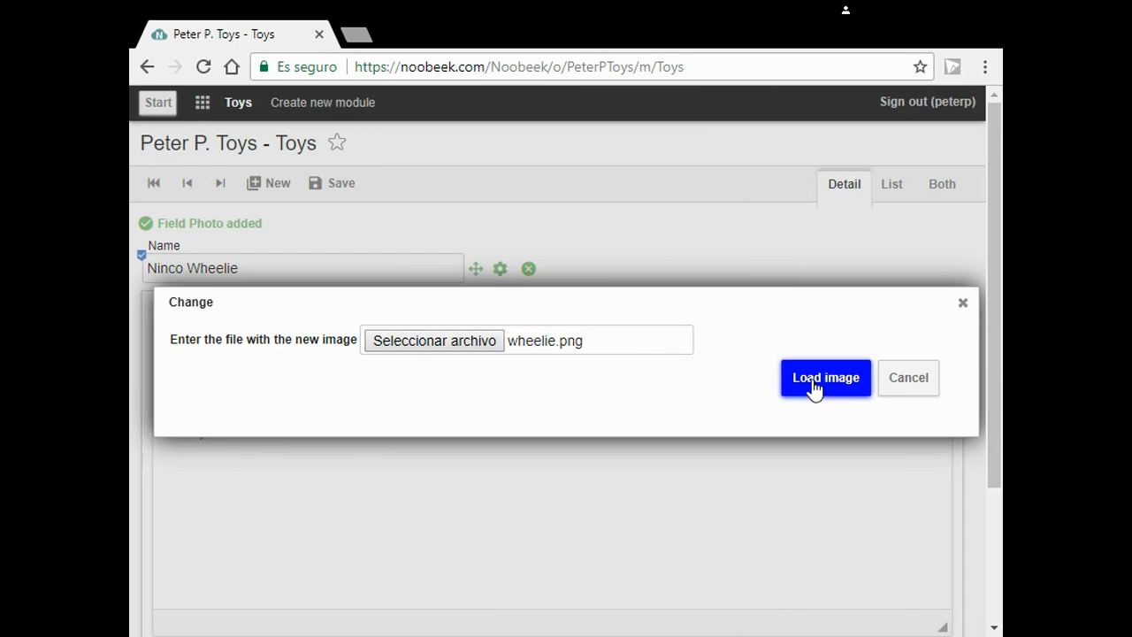
{"action": "left_click", "coordinate": [825, 377]}
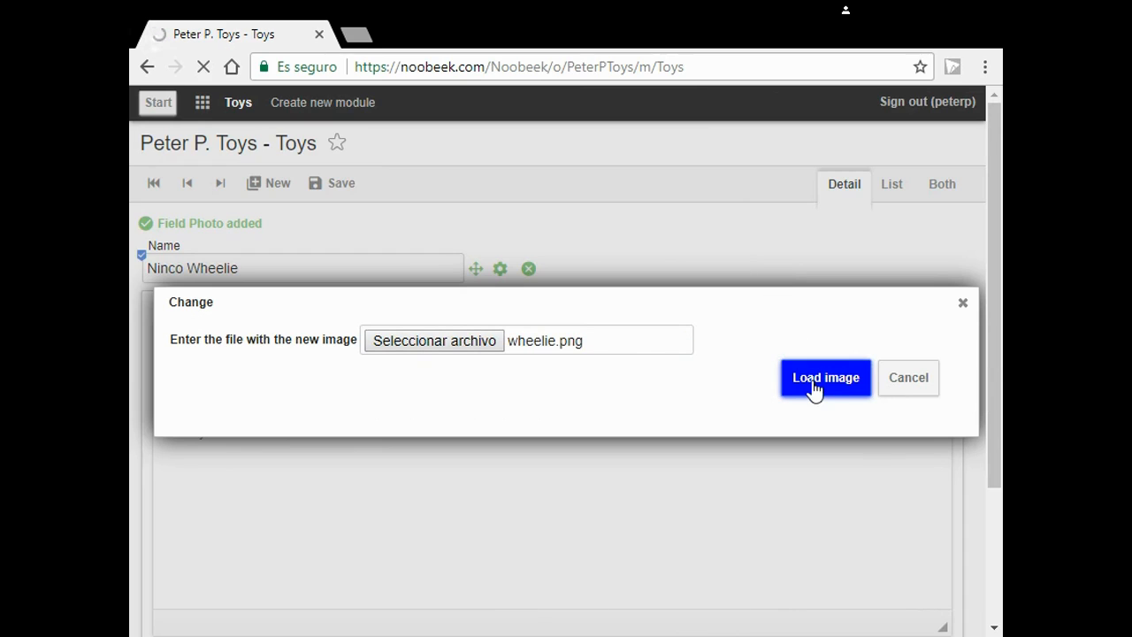
{"action": "left_click", "coordinate": [825, 377]}
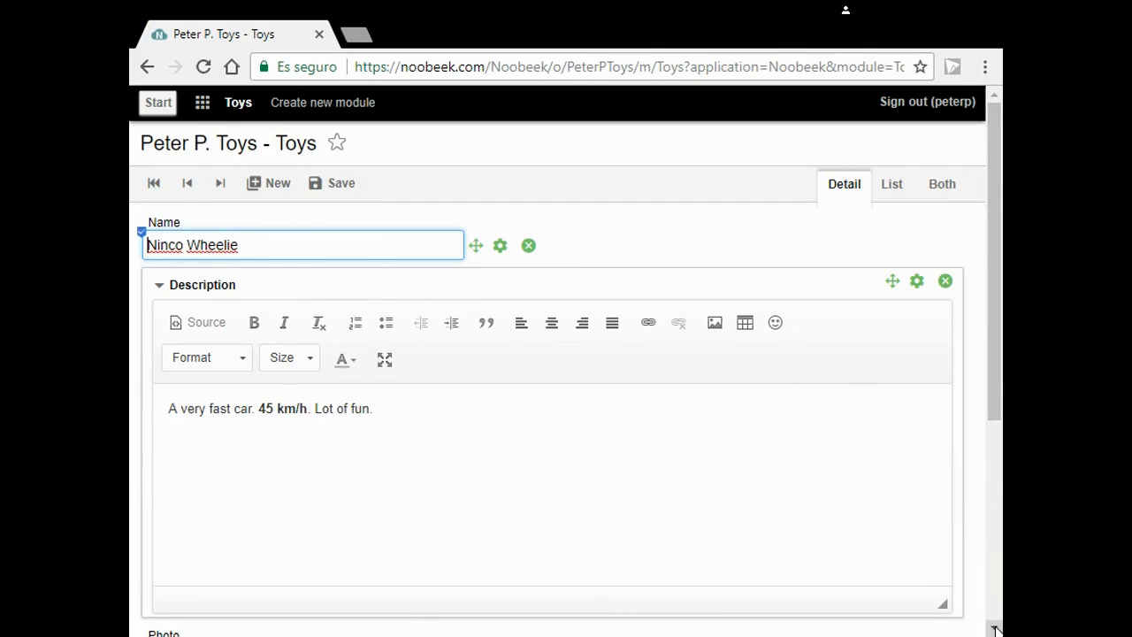
{"action": "scroll", "scroll_direction": "down", "scroll_amount": 3}
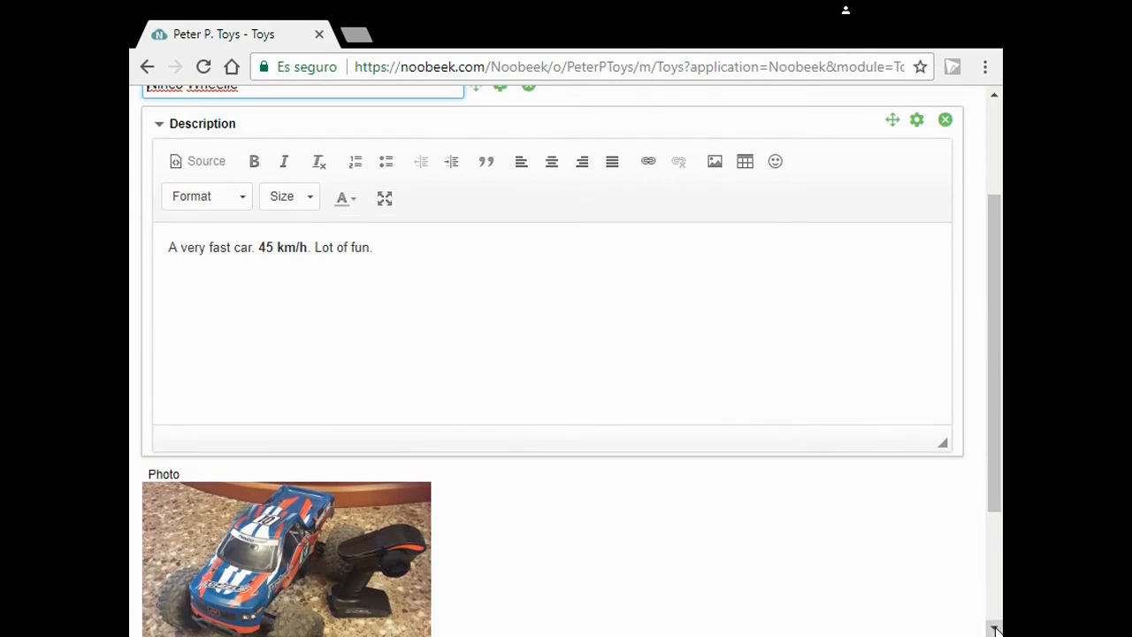
{"action": "scroll", "scroll_direction": "down", "scroll_amount": 3}
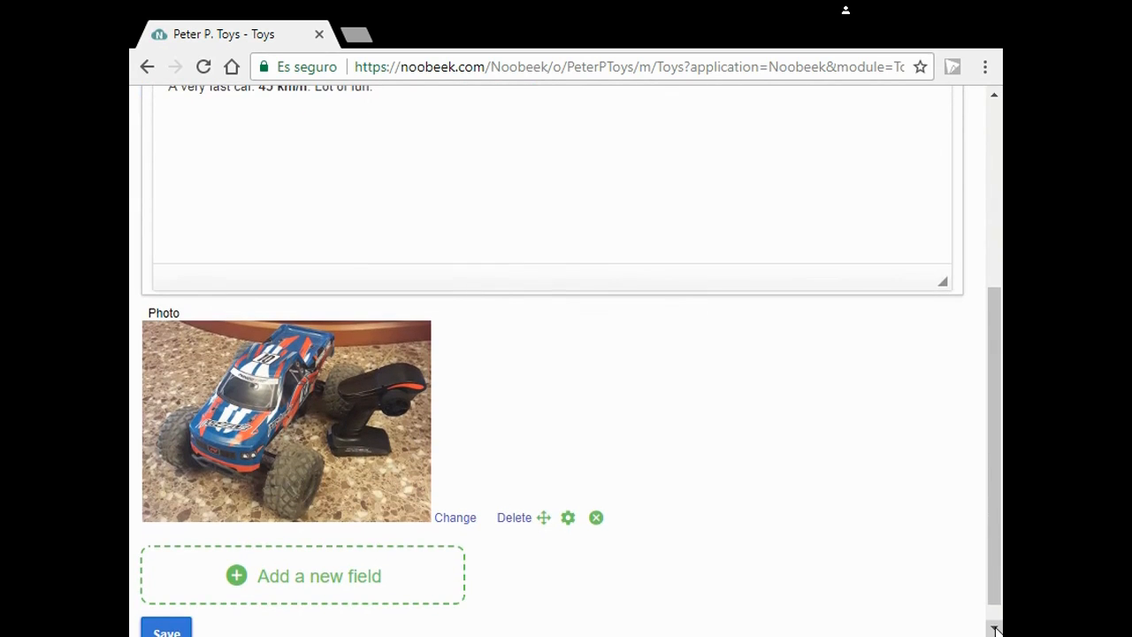
{"action": "scroll", "scroll_direction": "down", "scroll_amount": 3}
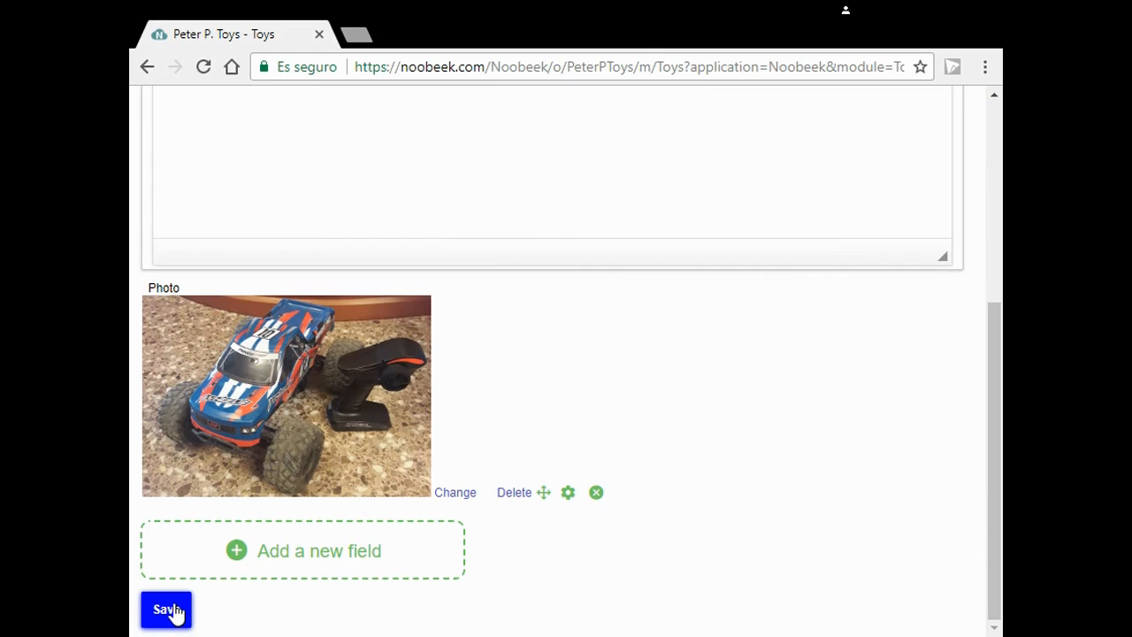
Save Ninco Wheelie, check its row in the List view, and open a blank toy record.
{"action": "left_click", "coordinate": [166, 610]}
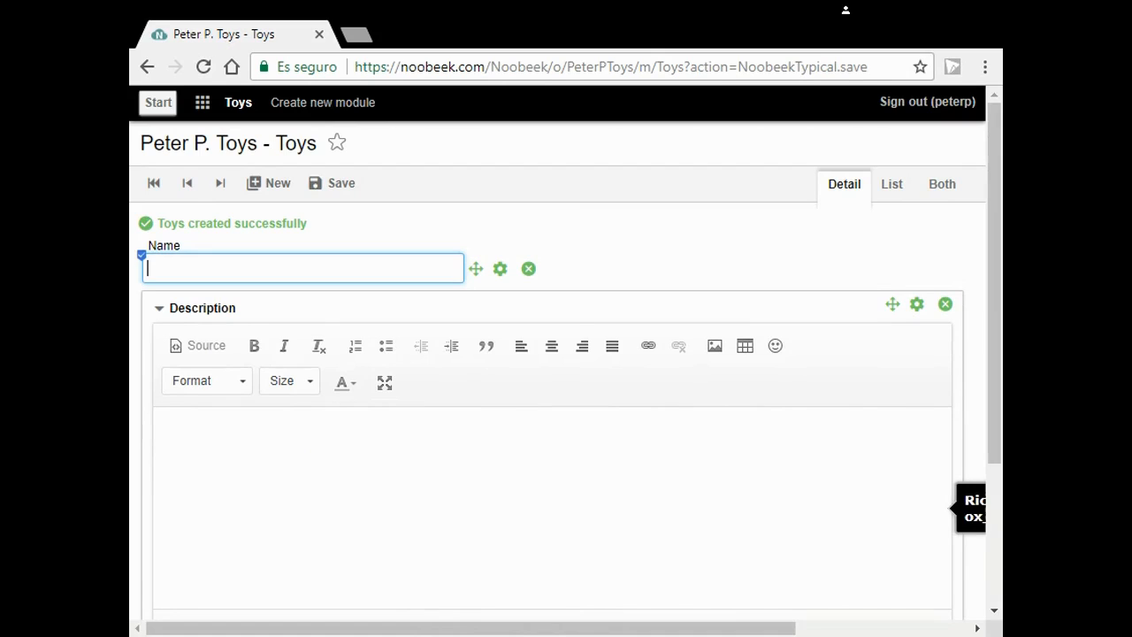
{"action": "mouse_move", "coordinate": [206, 345]}
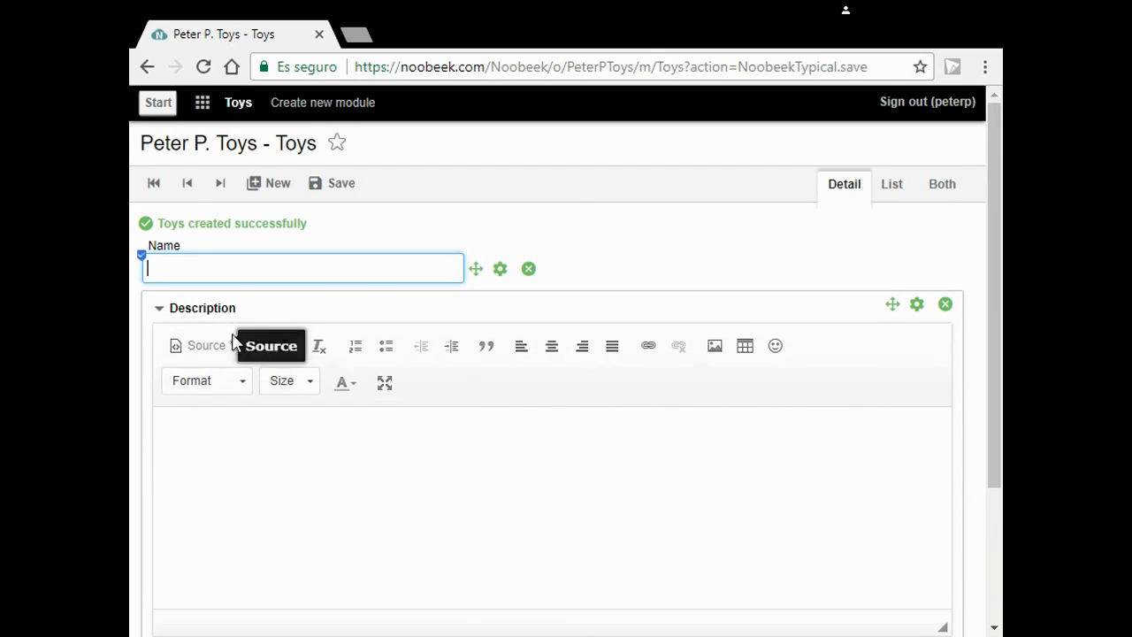
{"action": "mouse_move", "coordinate": [892, 184]}
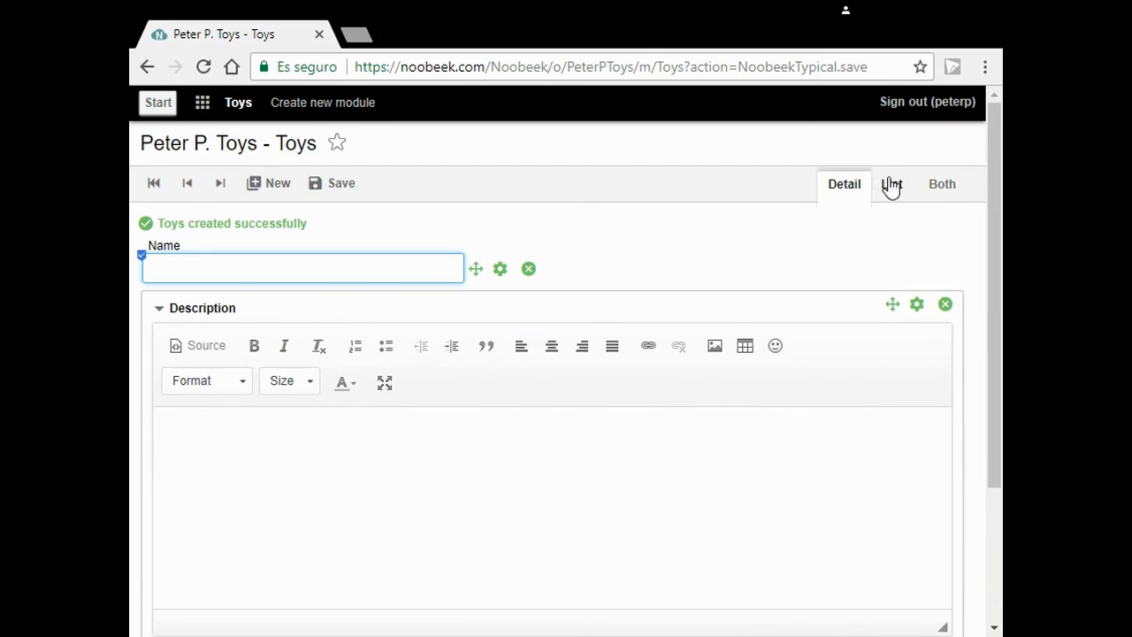
{"action": "left_click", "coordinate": [915, 184]}
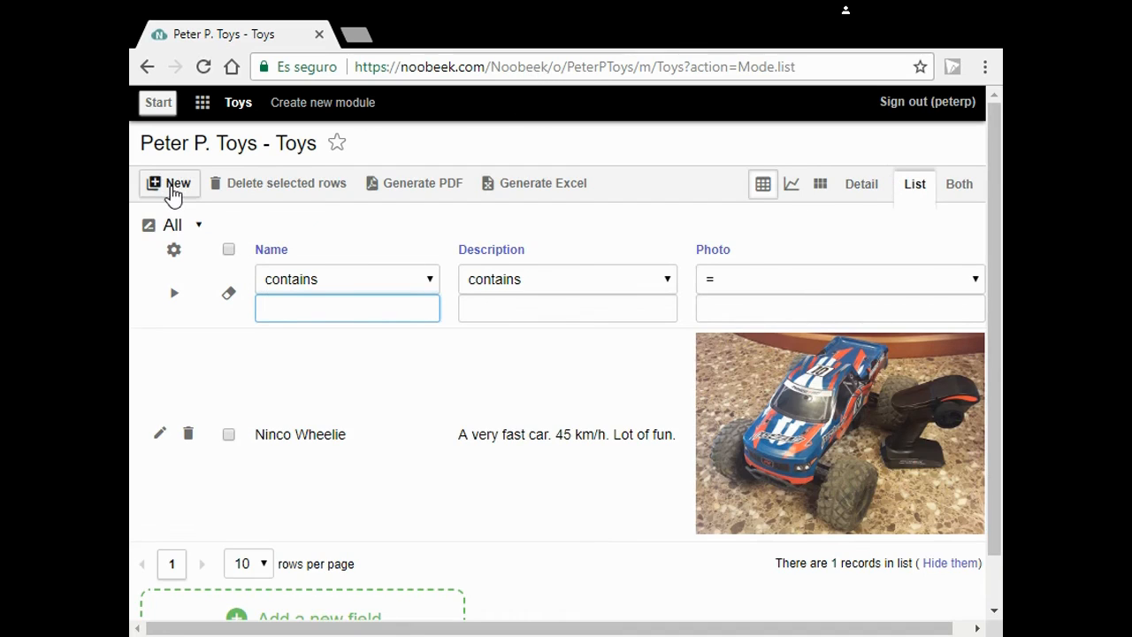
{"action": "left_click", "coordinate": [169, 183]}
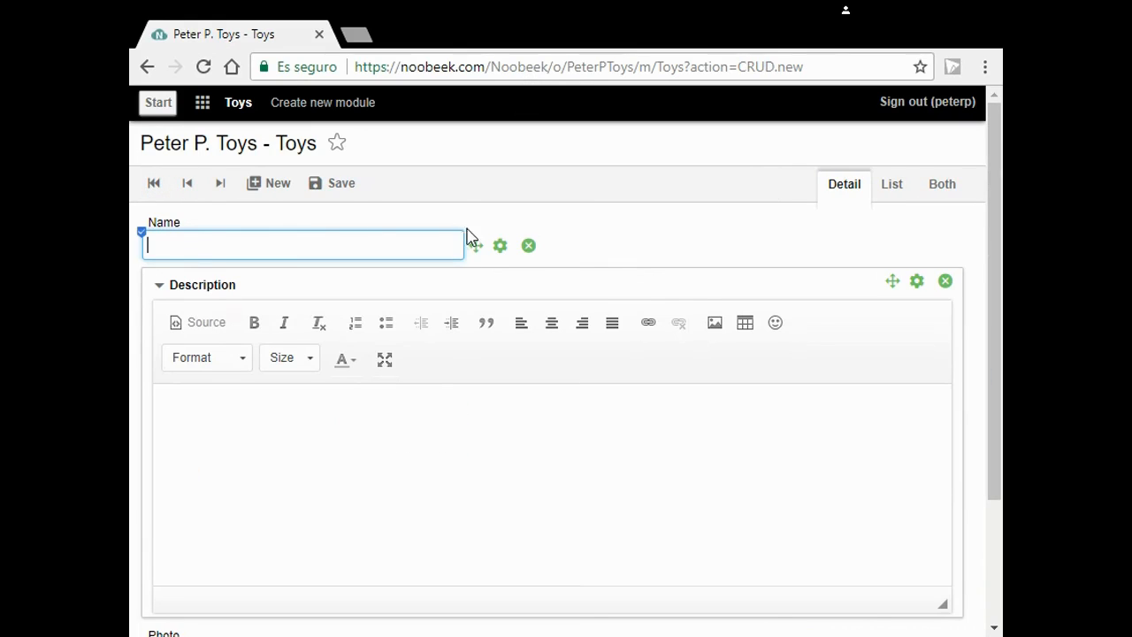
{"action": "mouse_move", "coordinate": [704, 250]}
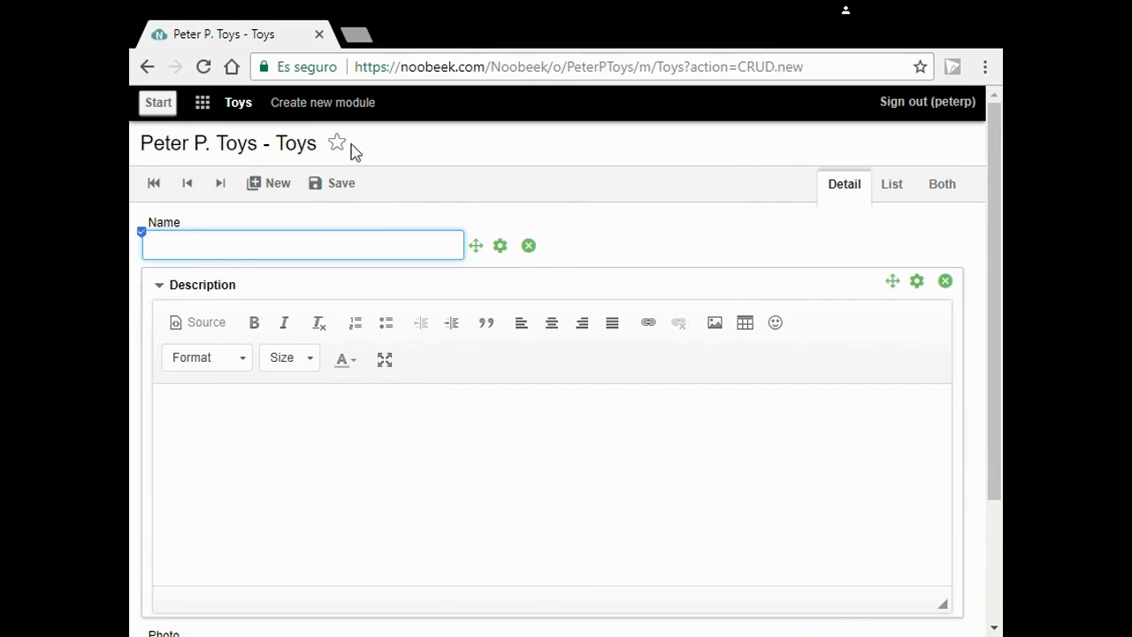
{"action": "mouse_move", "coordinate": [322, 115]}
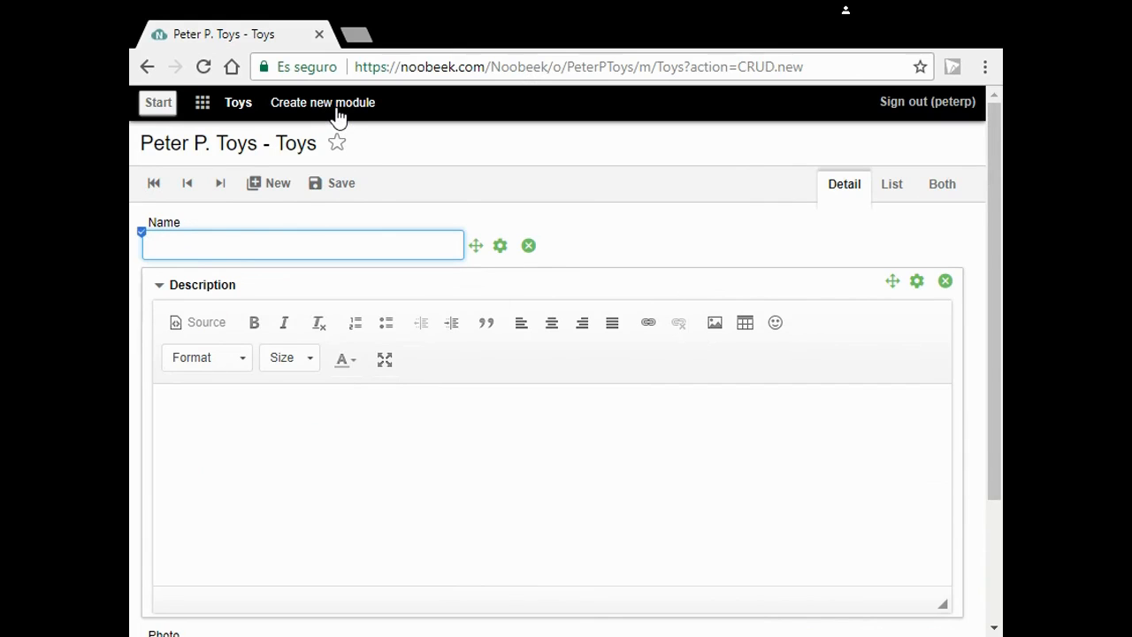
Create a second module named 'Toy Types' in the Peter P. Toys app.
{"action": "left_click", "coordinate": [323, 102]}
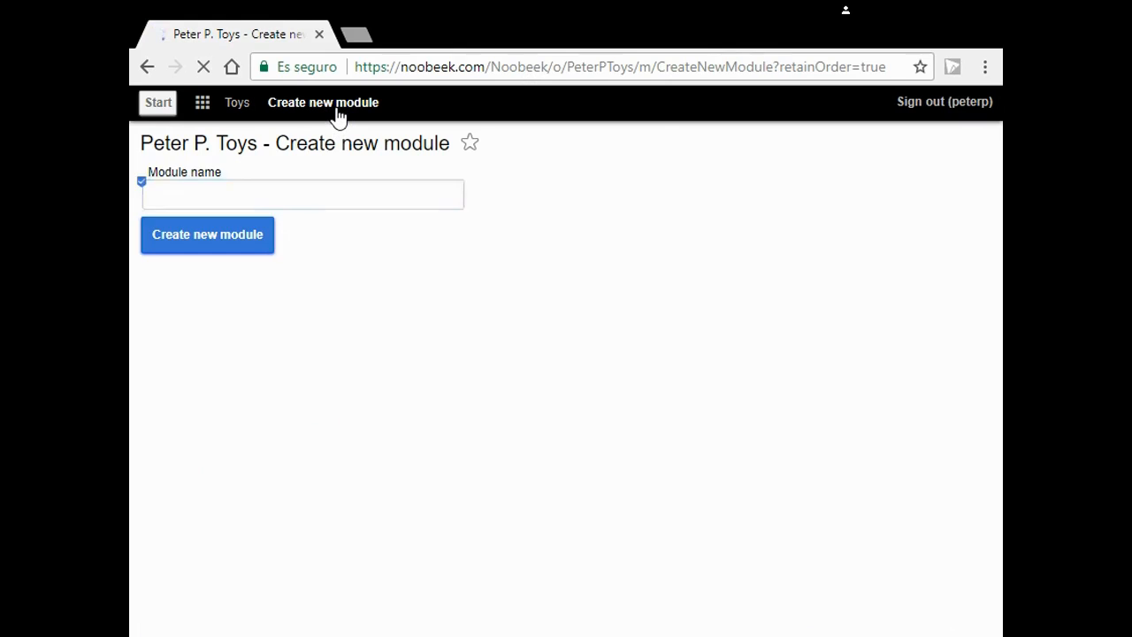
{"action": "left_click", "coordinate": [302, 194]}
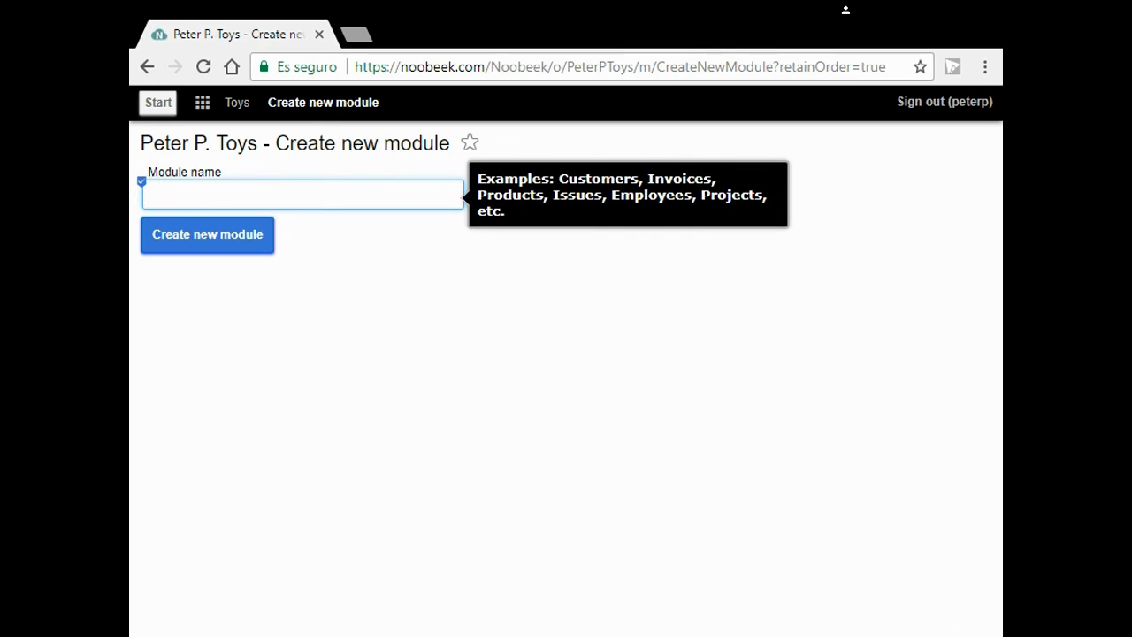
{"action": "type", "text": "T"}
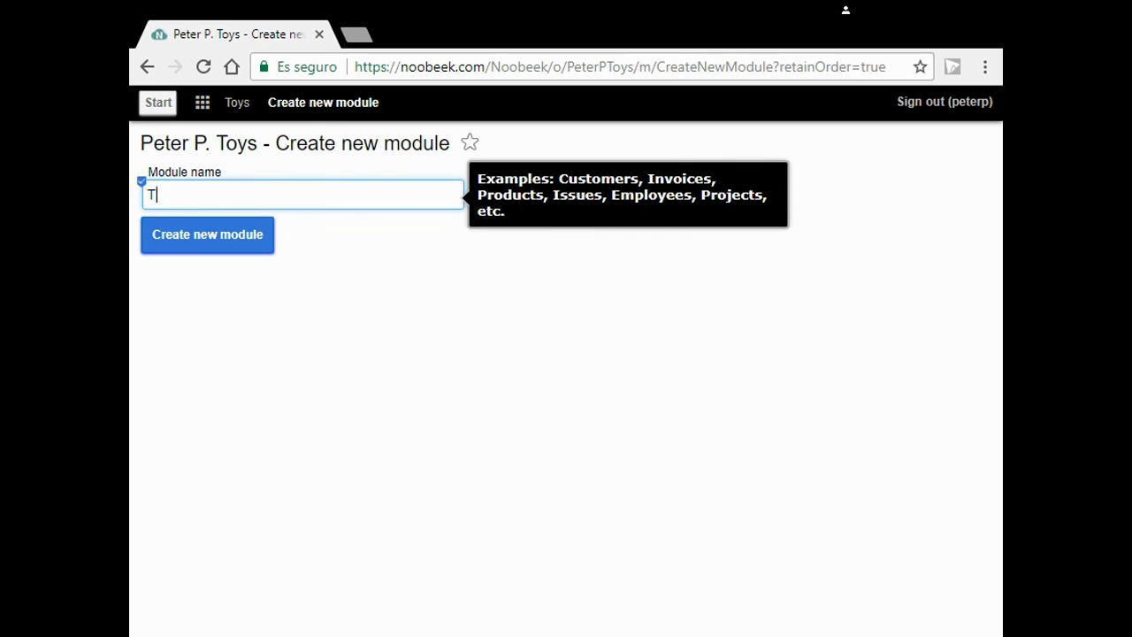
{"action": "type", "text": "oy"}
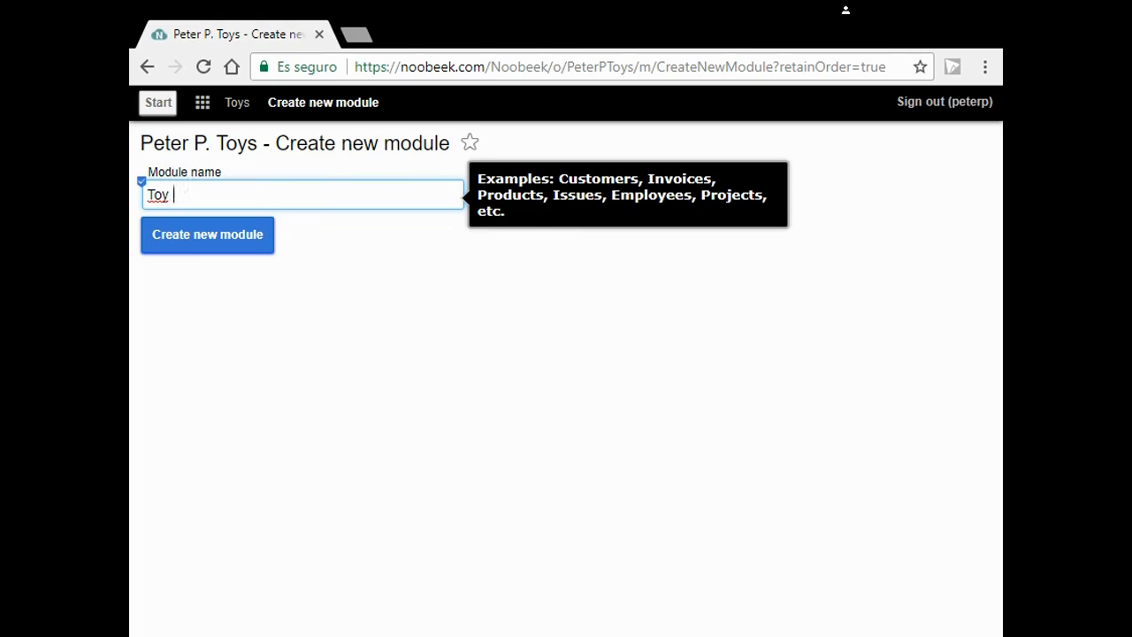
{"action": "type", "text": "Types"}
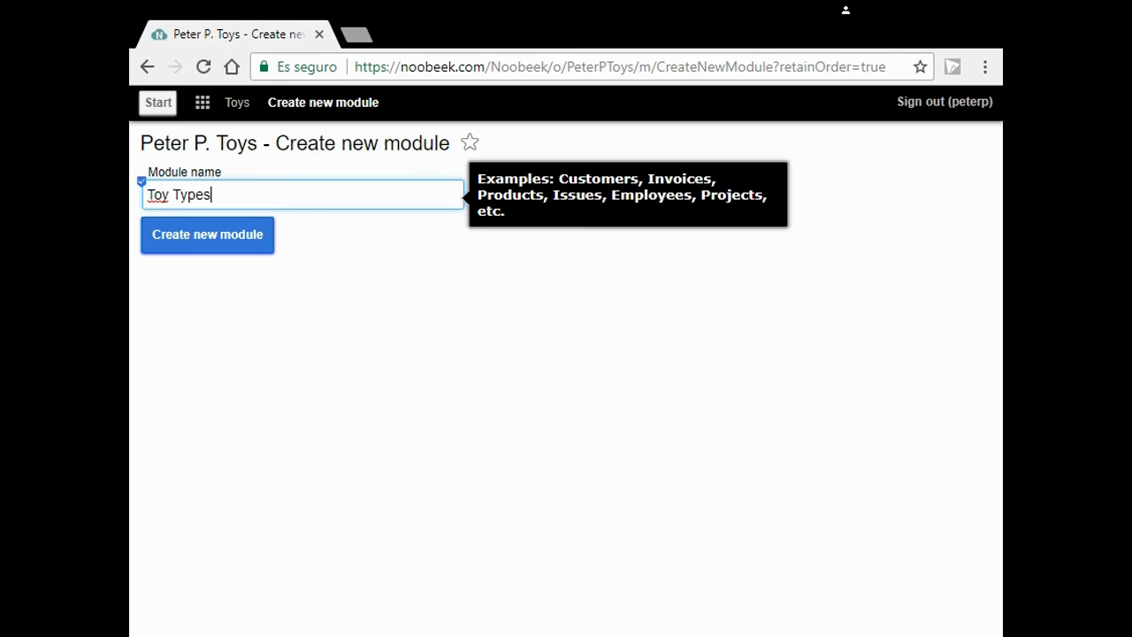
{"action": "left_click", "coordinate": [207, 235]}
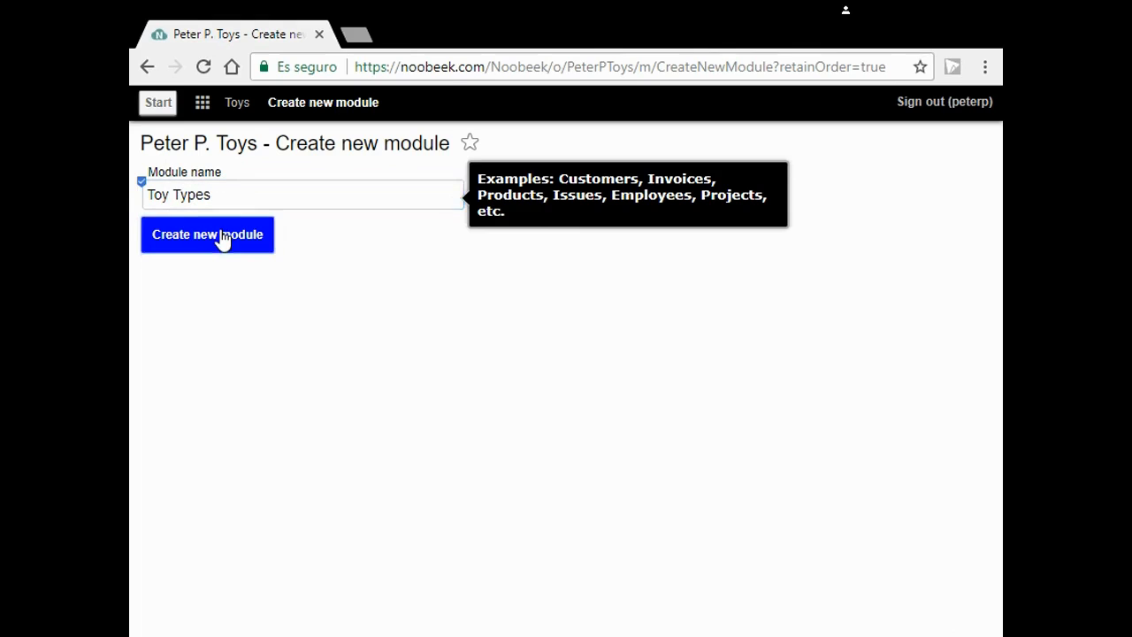
{"action": "left_click", "coordinate": [206, 234]}
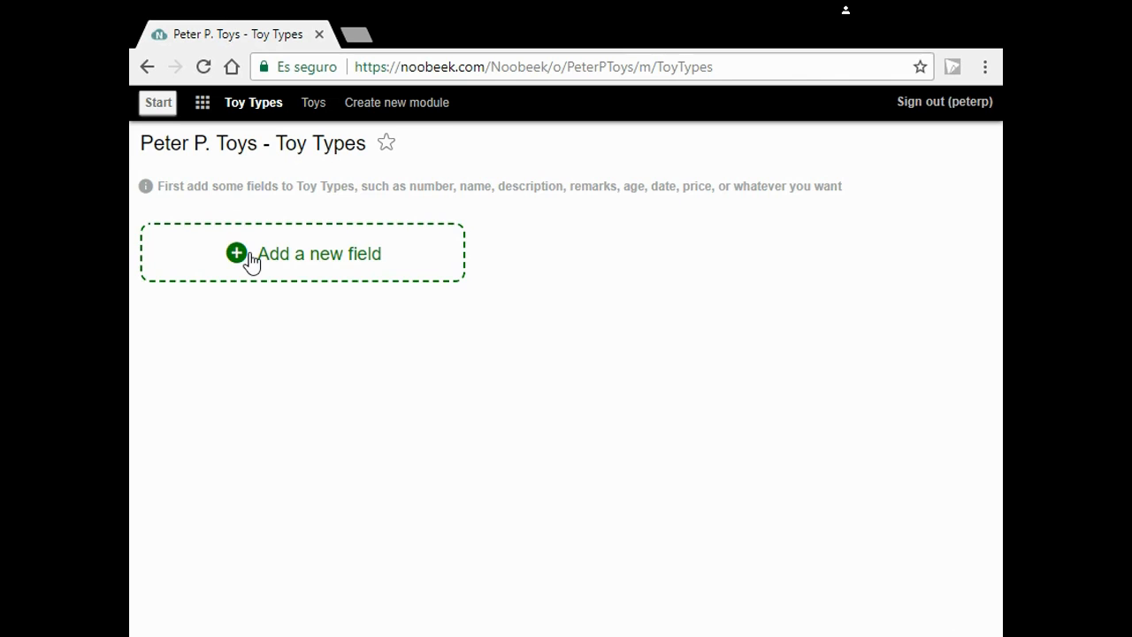
Add a required 40-character text field called 'Name' to Toy Types.
{"action": "left_click", "coordinate": [252, 254]}
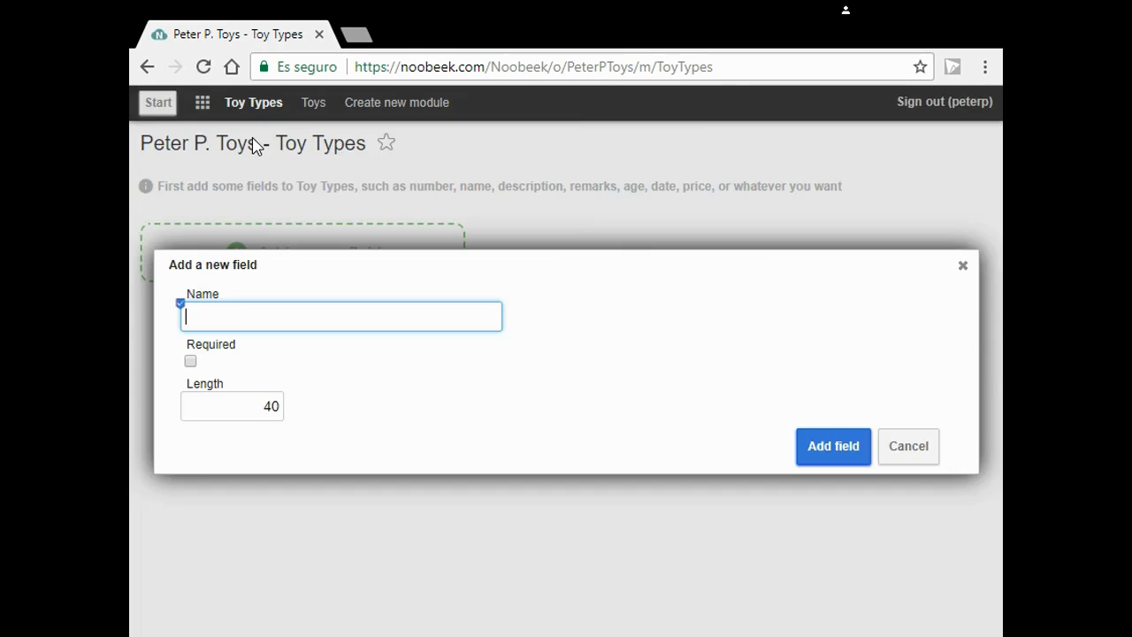
{"action": "type", "text": "N"}
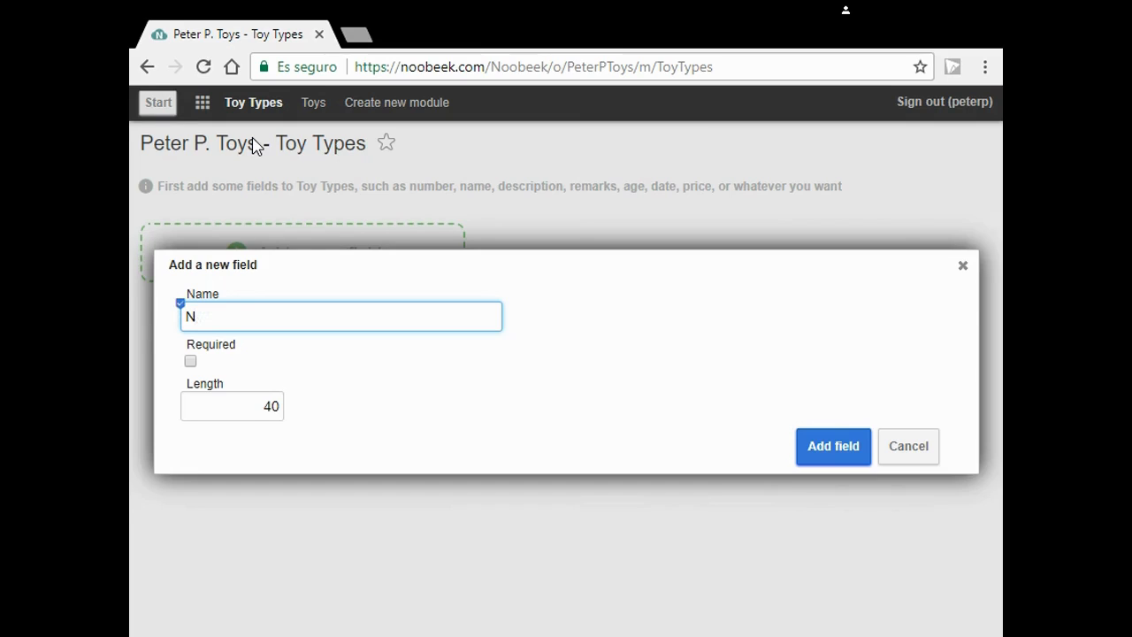
{"action": "type", "text": "ame"}
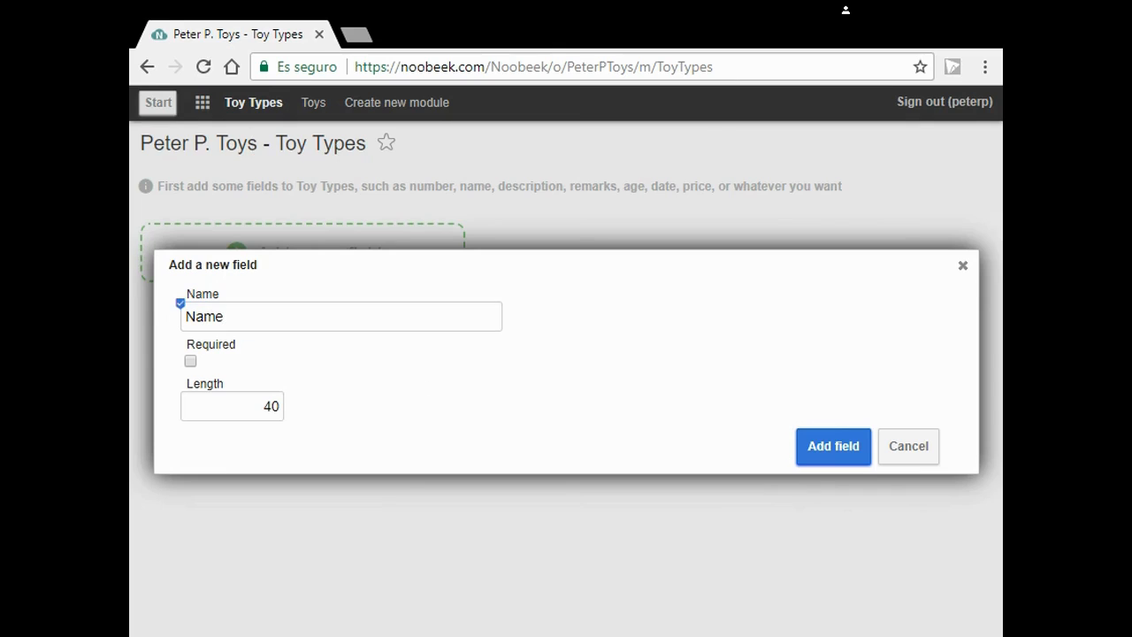
{"action": "left_click", "coordinate": [190, 361]}
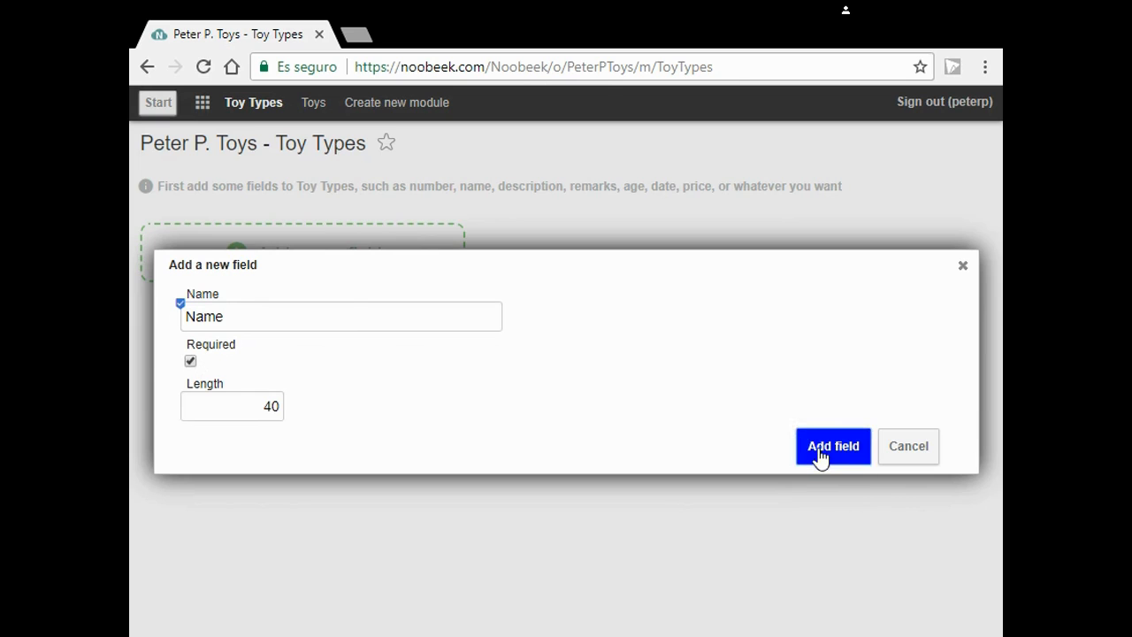
{"action": "left_click", "coordinate": [832, 446]}
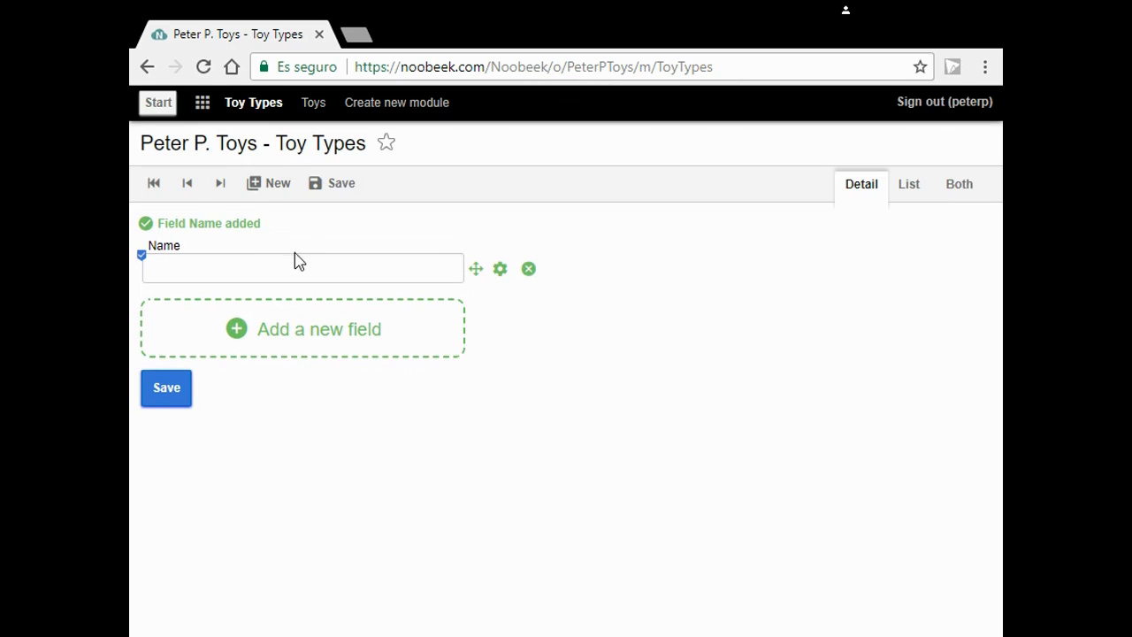
Save a Toy Types record named 'R/C Cars'.
{"action": "left_click", "coordinate": [302, 268]}
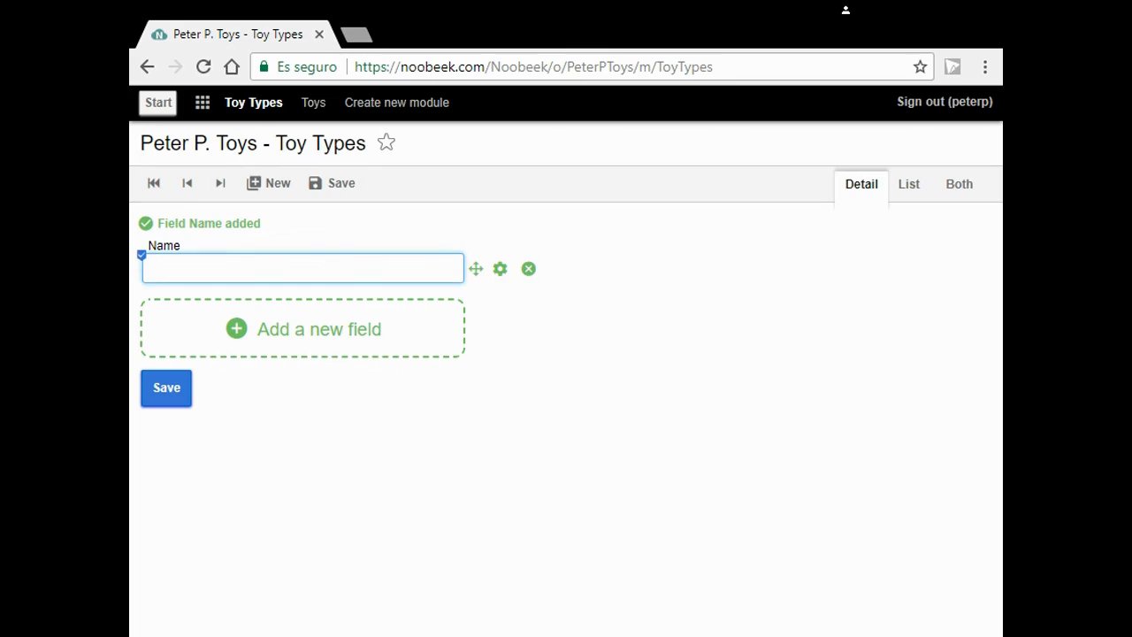
{"action": "type", "text": "R/"}
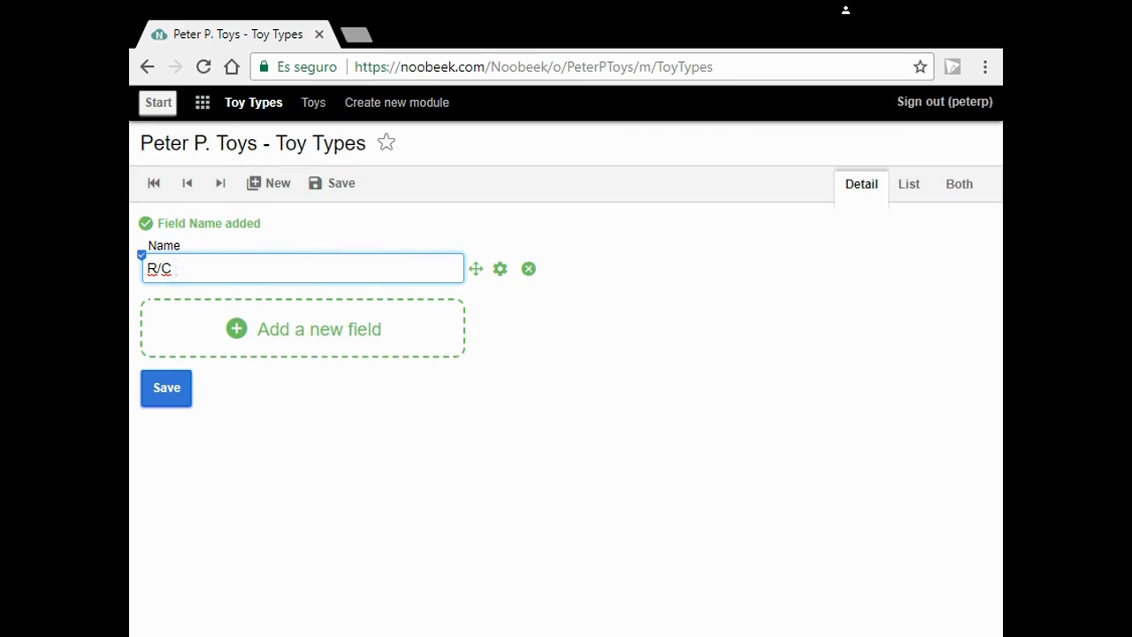
{"action": "type", "text": "Cars"}
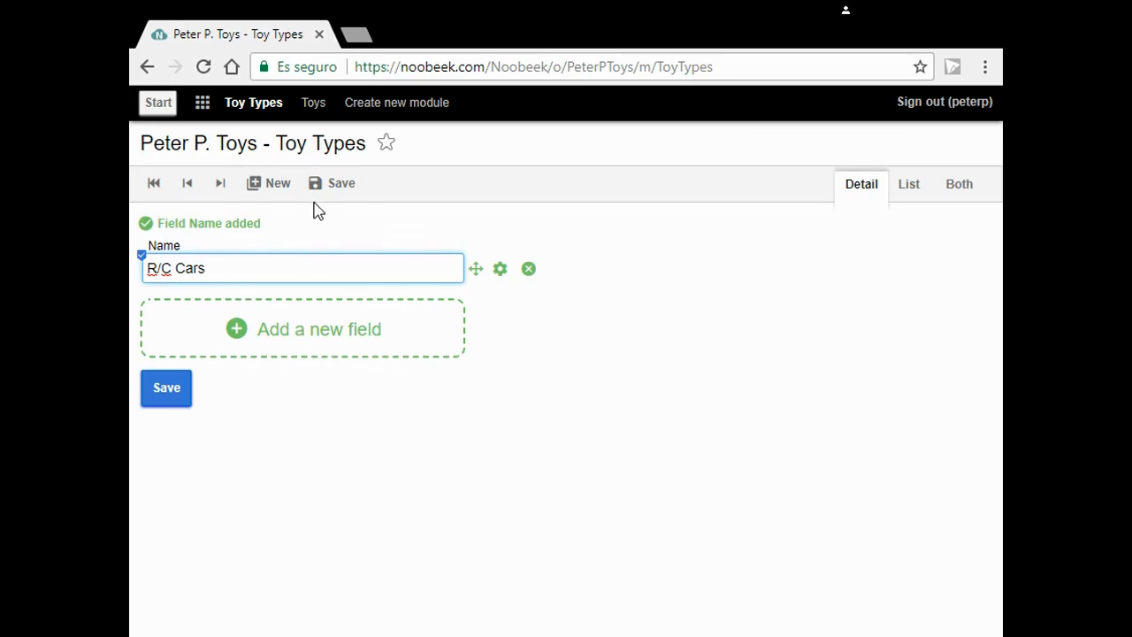
{"action": "left_click", "coordinate": [341, 183]}
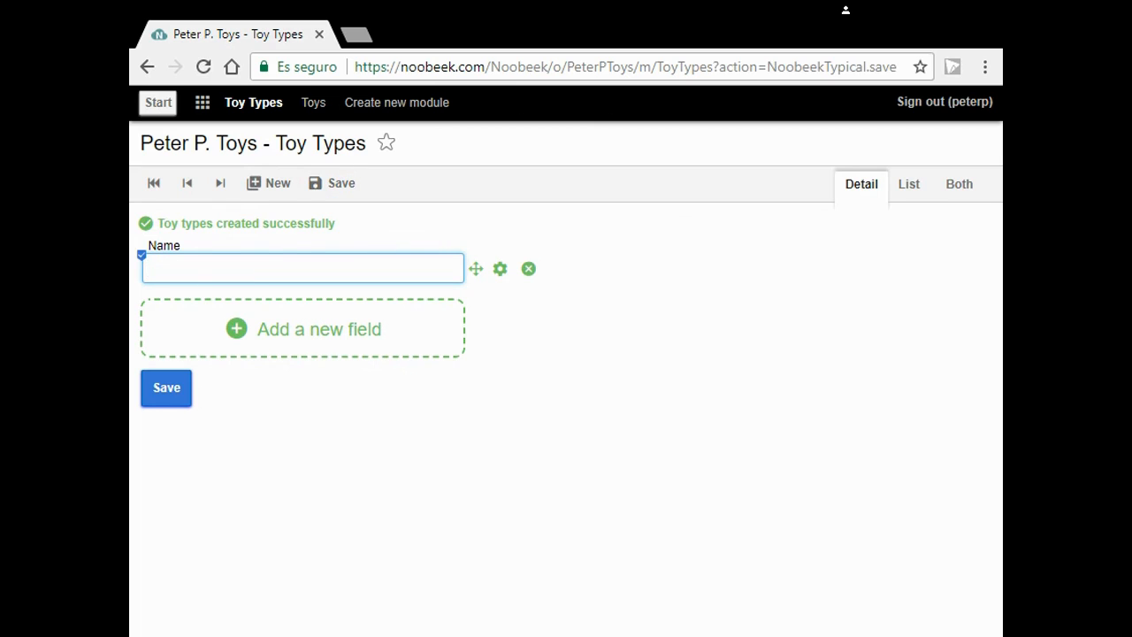
Save 'Little Cars' as a toy type, list both types, then go to Toys.
{"action": "type", "text": "L"}
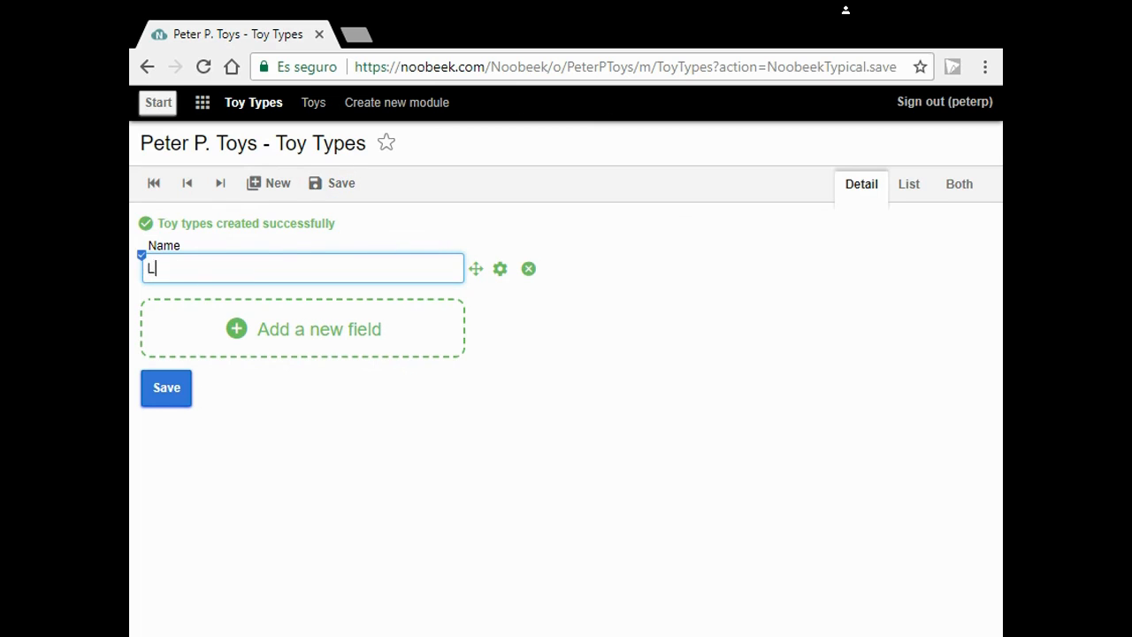
{"action": "type", "text": "ittl"}
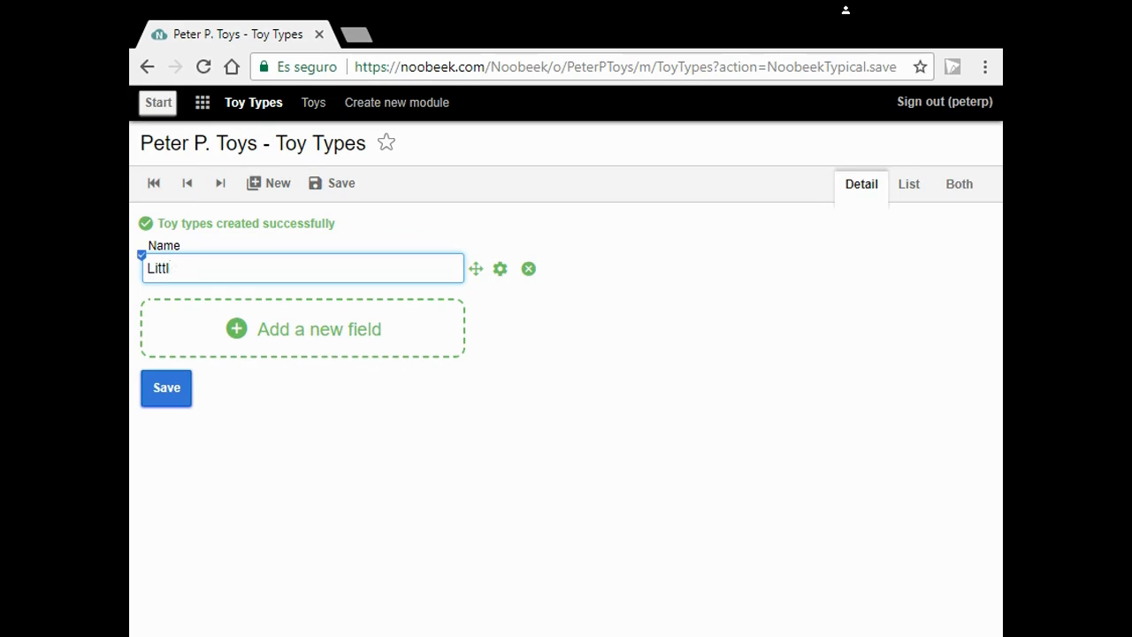
{"action": "type", "text": "e"}
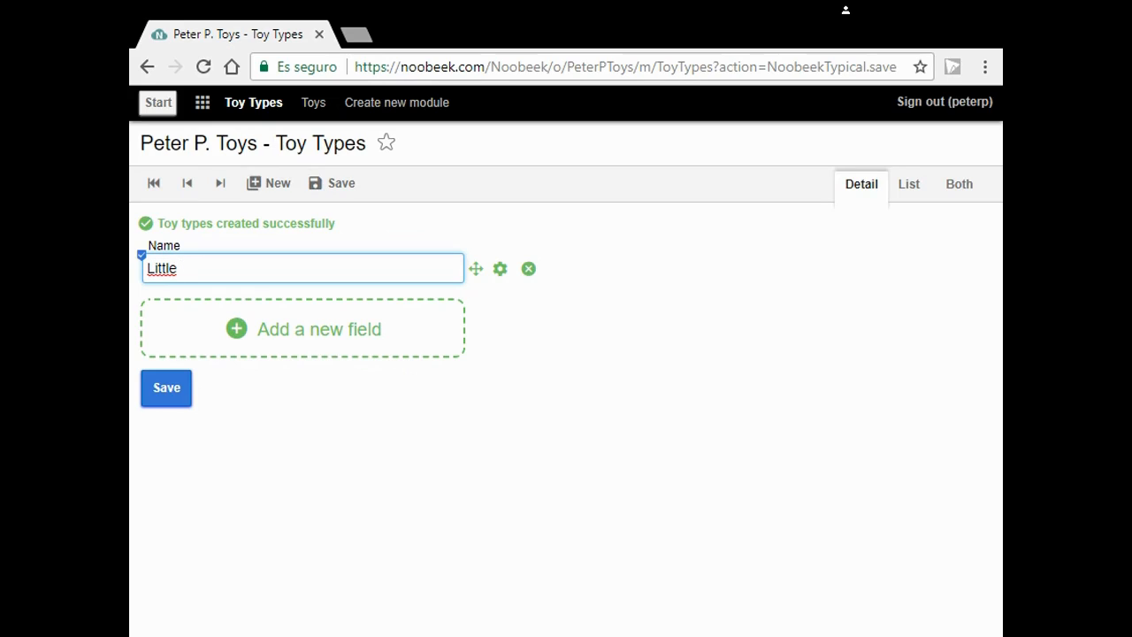
{"action": "type", "text": "Cars"}
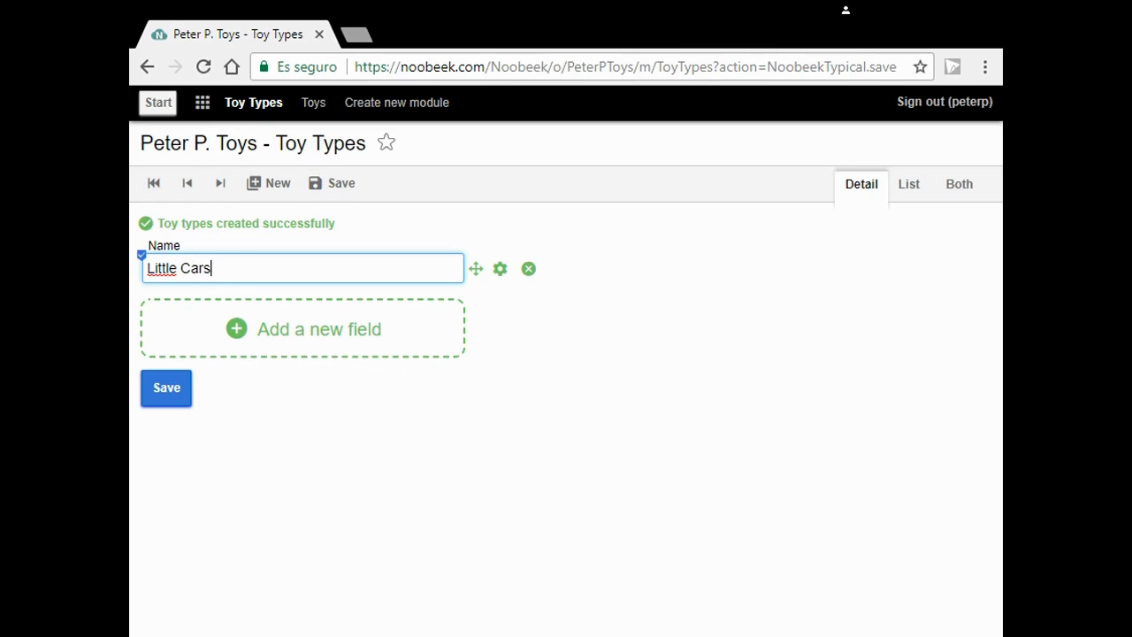
{"action": "left_click", "coordinate": [331, 183]}
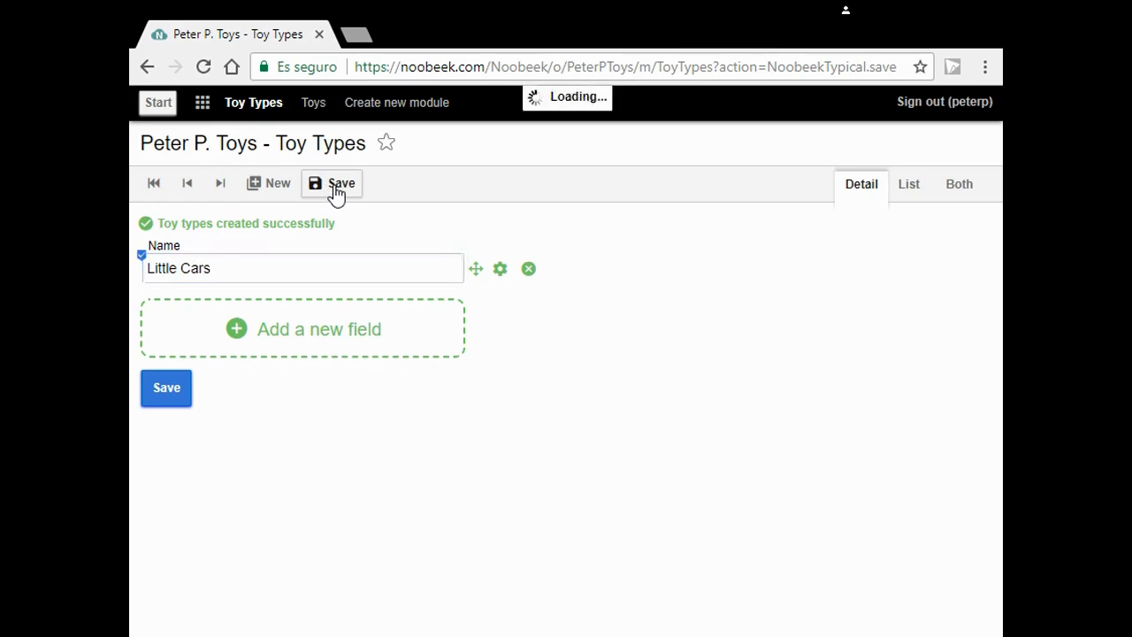
{"action": "left_click", "coordinate": [331, 183]}
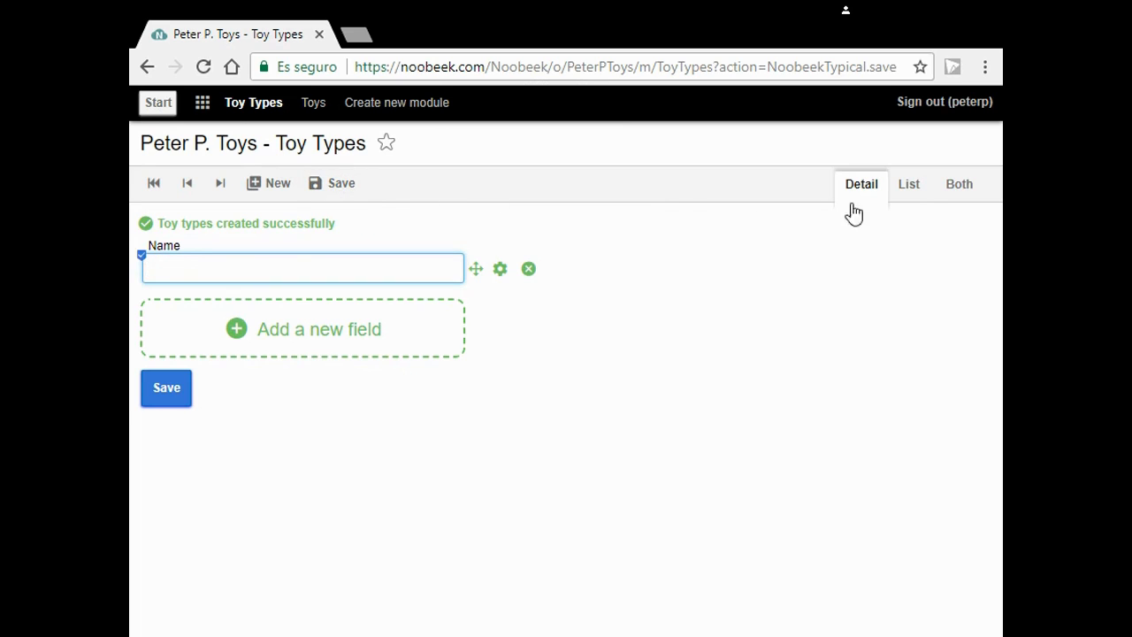
{"action": "left_click", "coordinate": [914, 184]}
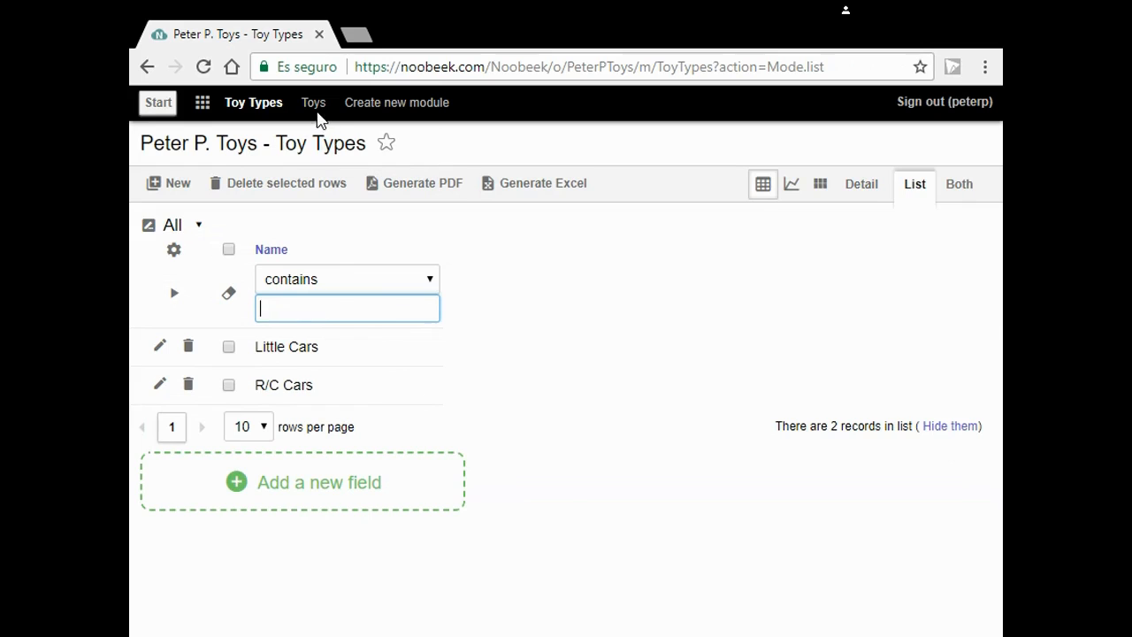
{"action": "left_click", "coordinate": [311, 102]}
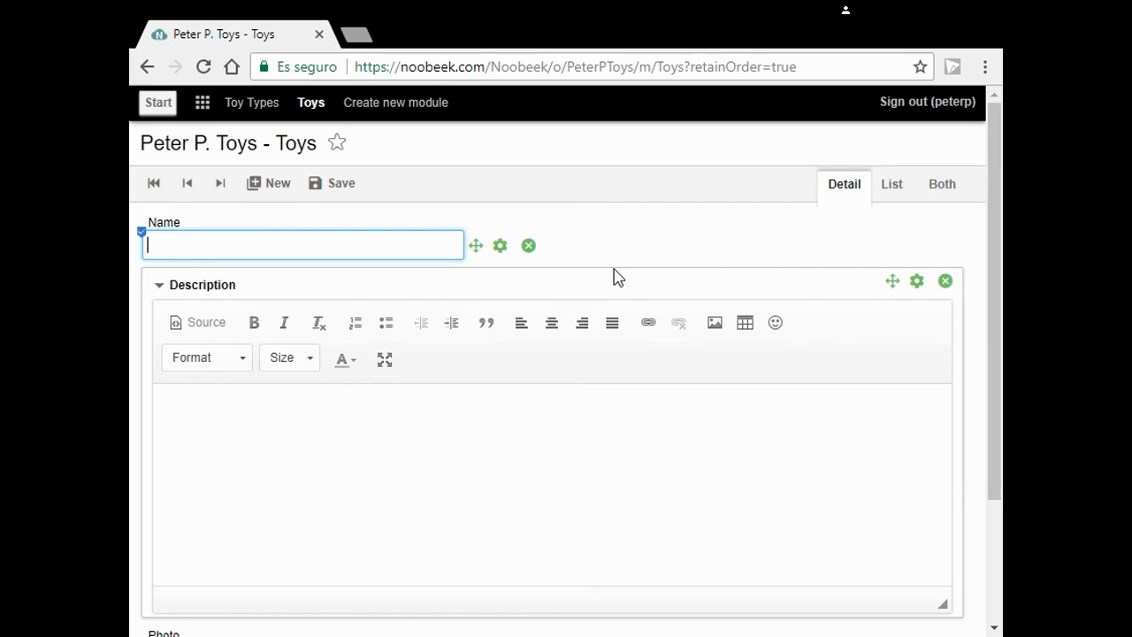
{"action": "mouse_move", "coordinate": [650, 285]}
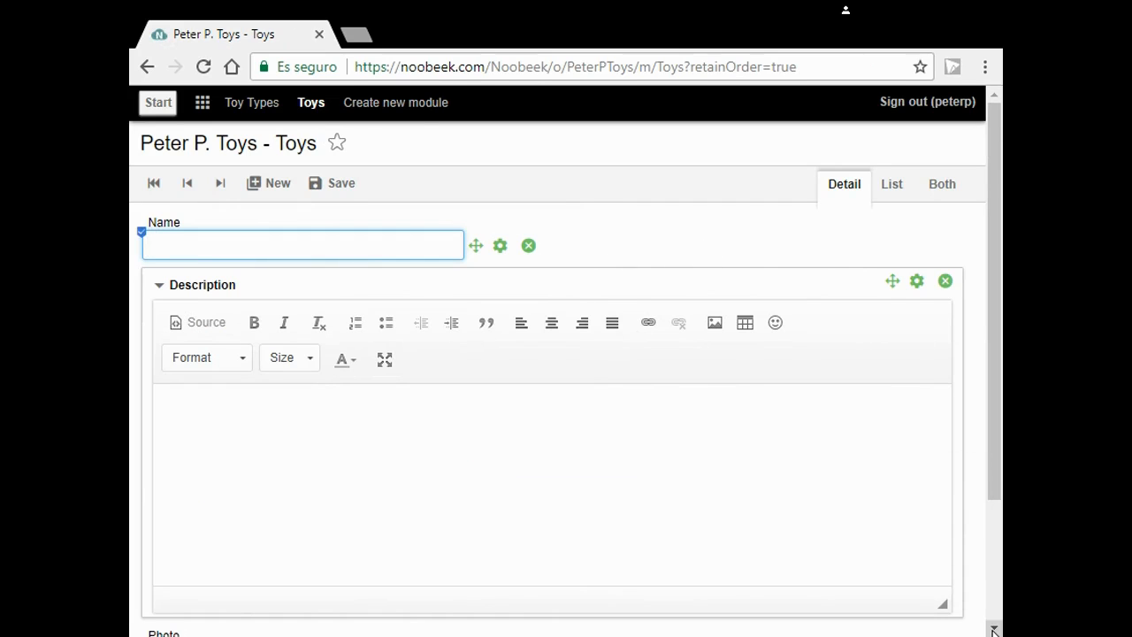
Add a reference field named 'Type' to Toys, pointing to Toy Types records.
{"action": "scroll", "scroll_direction": "down", "scroll_amount": 3}
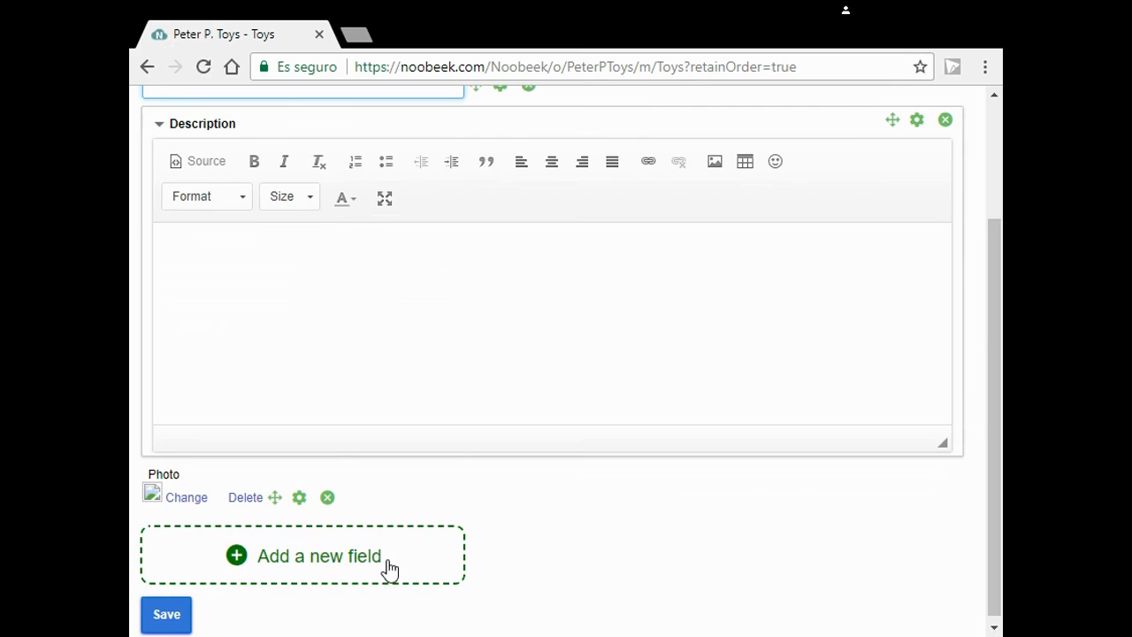
{"action": "left_click", "coordinate": [319, 556]}
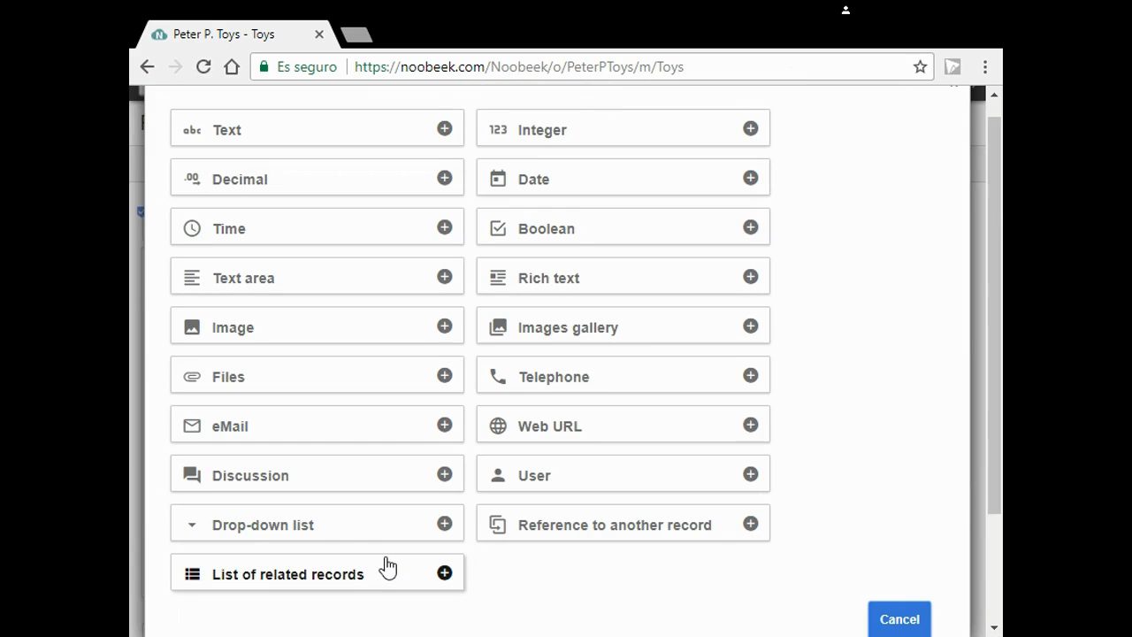
{"action": "mouse_move", "coordinate": [339, 524]}
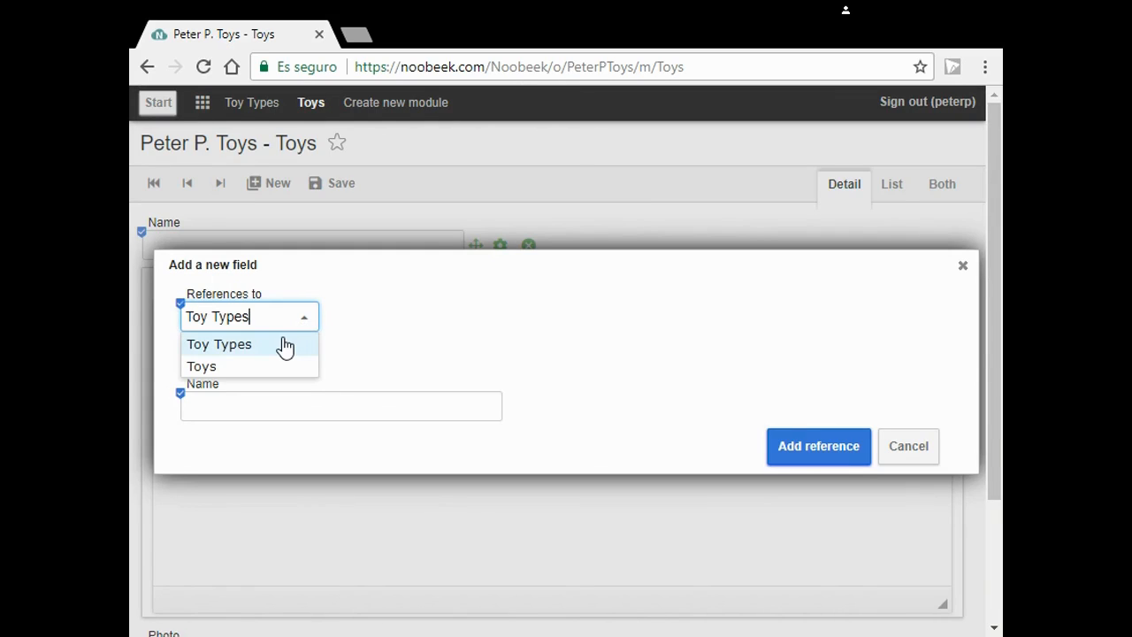
{"action": "left_click", "coordinate": [218, 344]}
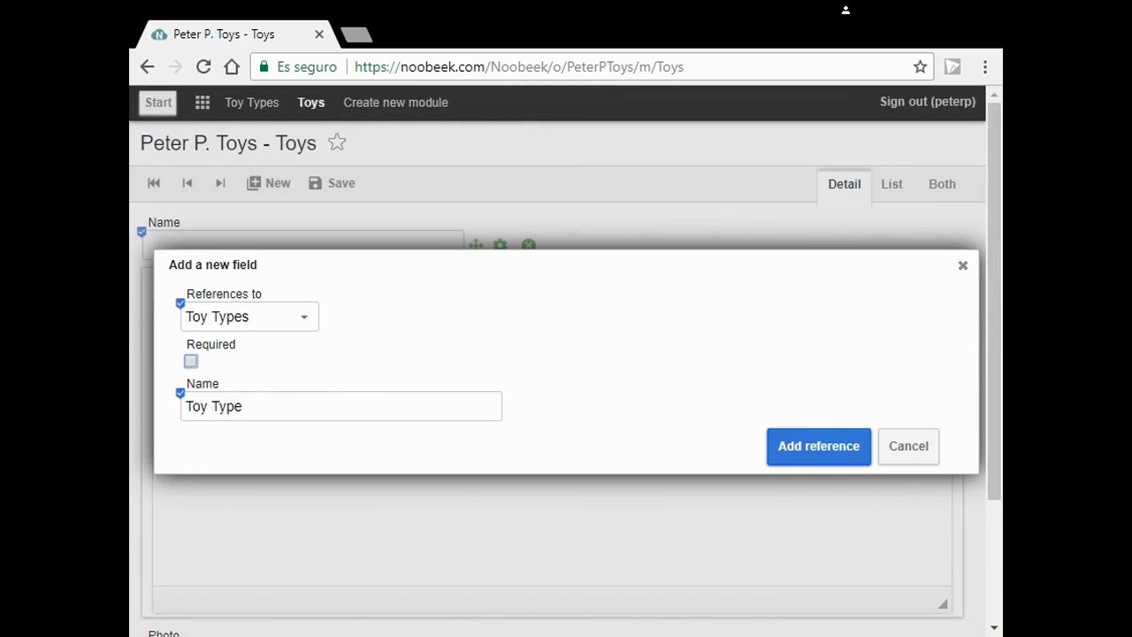
{"action": "left_click", "coordinate": [341, 406]}
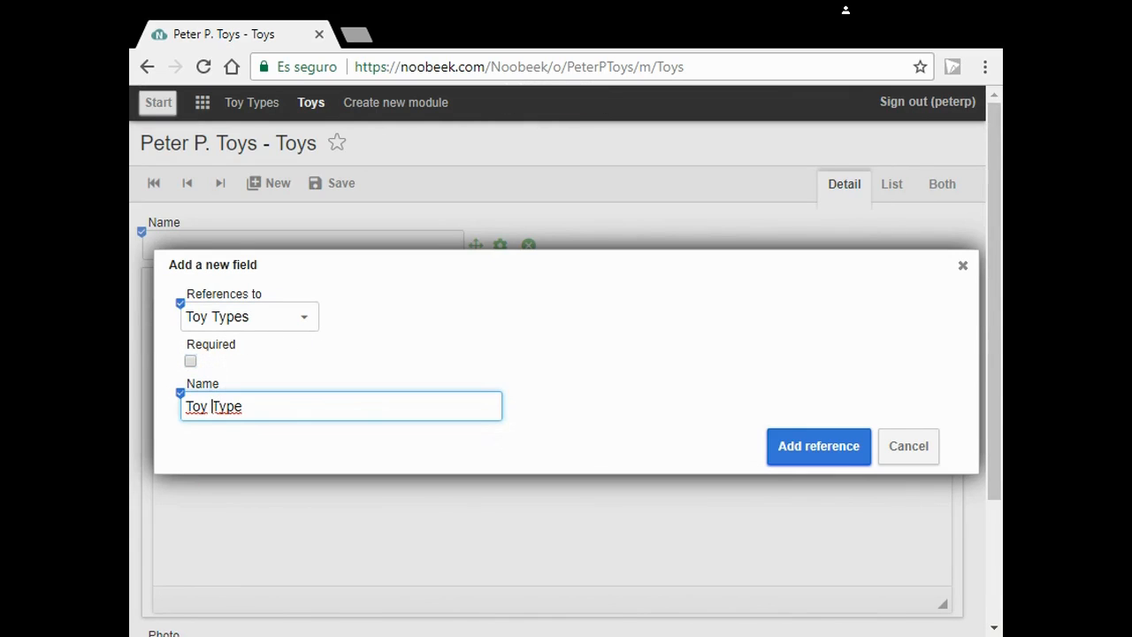
{"action": "type", "text": "Type"}
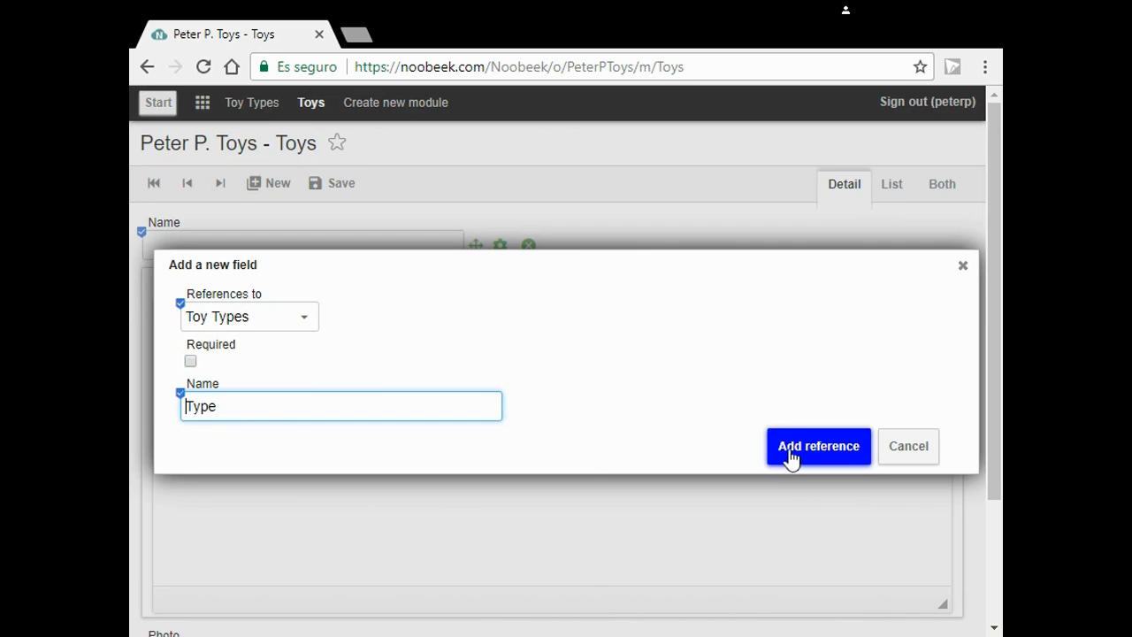
{"action": "left_click", "coordinate": [817, 445]}
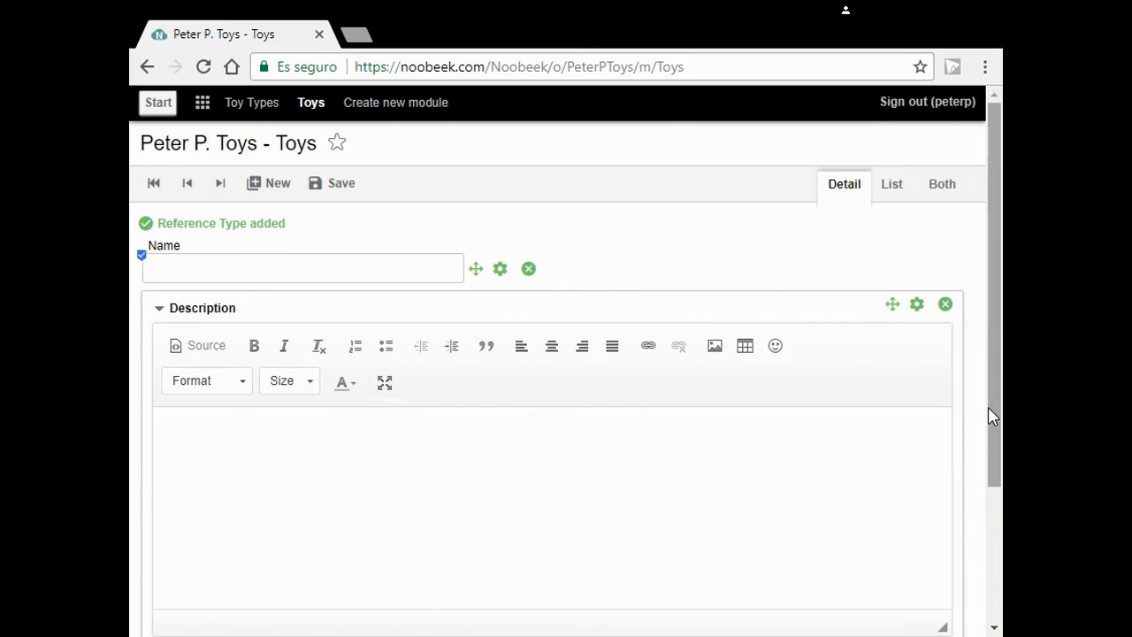
Scroll down the Toys form to reach the new Type field.
{"action": "scroll", "scroll_direction": "down", "scroll_amount": 3}
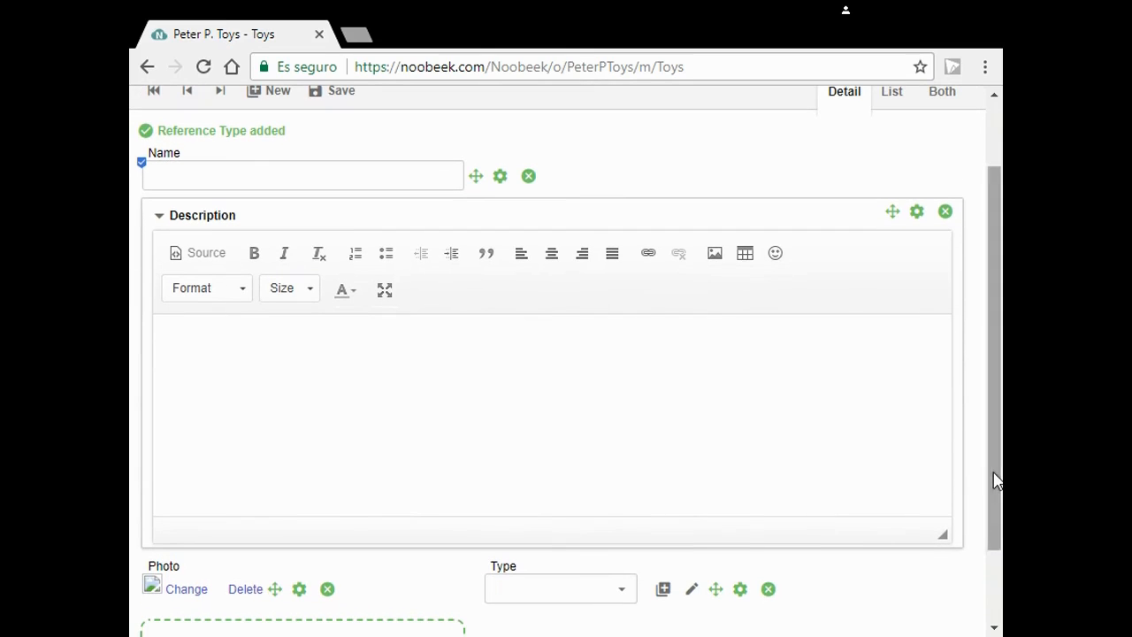
{"action": "scroll", "scroll_direction": "down", "scroll_amount": 3}
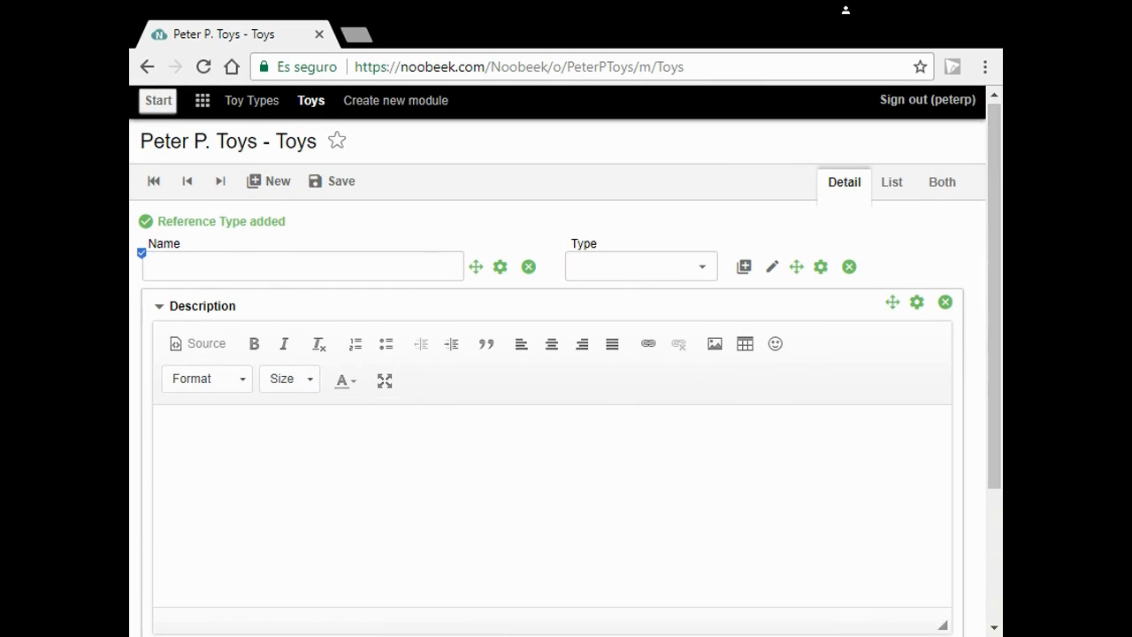
Name the new toy 'Porsche Boxster' and choose Little Cars as its type.
{"action": "type", "text": "P"}
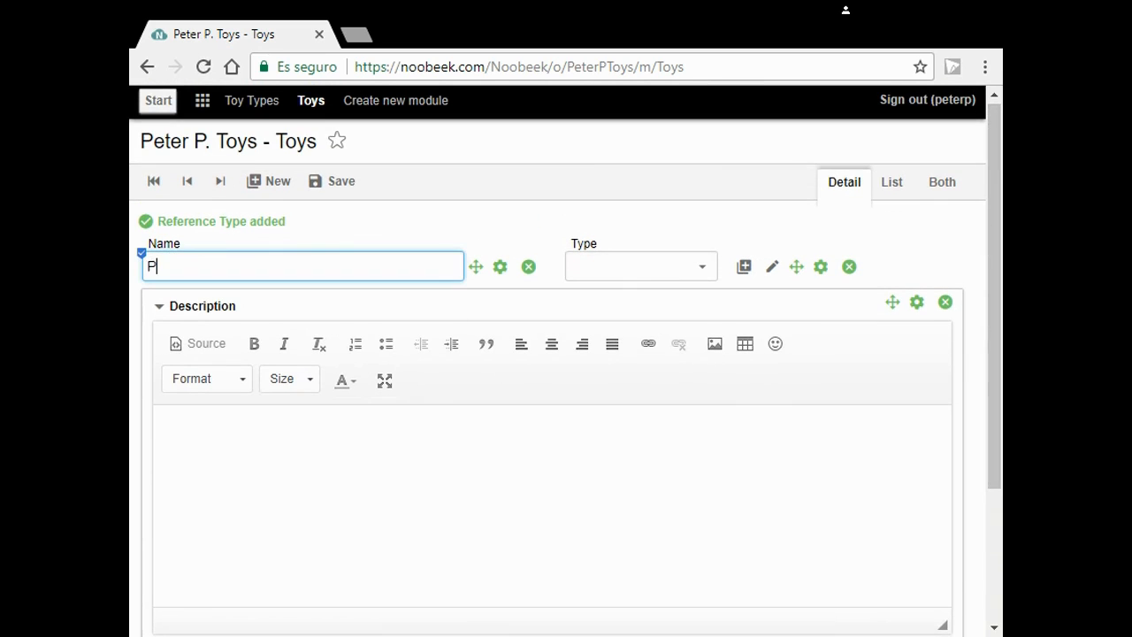
{"action": "type", "text": "orsche"}
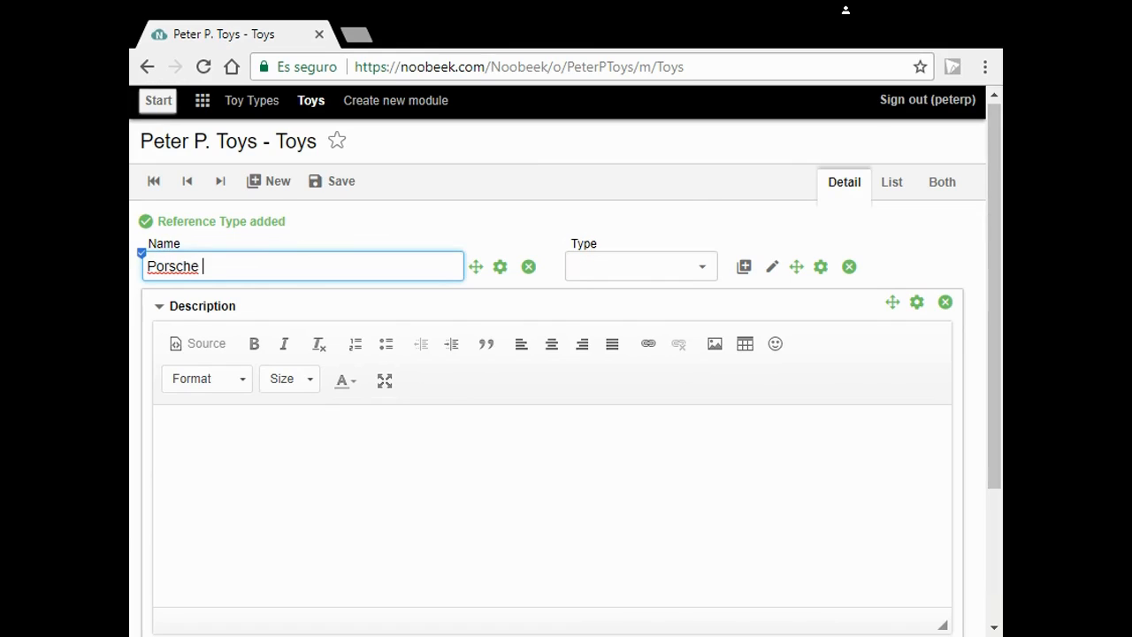
{"action": "type", "text": "Box"}
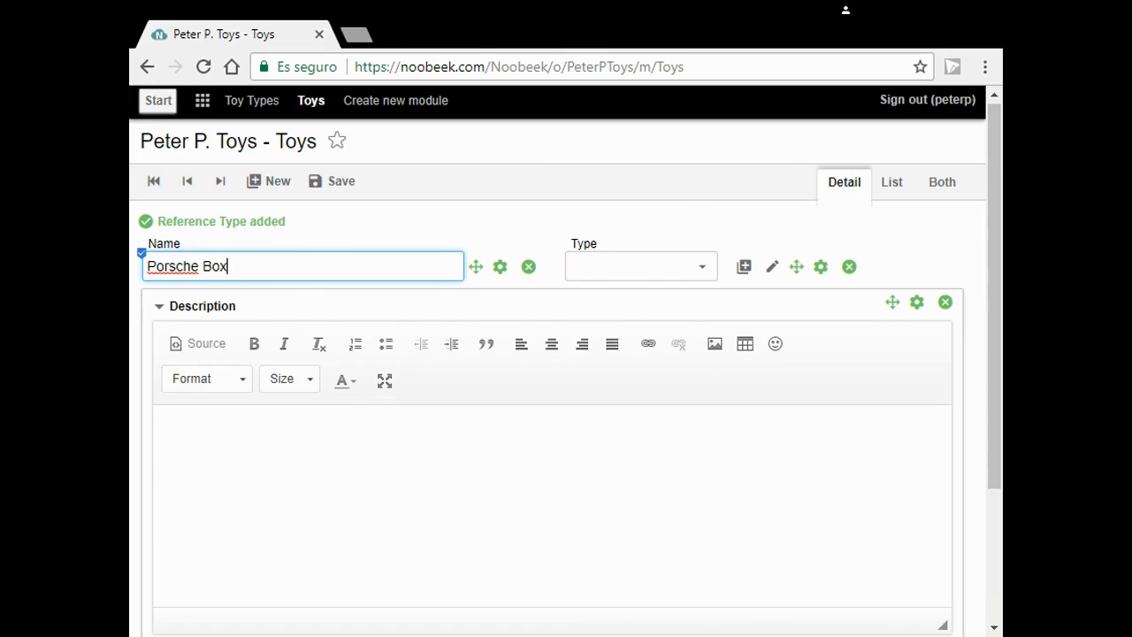
{"action": "type", "text": "ter"}
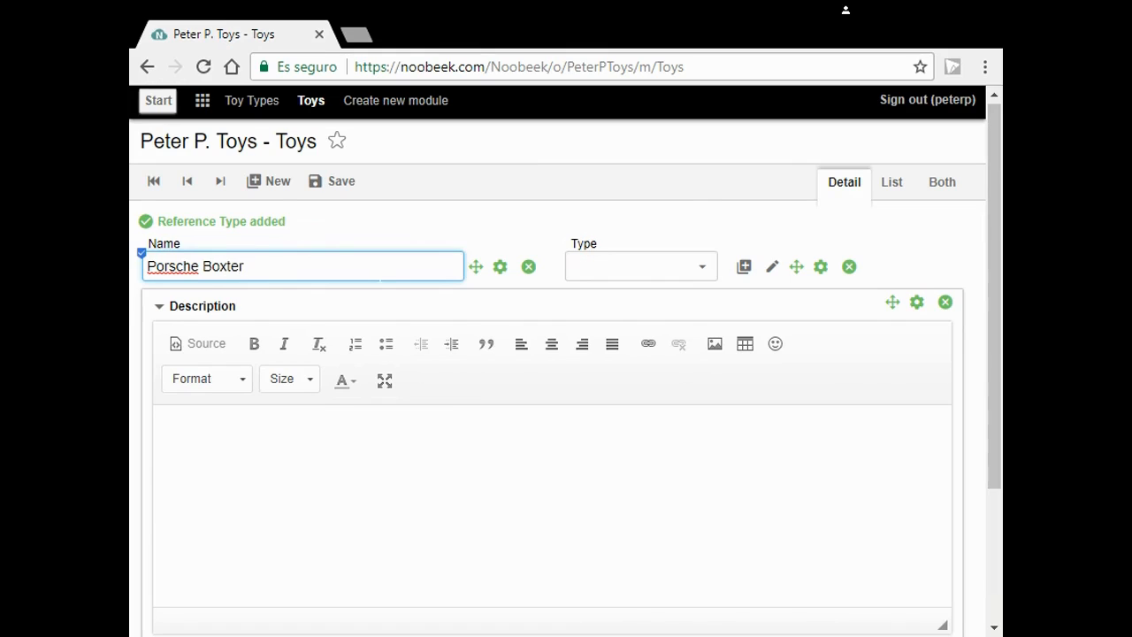
{"action": "left_click", "coordinate": [232, 267]}
{"action": "type", "text": "s"}
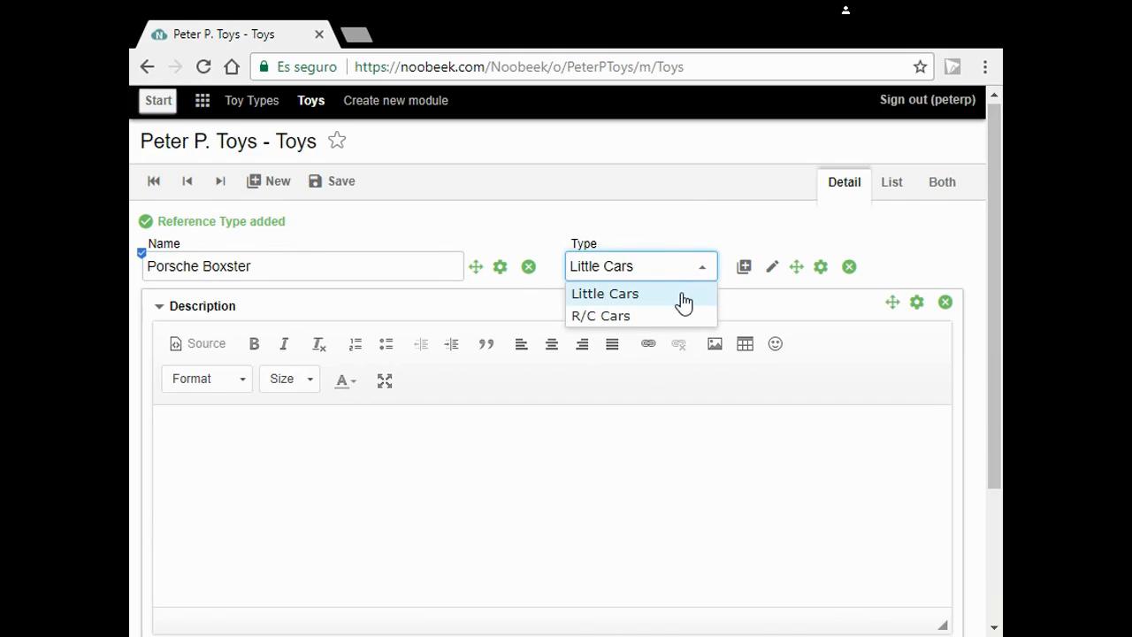
{"action": "left_click", "coordinate": [605, 292]}
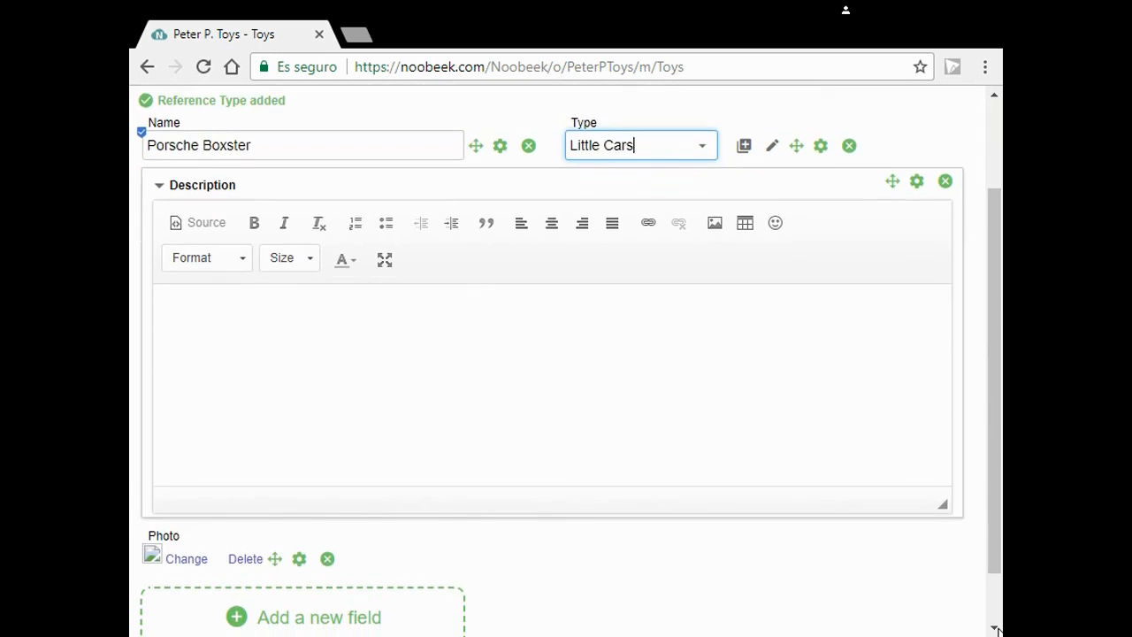
{"action": "scroll", "scroll_direction": "down", "scroll_amount": 3}
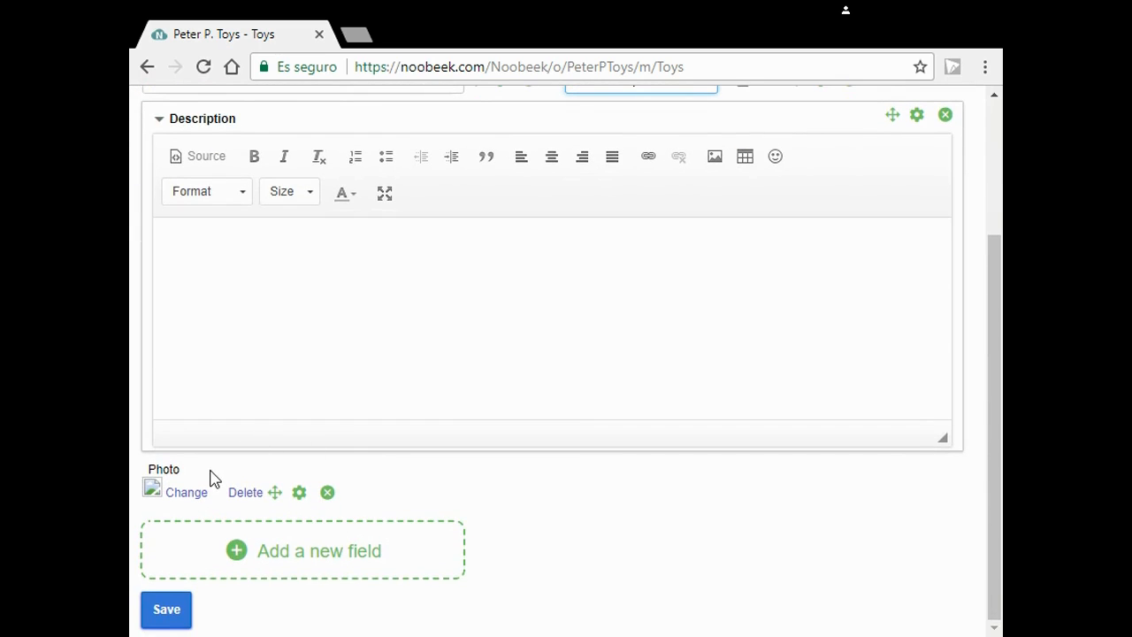
Choose porsche-boxster.png under Photo and load it as the toy's image.
{"action": "left_click", "coordinate": [187, 493]}
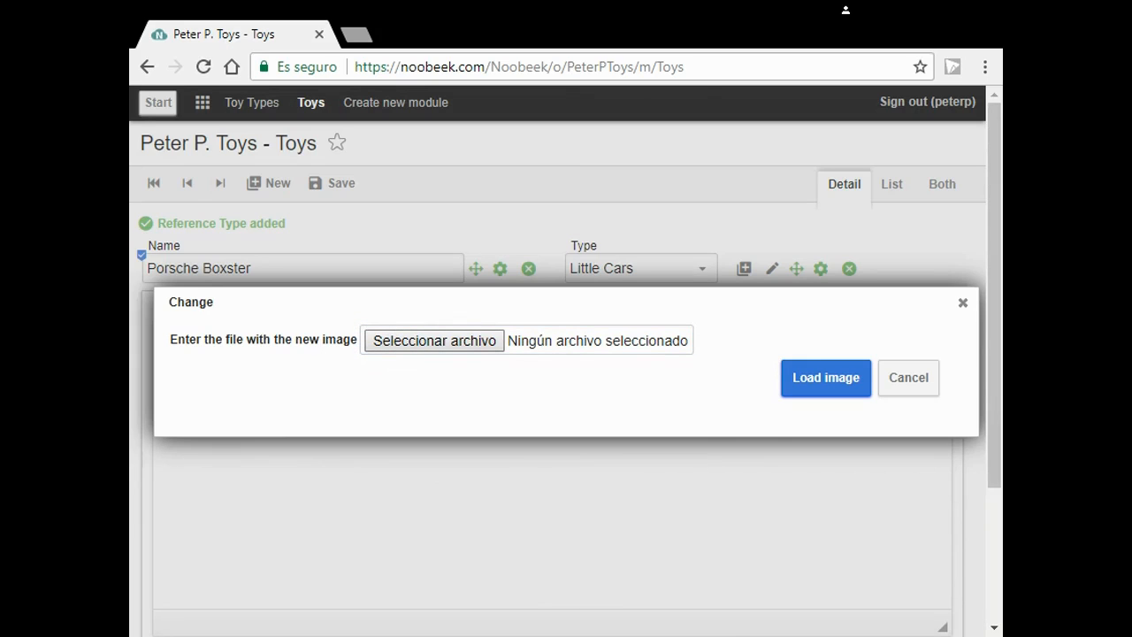
{"action": "left_click", "coordinate": [434, 340]}
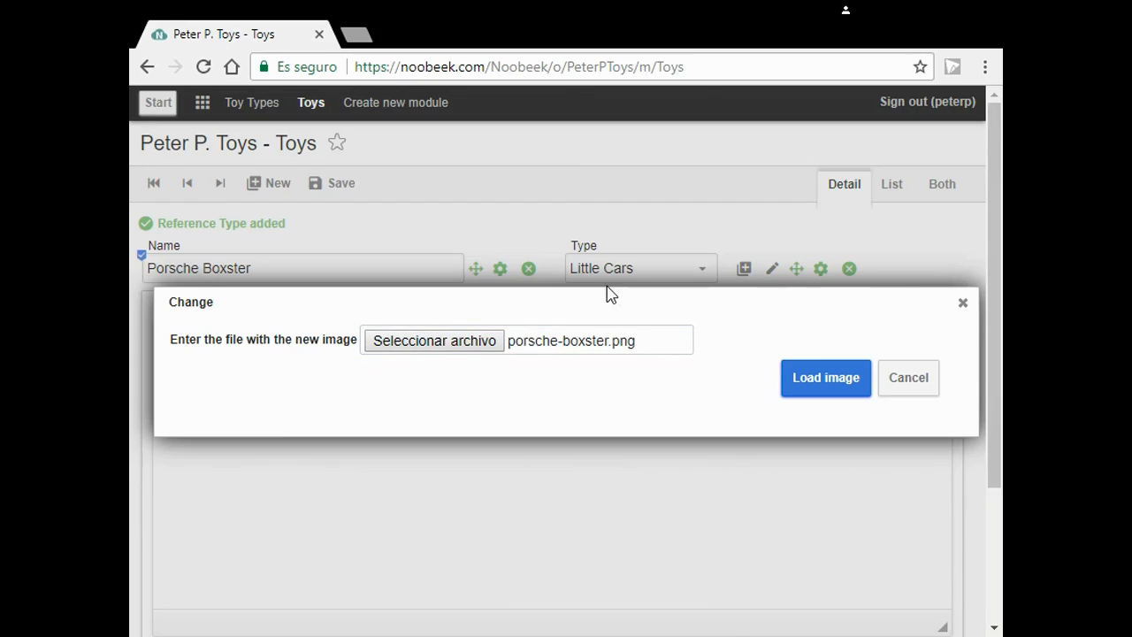
{"action": "left_click", "coordinate": [826, 378]}
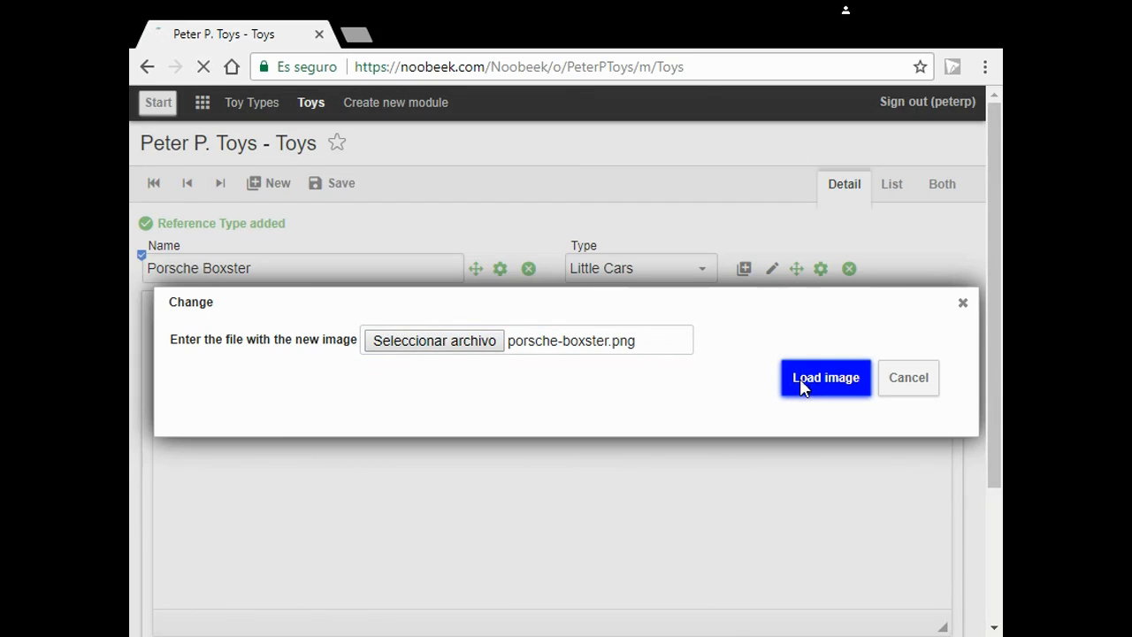
{"action": "left_click", "coordinate": [825, 378]}
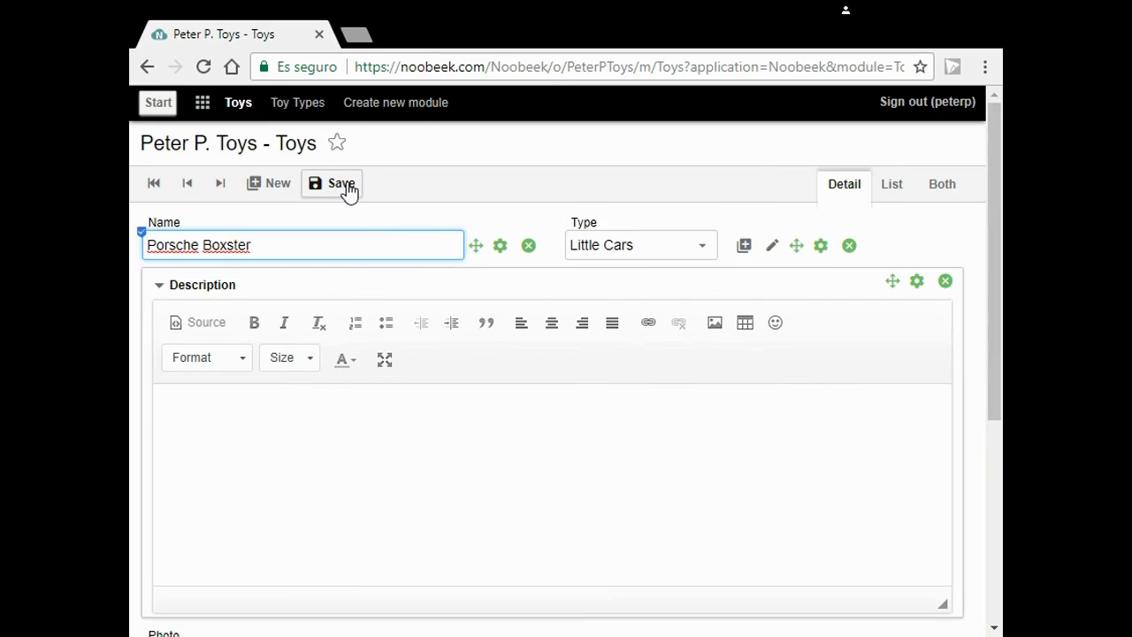
Save the Porsche Boxster record and view it in the Toys list.
{"action": "left_click", "coordinate": [332, 183]}
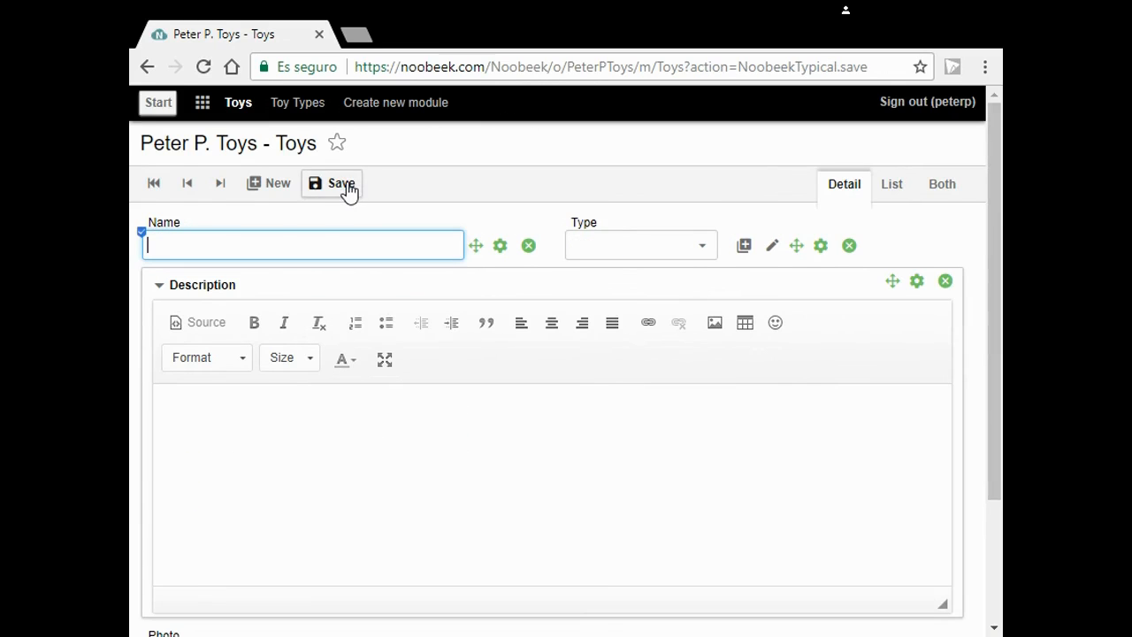
{"action": "left_click", "coordinate": [331, 183]}
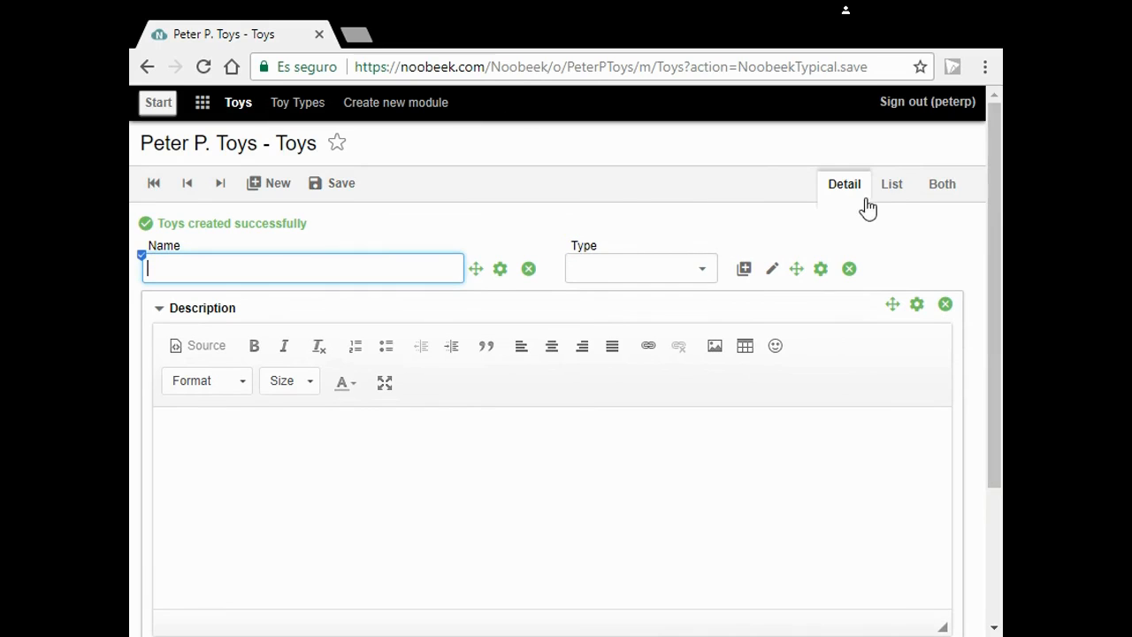
{"action": "left_click", "coordinate": [891, 184]}
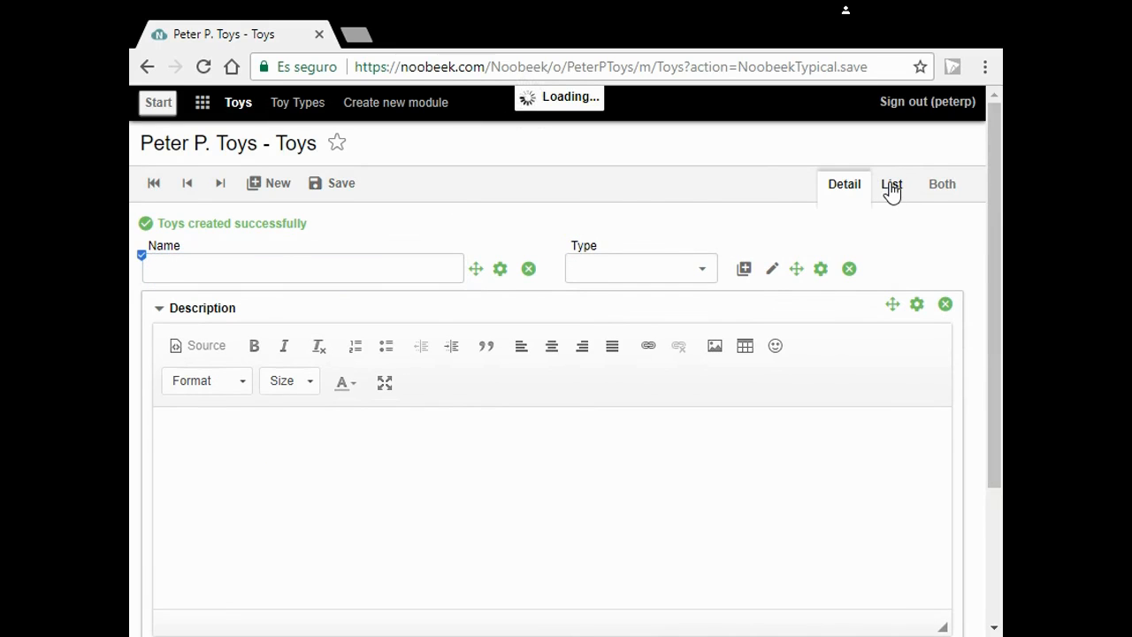
{"action": "left_click", "coordinate": [893, 184]}
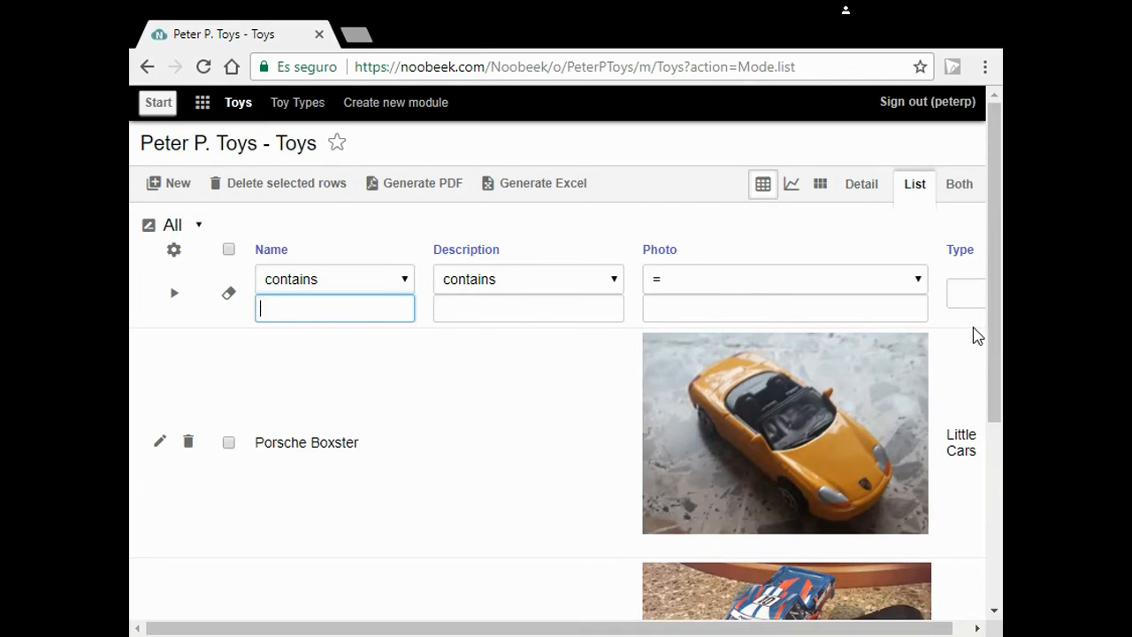
{"action": "scroll", "scroll_direction": "down", "scroll_amount": 3}
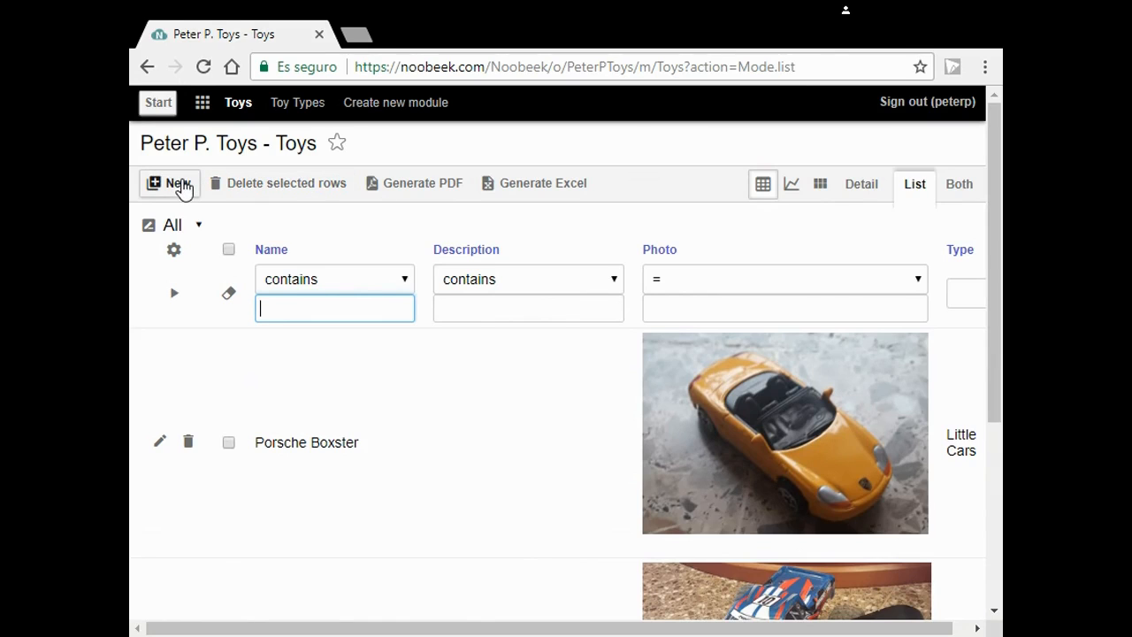
Start a new toy named 'Ninco GT1' with type R/C Cars.
{"action": "left_click", "coordinate": [171, 183]}
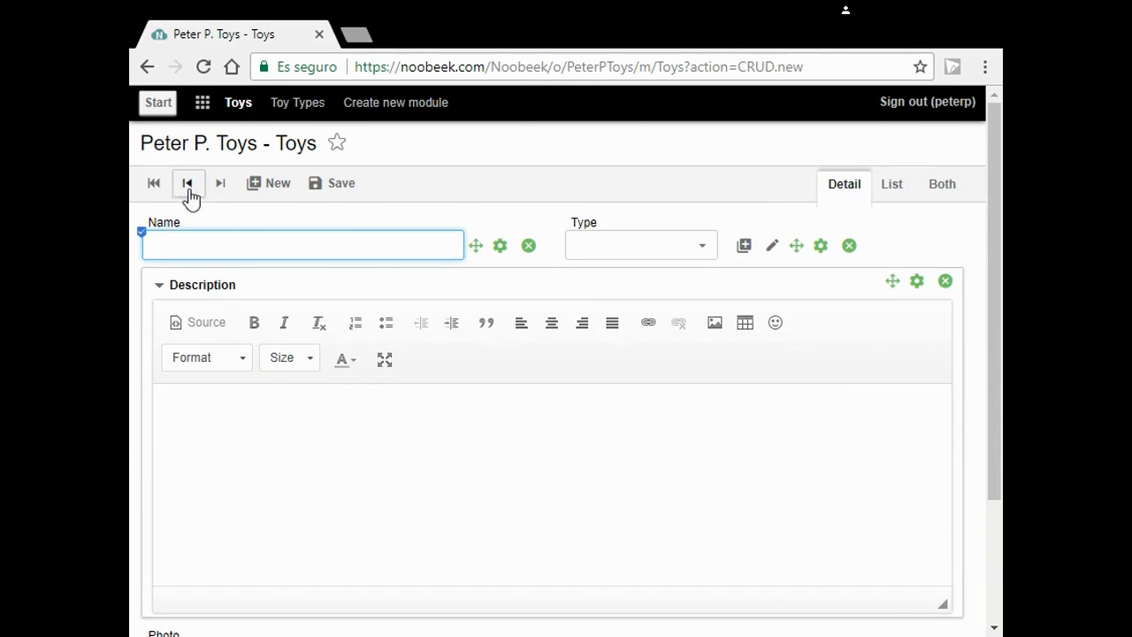
{"action": "type", "text": "N"}
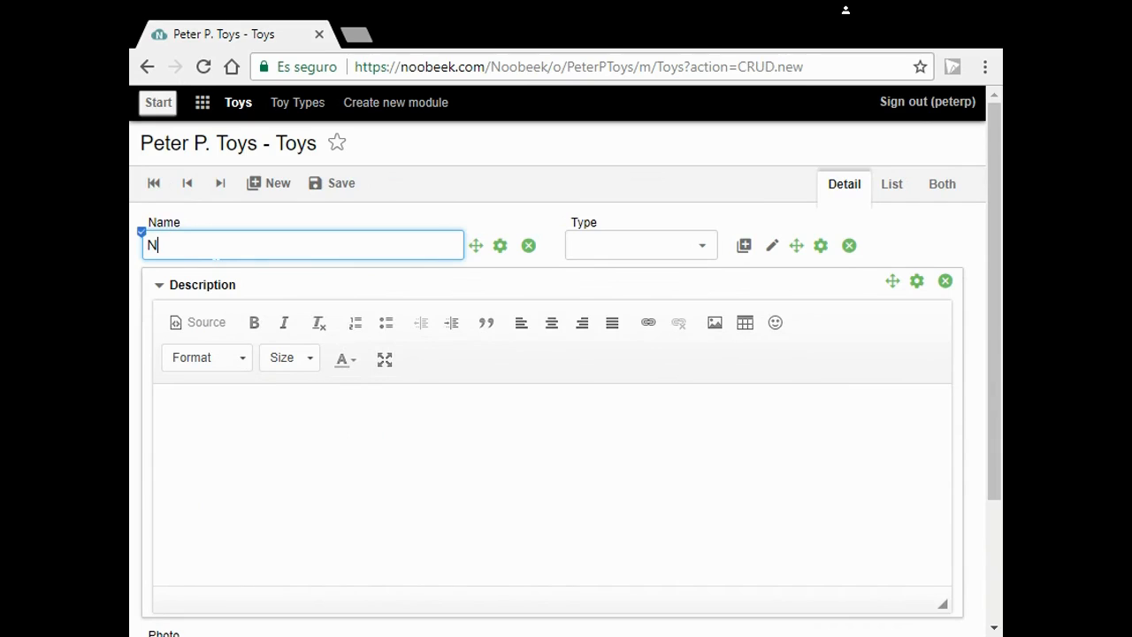
{"action": "type", "text": "inco"}
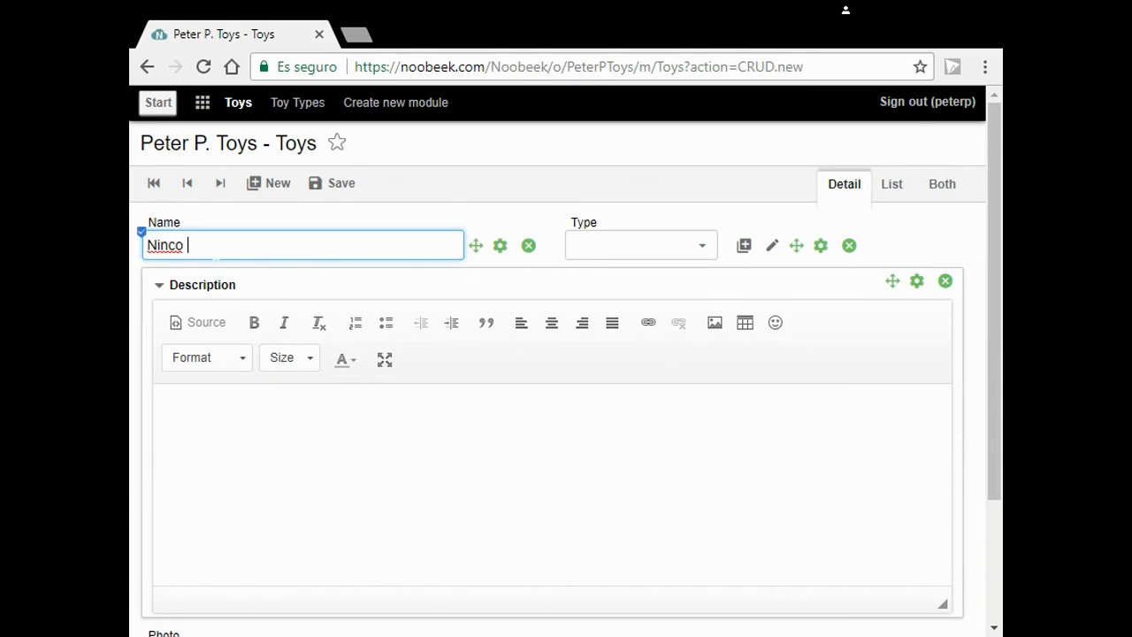
{"action": "type", "text": "GT"}
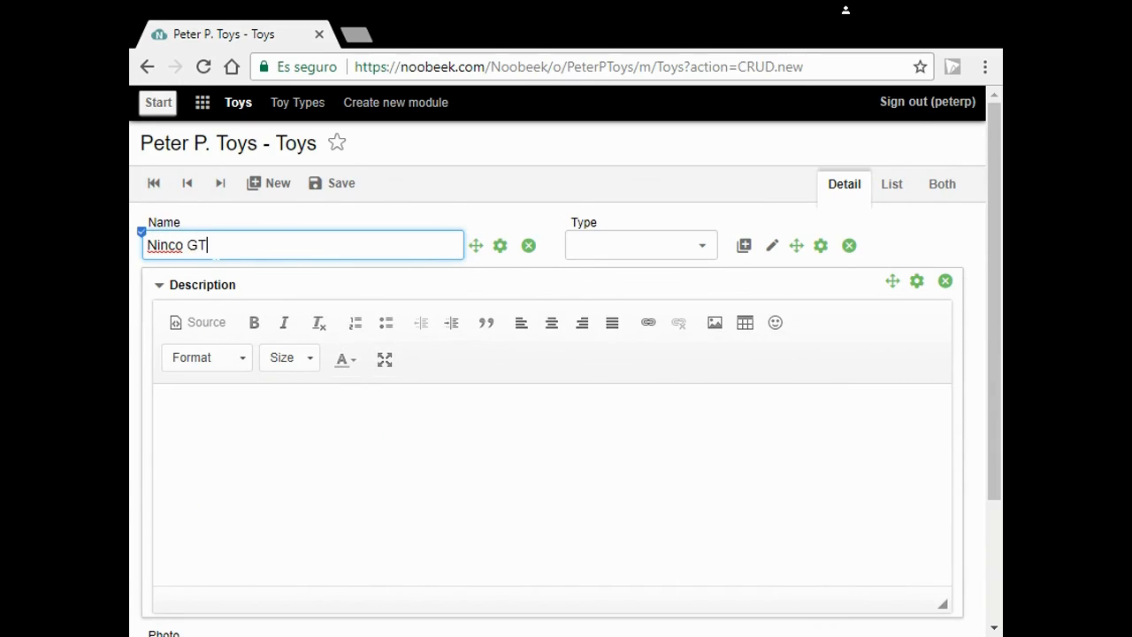
{"action": "type", "text": "1"}
{"action": "left_click", "coordinate": [641, 245]}
{"action": "type", "text": "R/C Cars"}
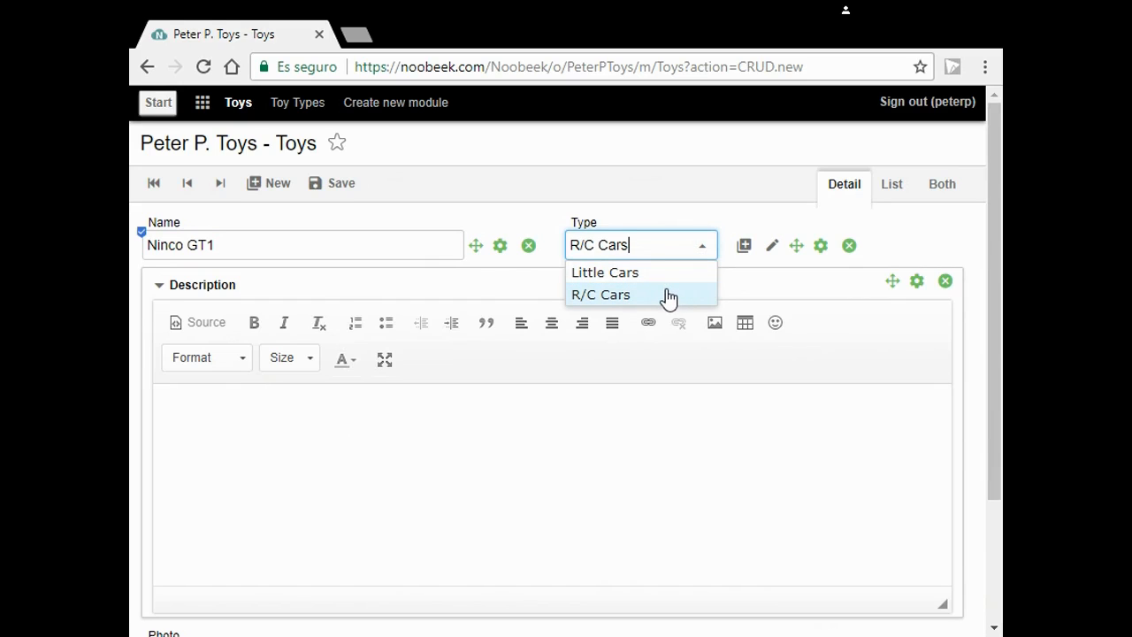
{"action": "left_click", "coordinate": [601, 295]}
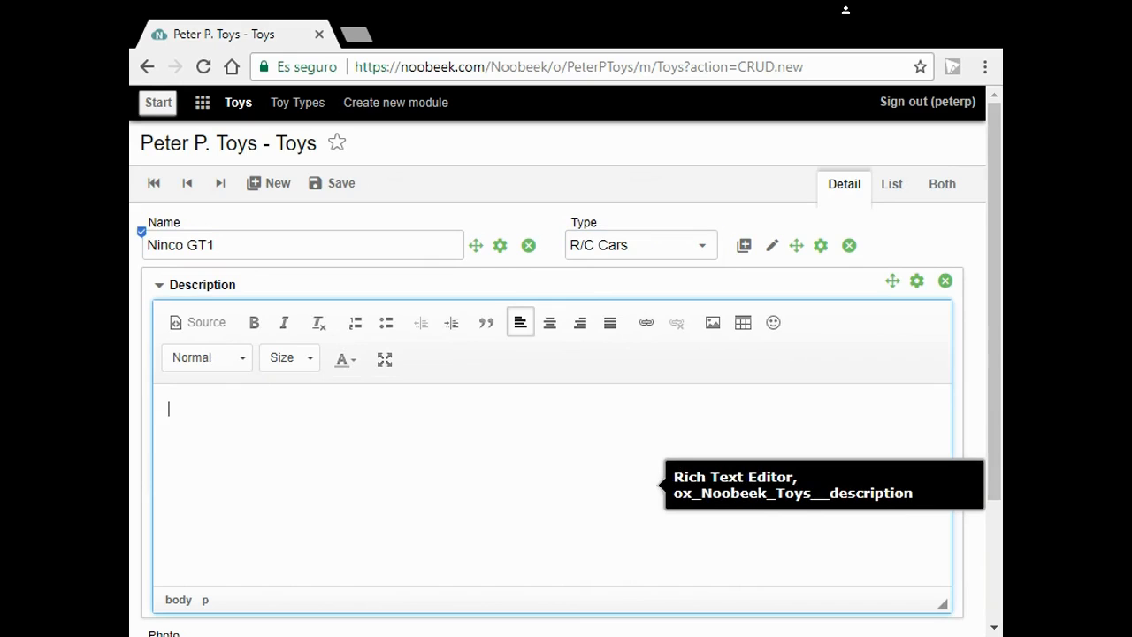
Enter the description '15 km/h. Perfect for the street.'.
{"action": "type", "text": "15 k"}
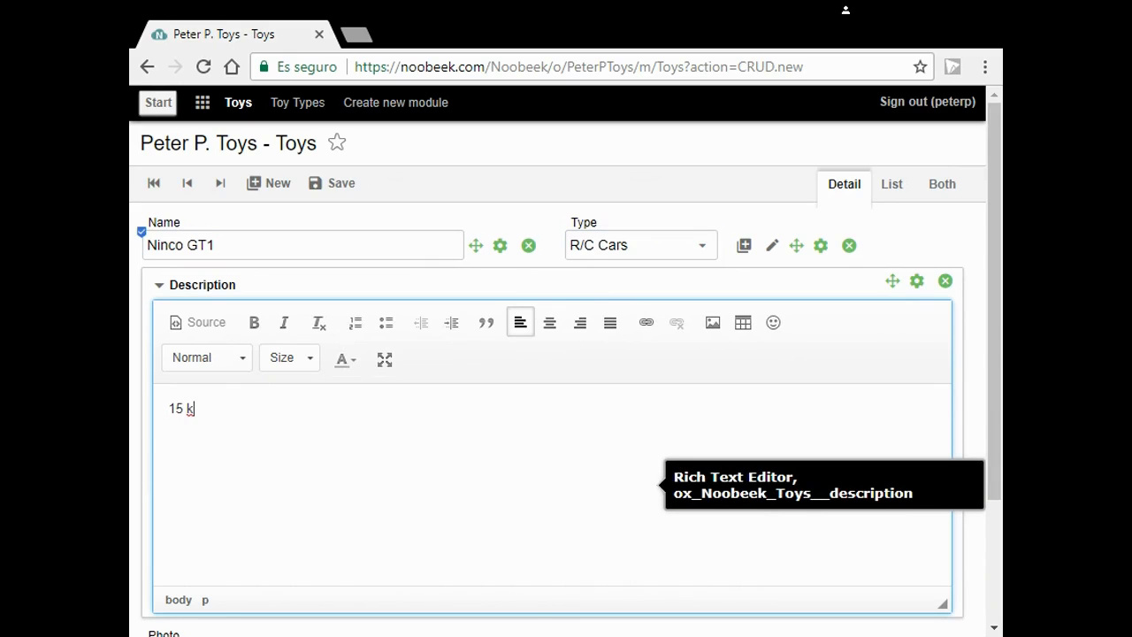
{"action": "type", "text": "m/"}
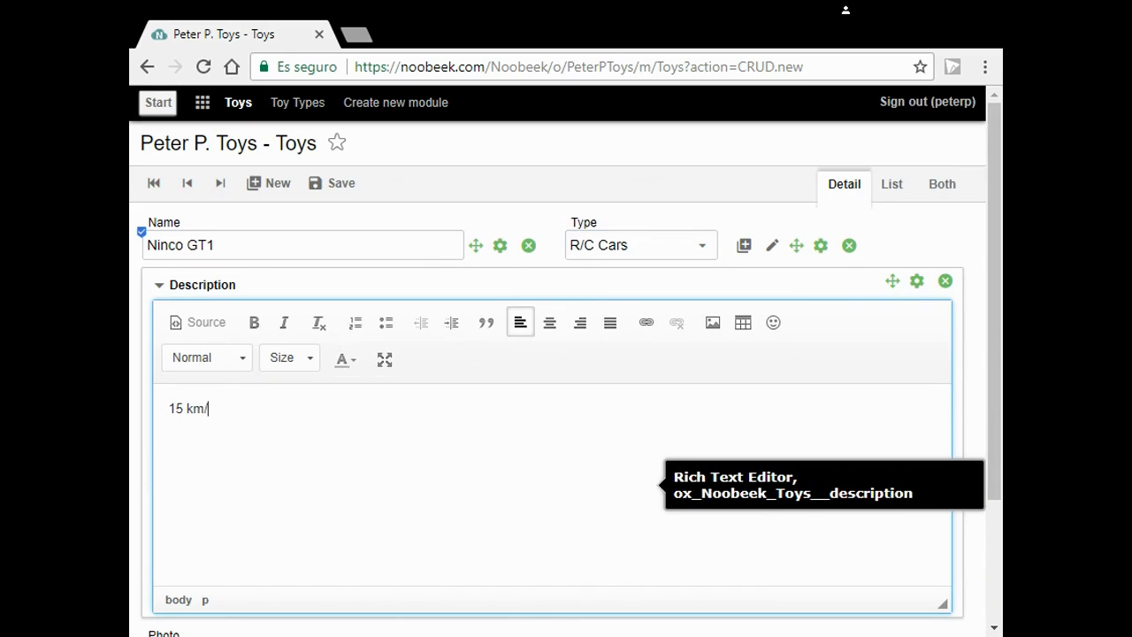
{"action": "type", "text": "h. P"}
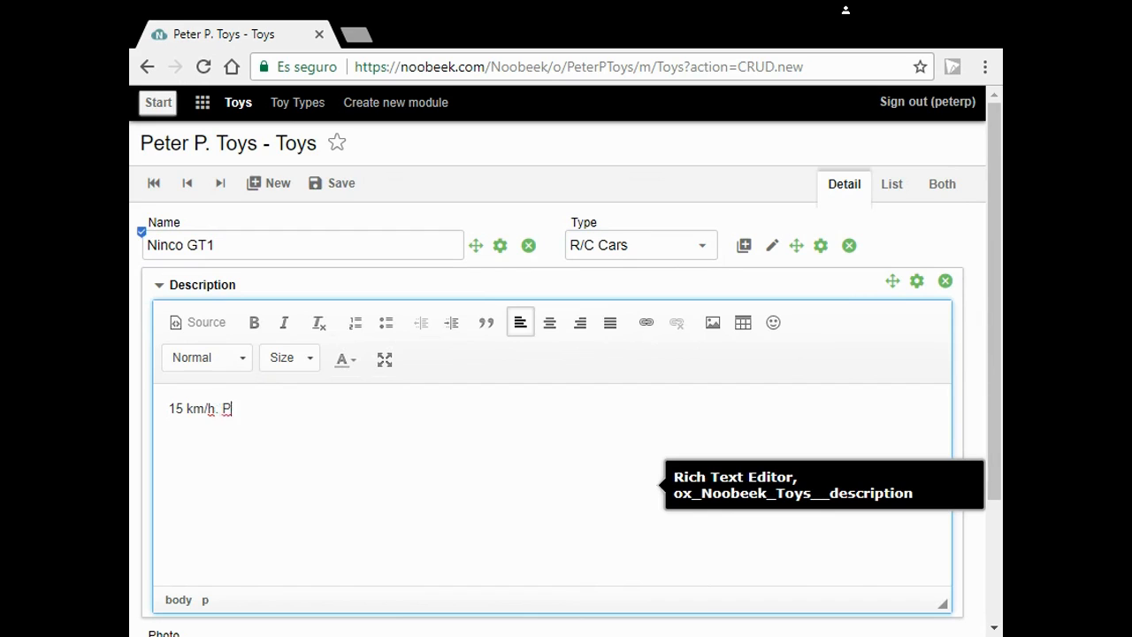
{"action": "type", "text": "erfect f"}
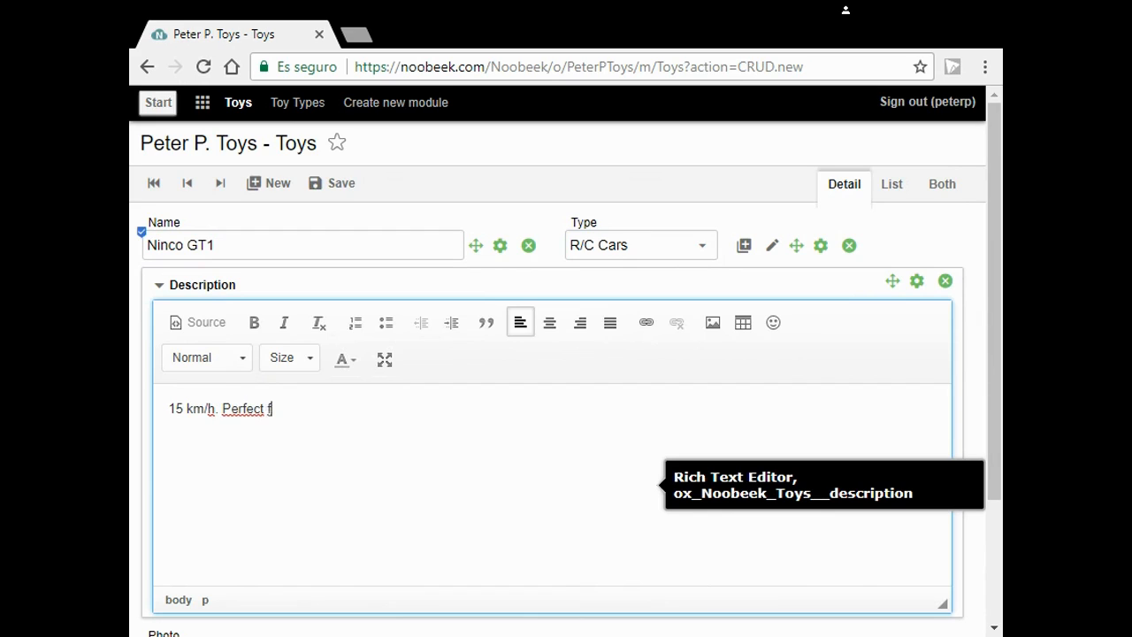
{"action": "type", "text": "or th"}
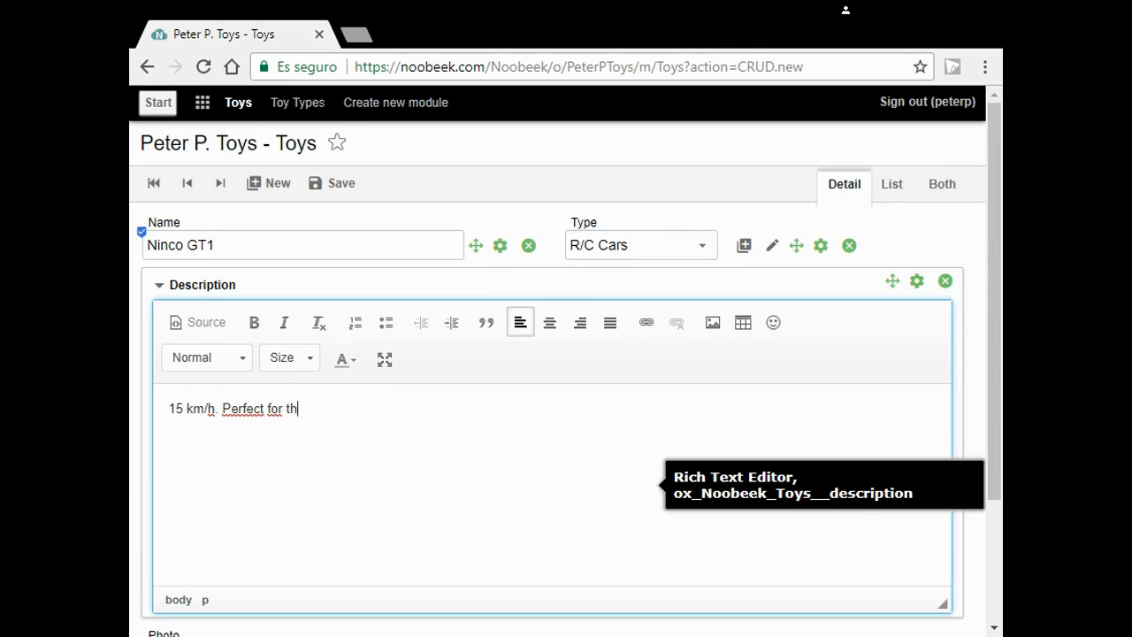
{"action": "type", "text": "e str"}
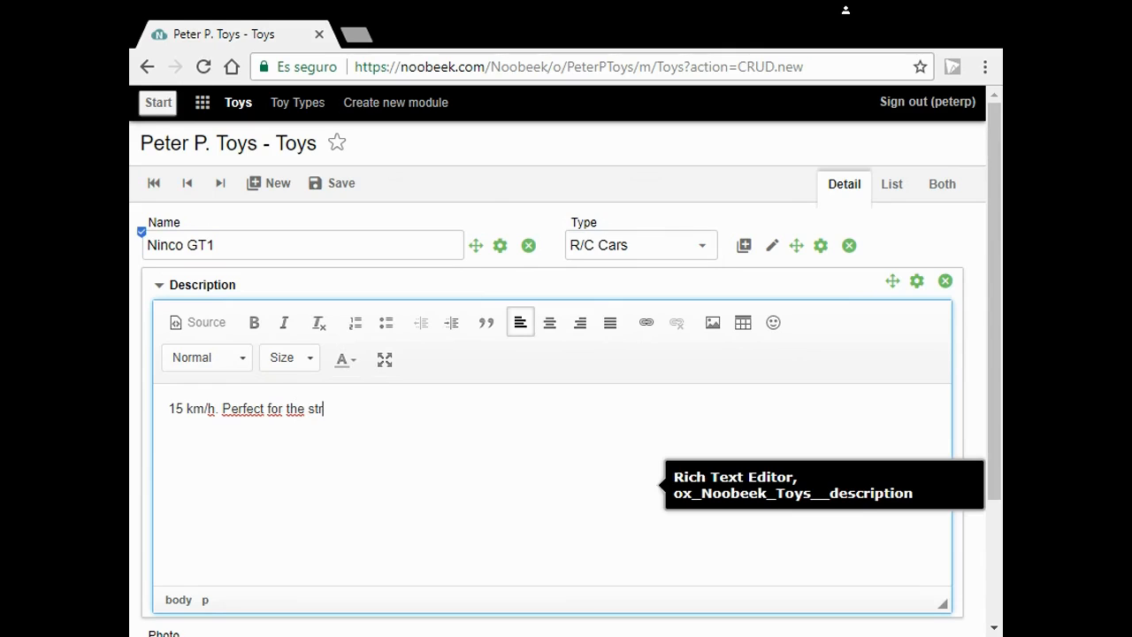
{"action": "type", "text": "eet."}
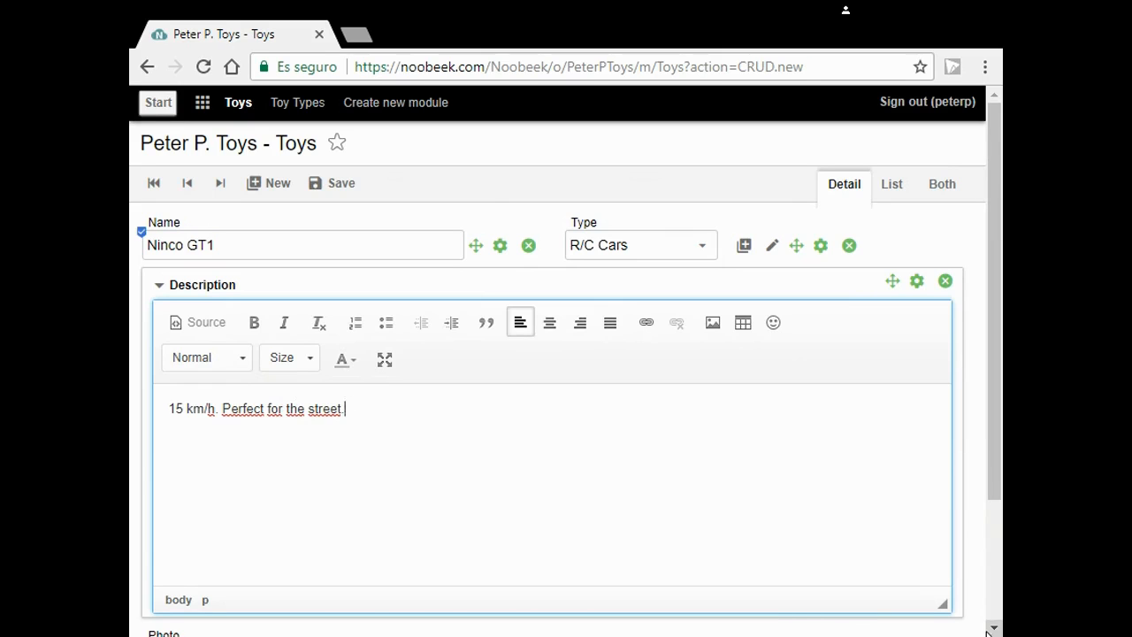
{"action": "scroll", "scroll_direction": "down", "scroll_amount": 3}
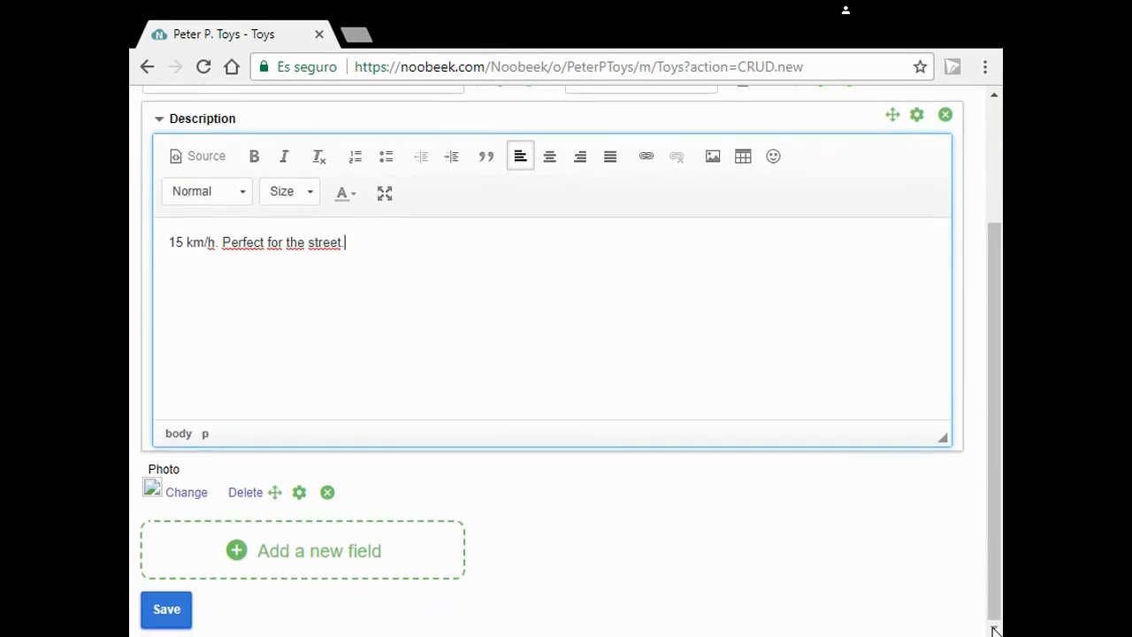
Pick super-gt1.png under Photo and load it as Ninco GT1's image.
{"action": "left_click", "coordinate": [186, 492]}
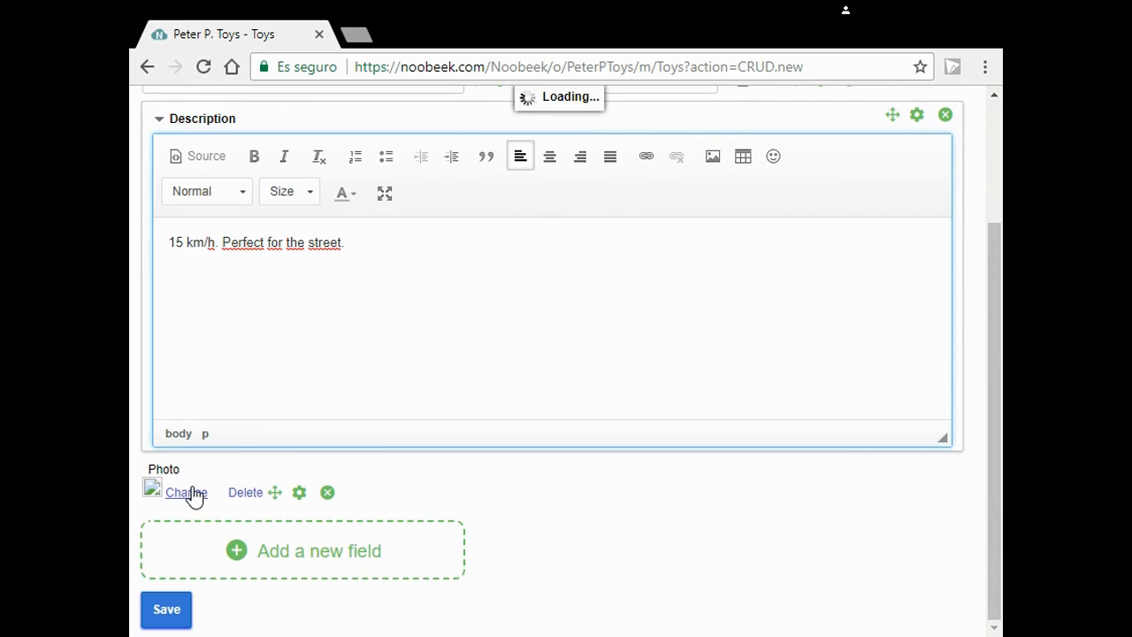
{"action": "left_click", "coordinate": [186, 493]}
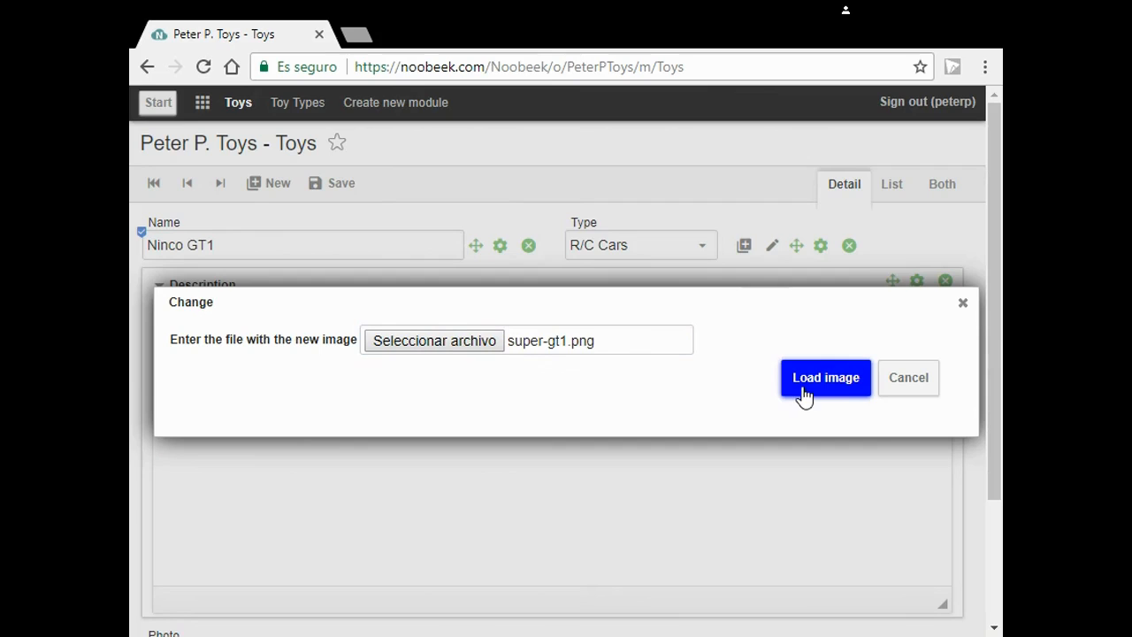
{"action": "left_click", "coordinate": [825, 377]}
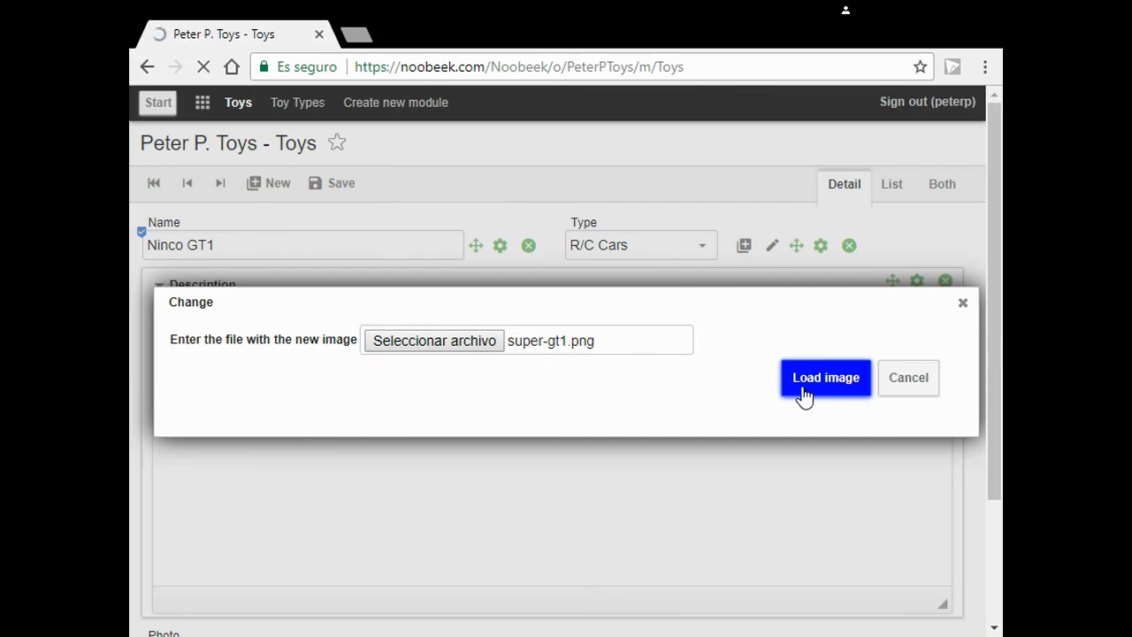
{"action": "left_click", "coordinate": [825, 377]}
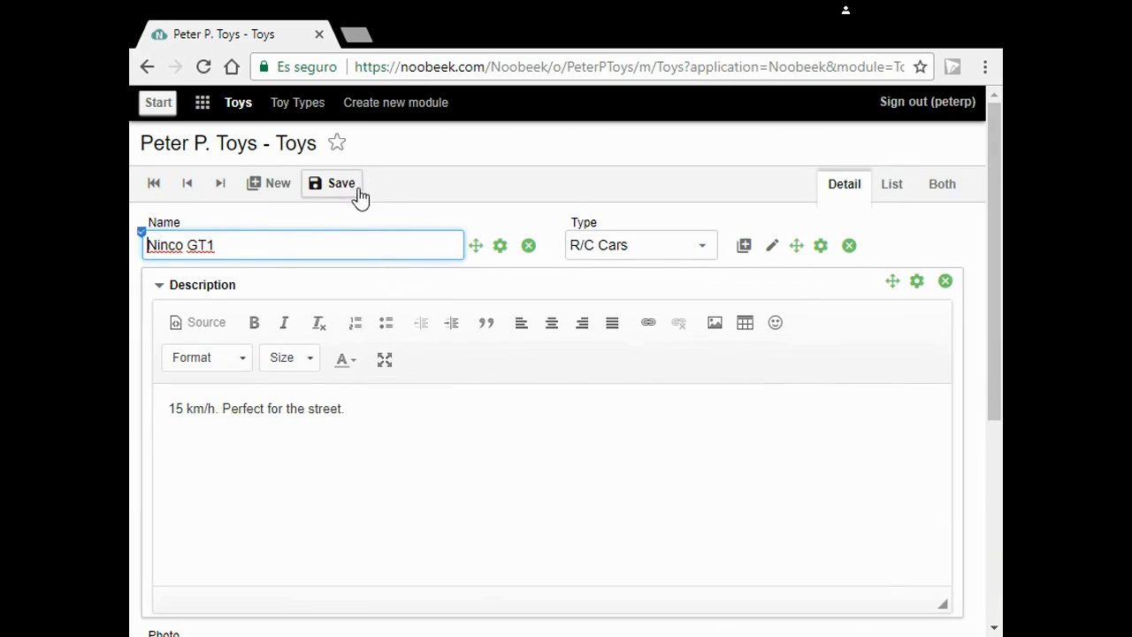
Save the Ninco GT1 toy and view all toys in the list view.
{"action": "left_click", "coordinate": [333, 183]}
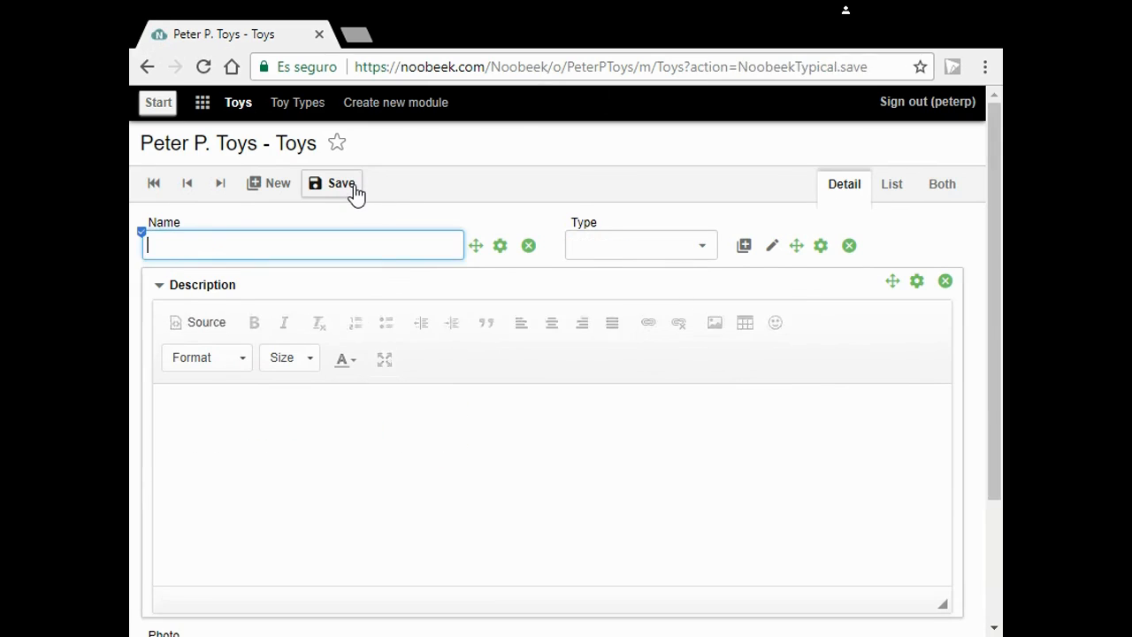
{"action": "left_click", "coordinate": [333, 183]}
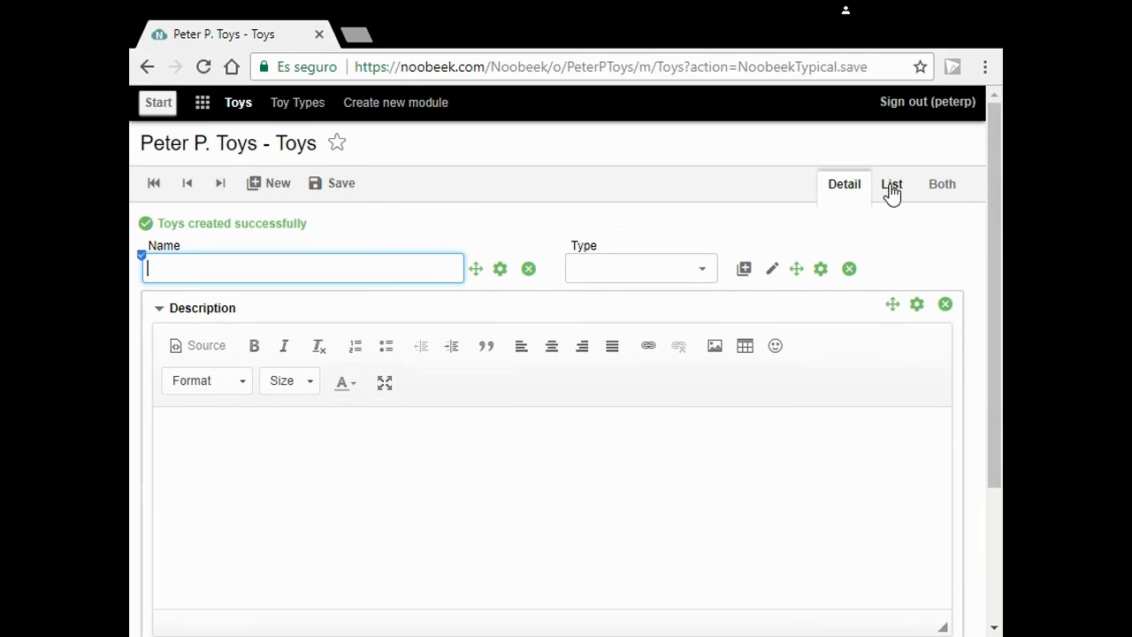
{"action": "left_click", "coordinate": [892, 184]}
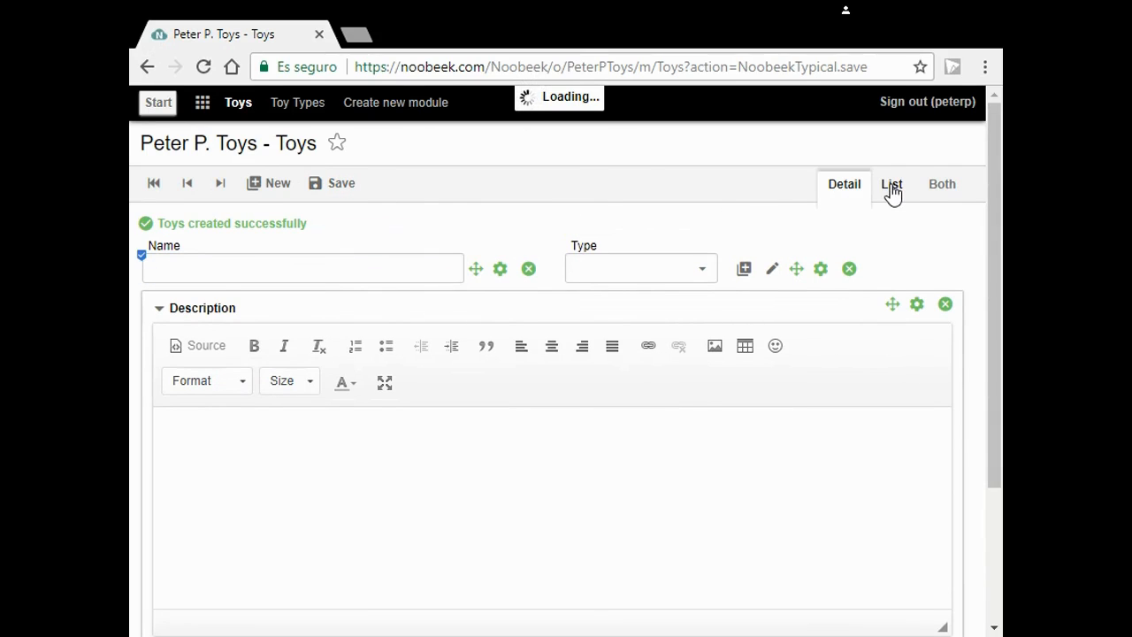
{"action": "left_click", "coordinate": [891, 184]}
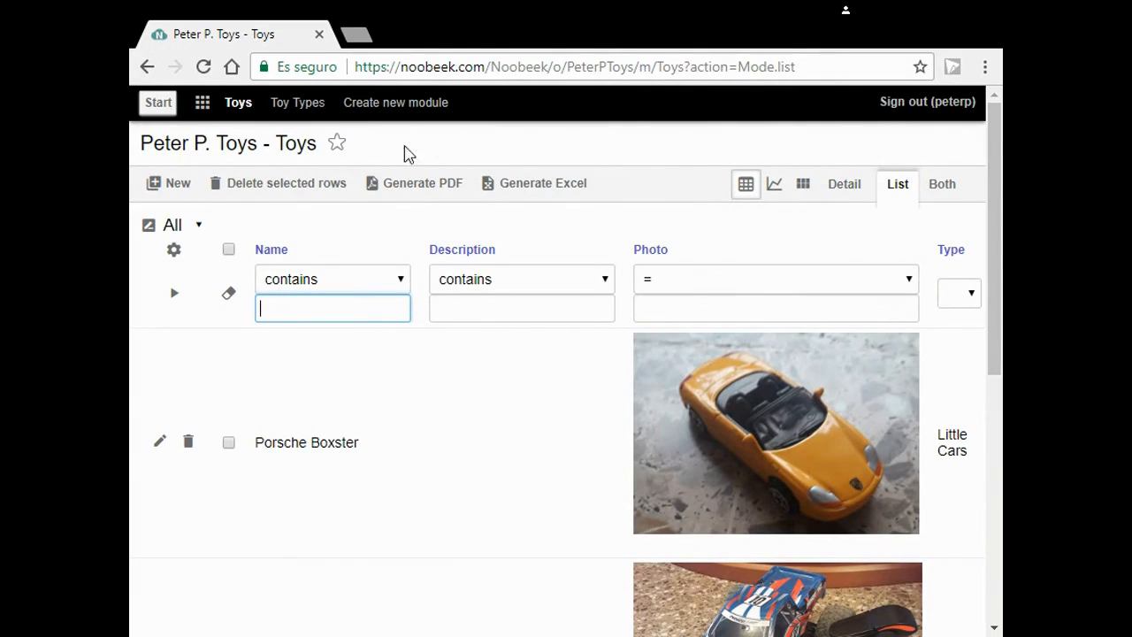
Open the R/C Cars record in Toy Types and start adding a new field.
{"action": "left_click", "coordinate": [297, 101]}
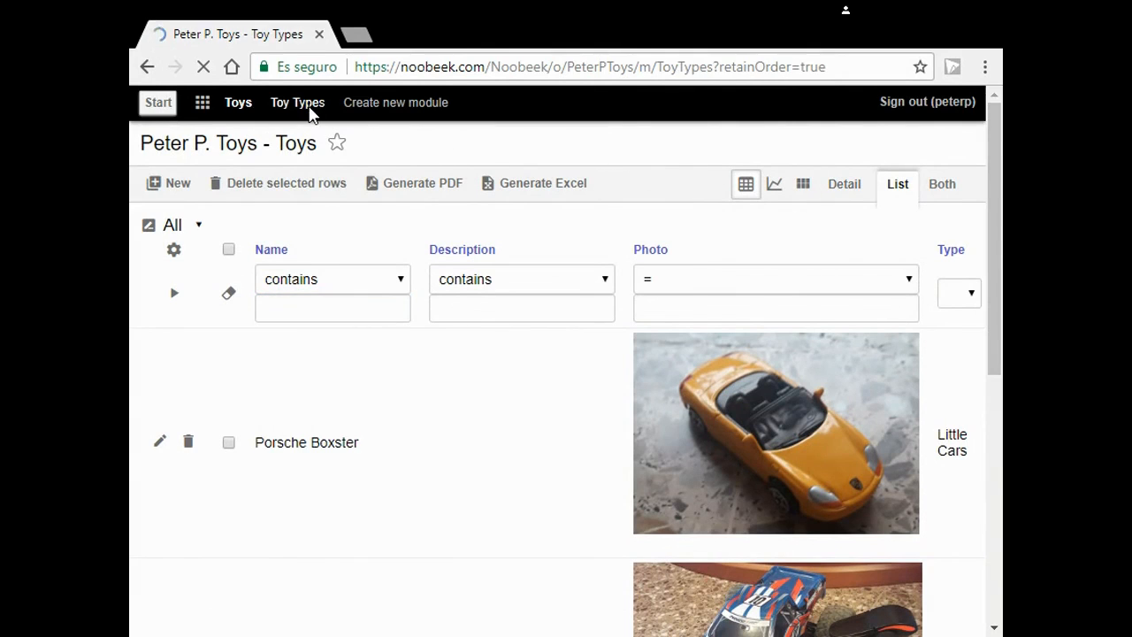
{"action": "left_click", "coordinate": [297, 102]}
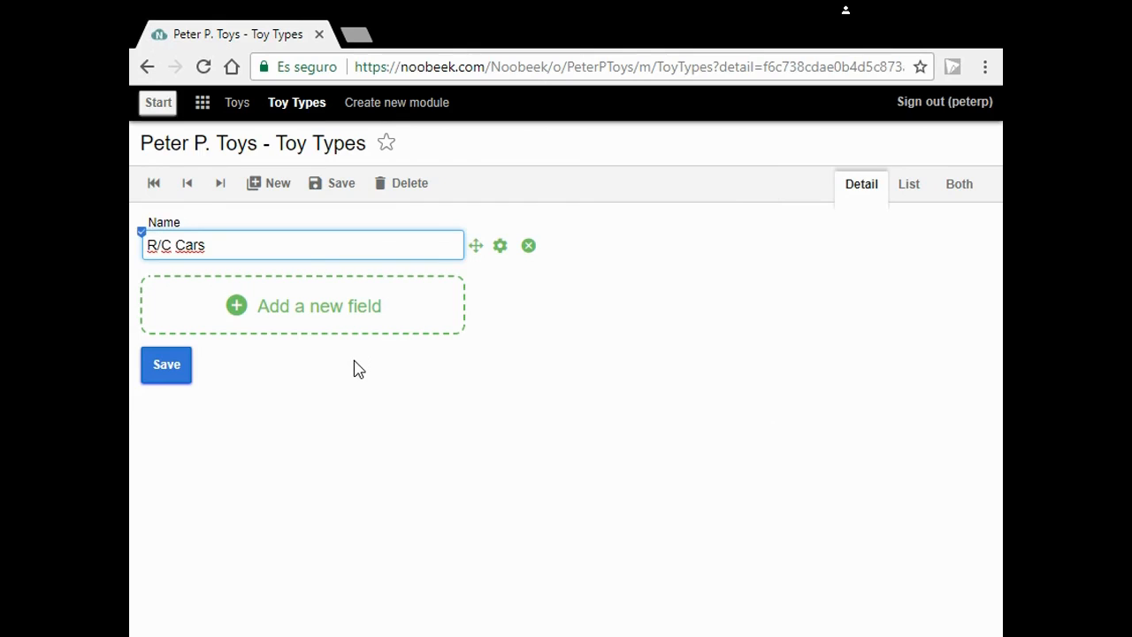
{"action": "mouse_move", "coordinate": [368, 316]}
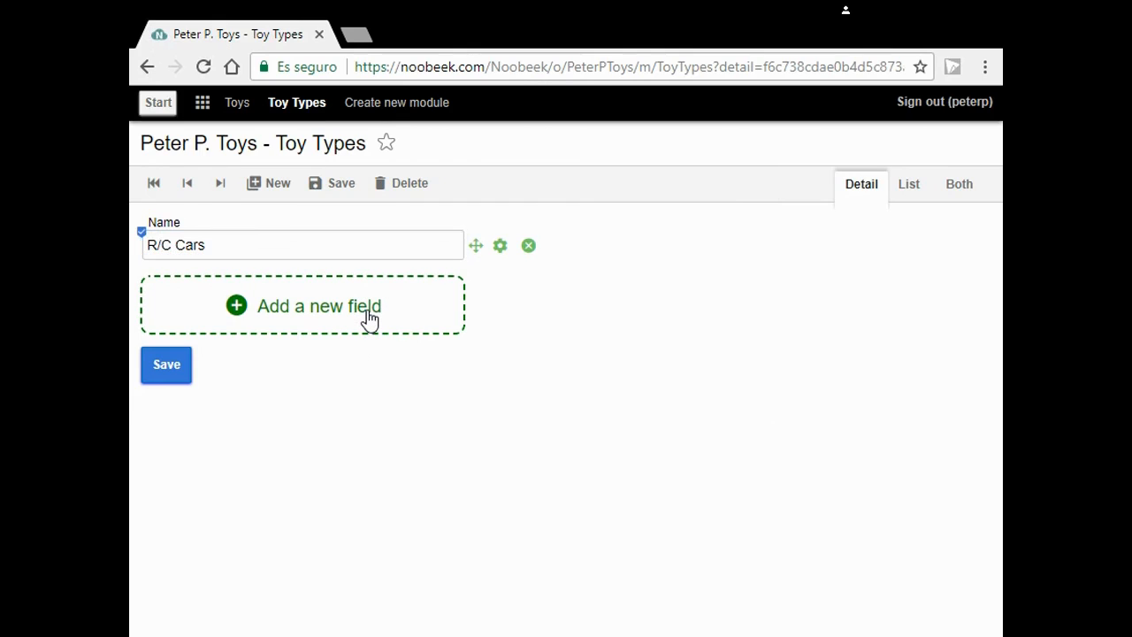
{"action": "left_click", "coordinate": [318, 305]}
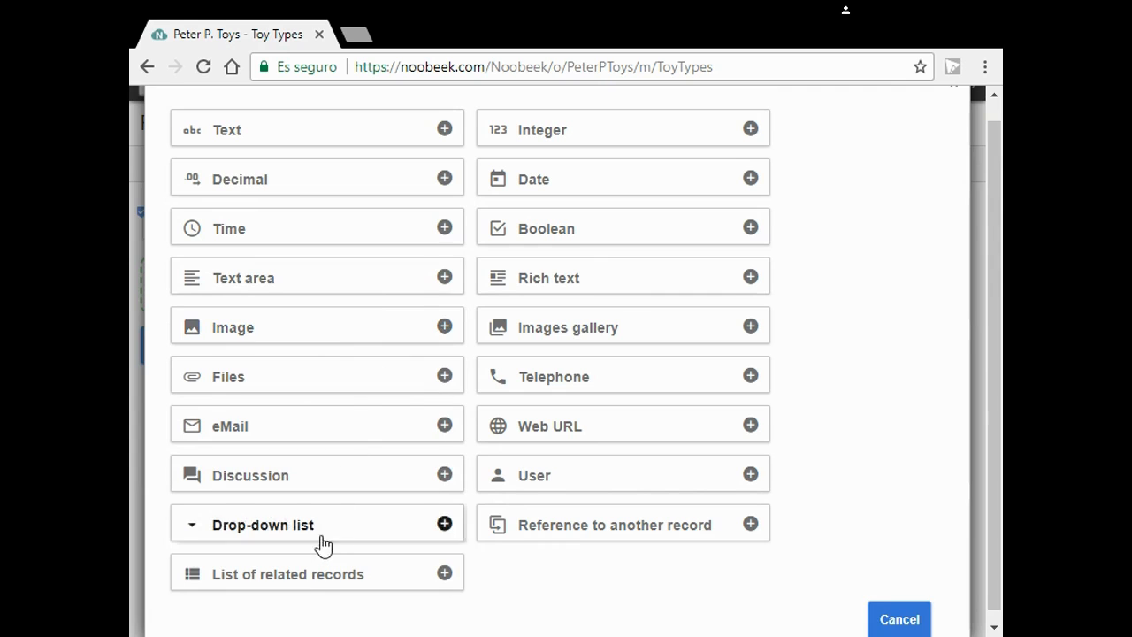
Add a 'List of related records' field named Toys listing Toys records.
{"action": "left_click", "coordinate": [316, 574]}
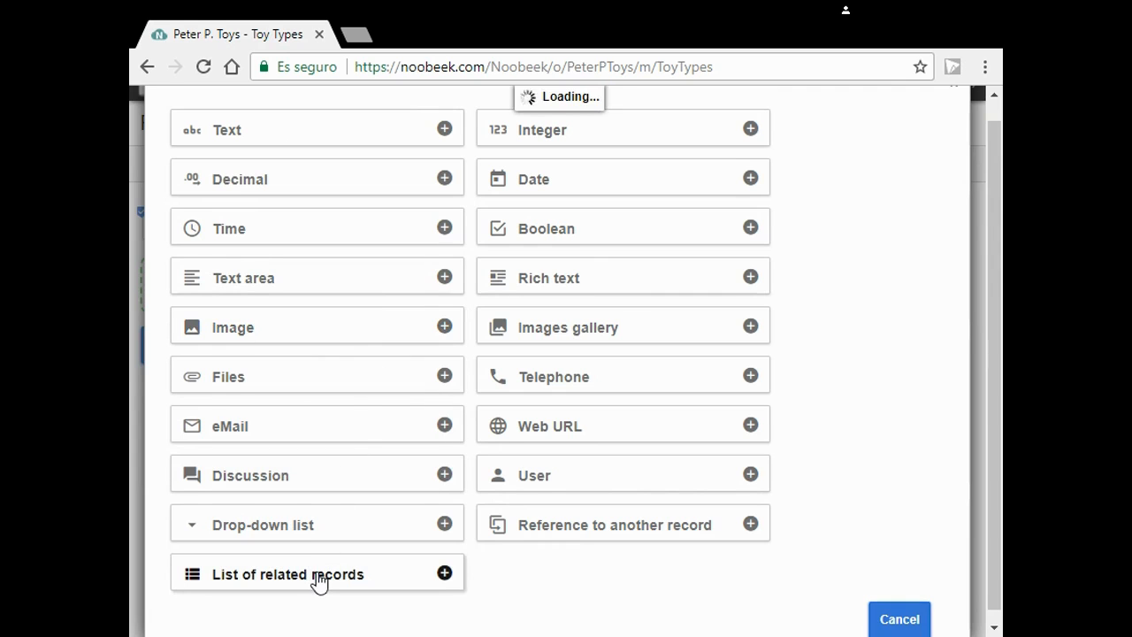
{"action": "left_click", "coordinate": [316, 574]}
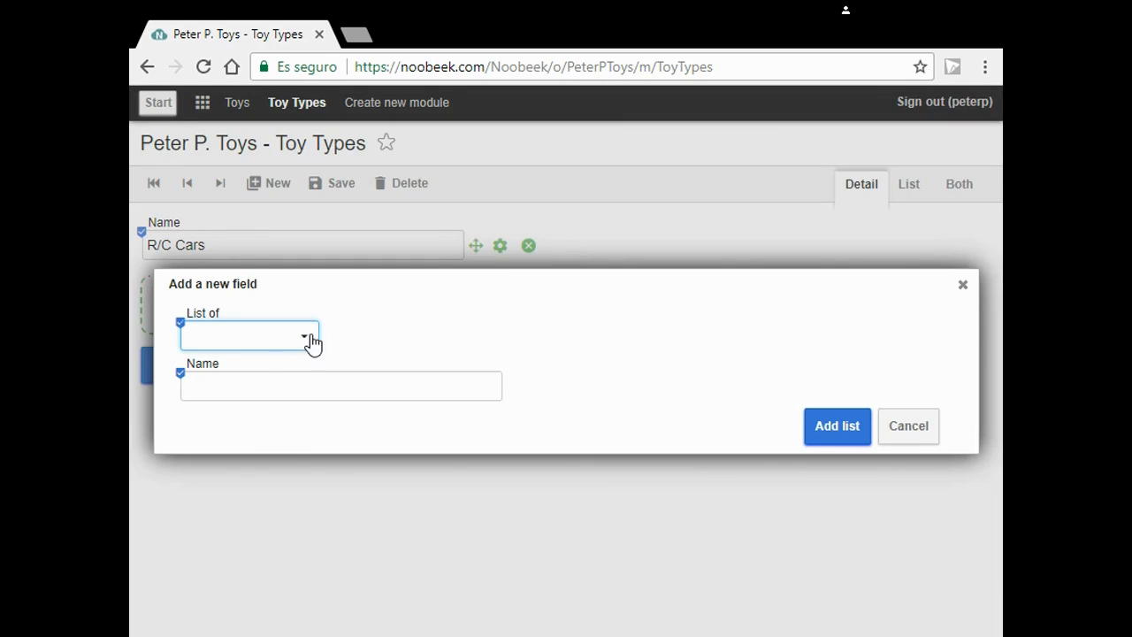
{"action": "type", "text": "Toys"}
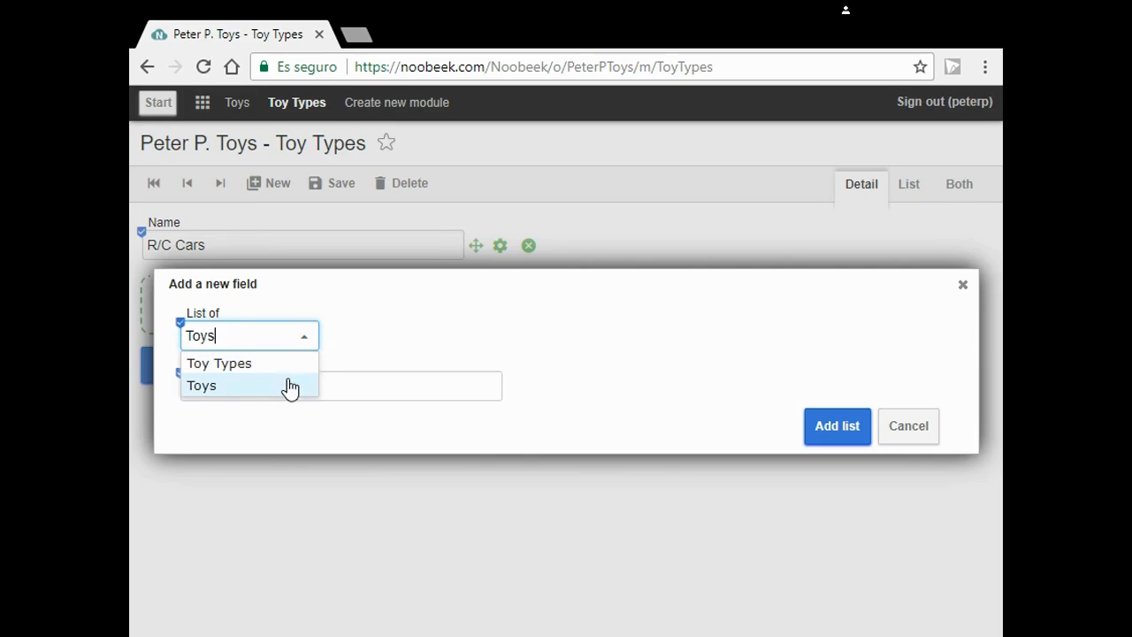
{"action": "left_click", "coordinate": [201, 385]}
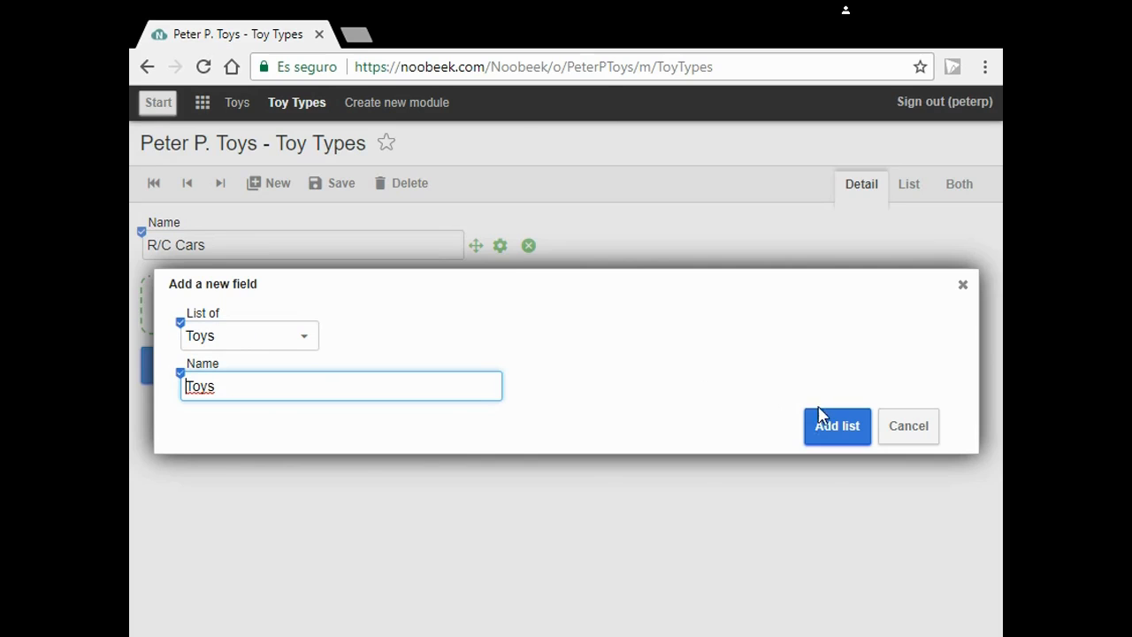
{"action": "left_click", "coordinate": [837, 425]}
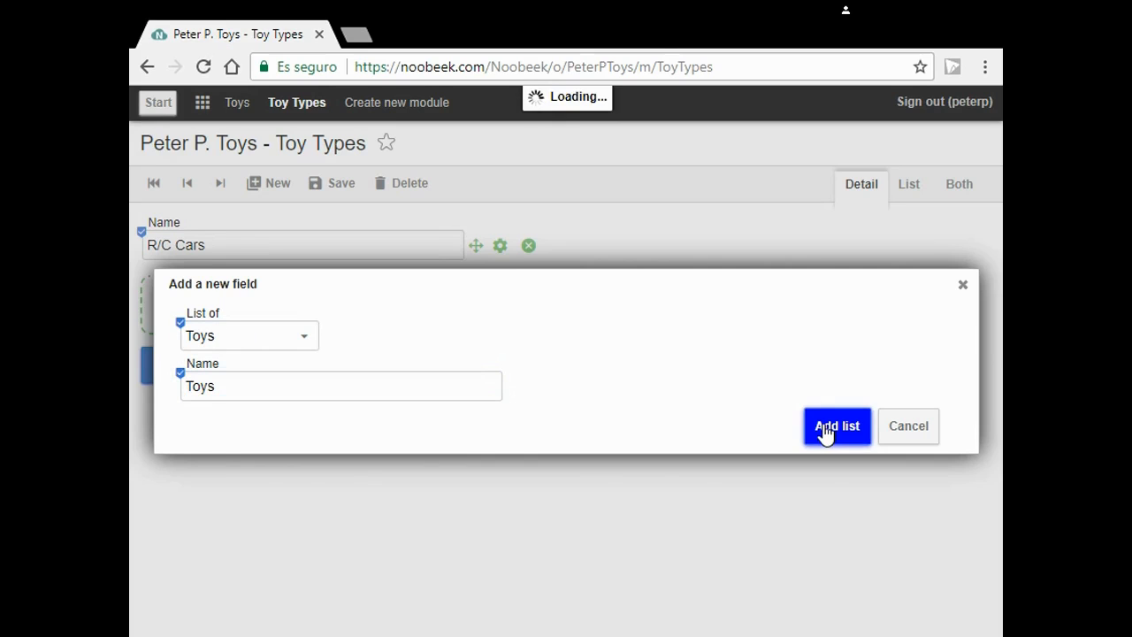
{"action": "left_click", "coordinate": [836, 425]}
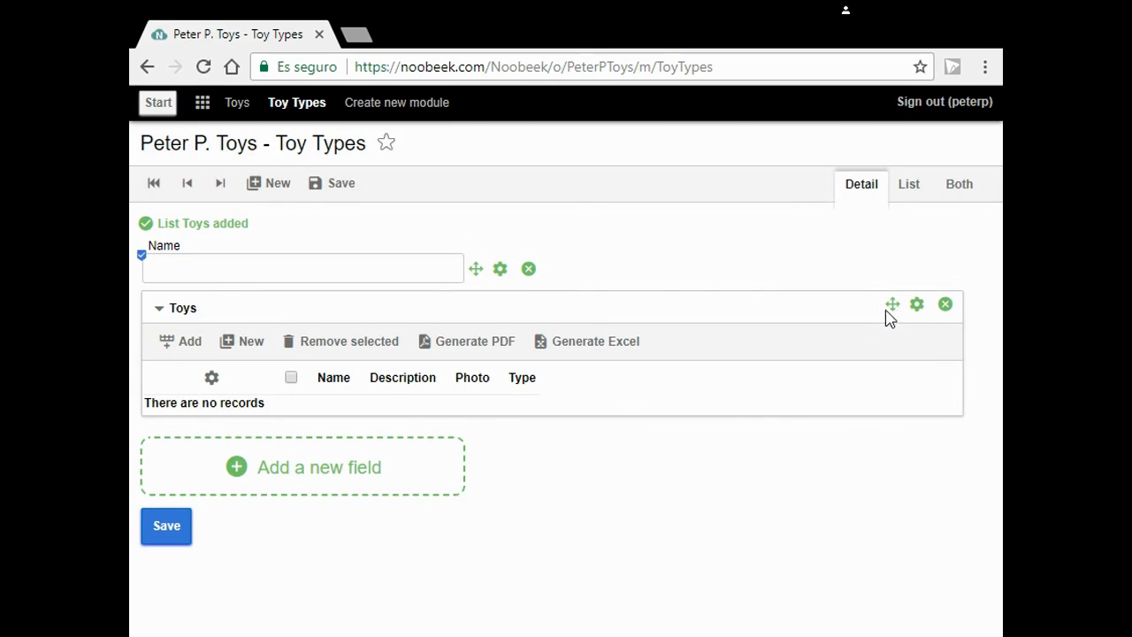
{"action": "left_click", "coordinate": [909, 184]}
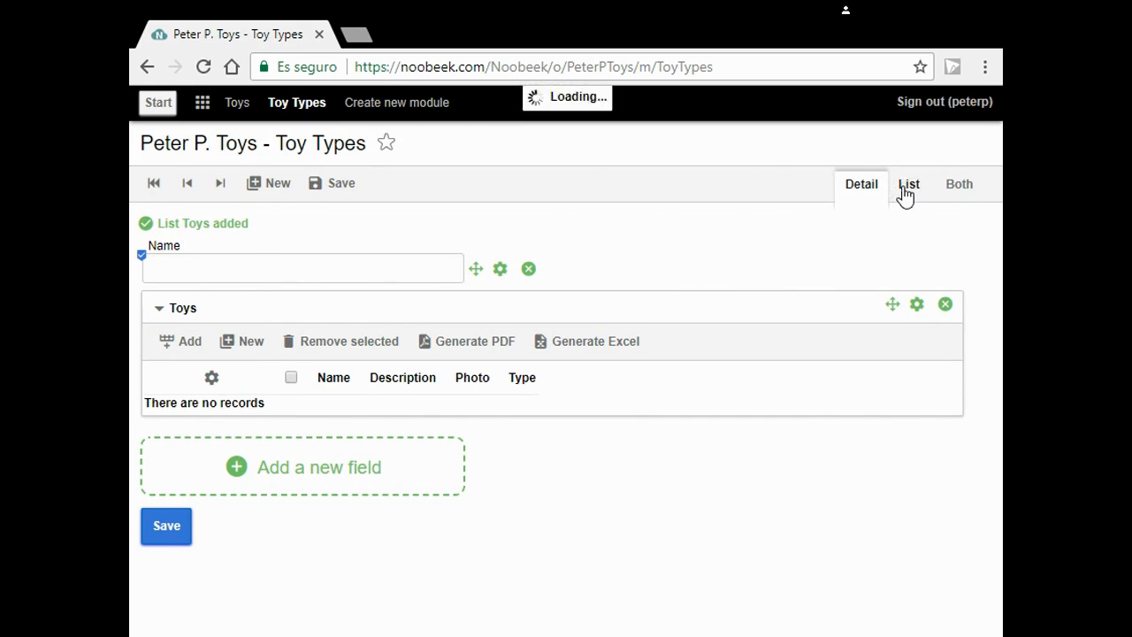
Open R/C Cars from the toy types list and scroll to its Toys field showing Ninco GT1.
{"action": "left_click", "coordinate": [908, 184]}
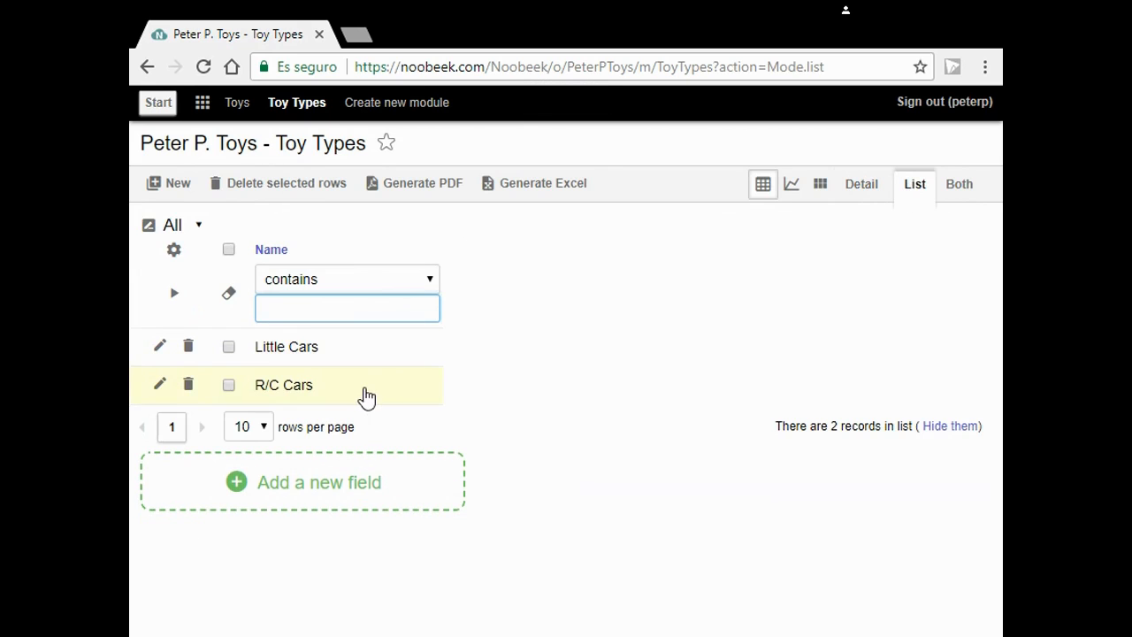
{"action": "left_click", "coordinate": [283, 384]}
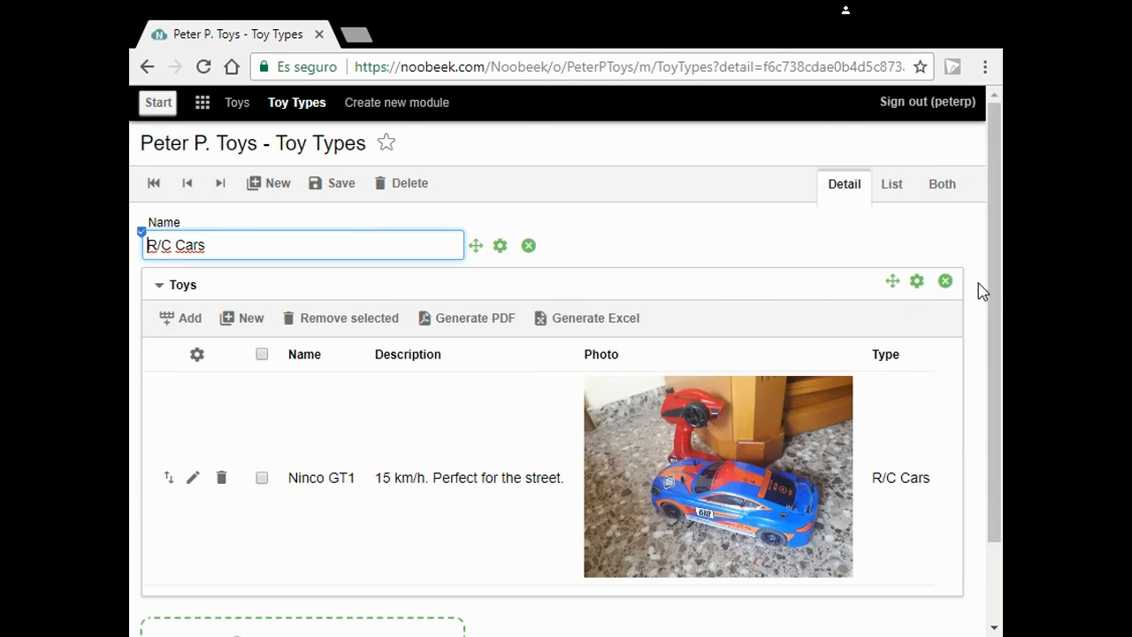
{"action": "scroll", "scroll_direction": "down", "scroll_amount": 3}
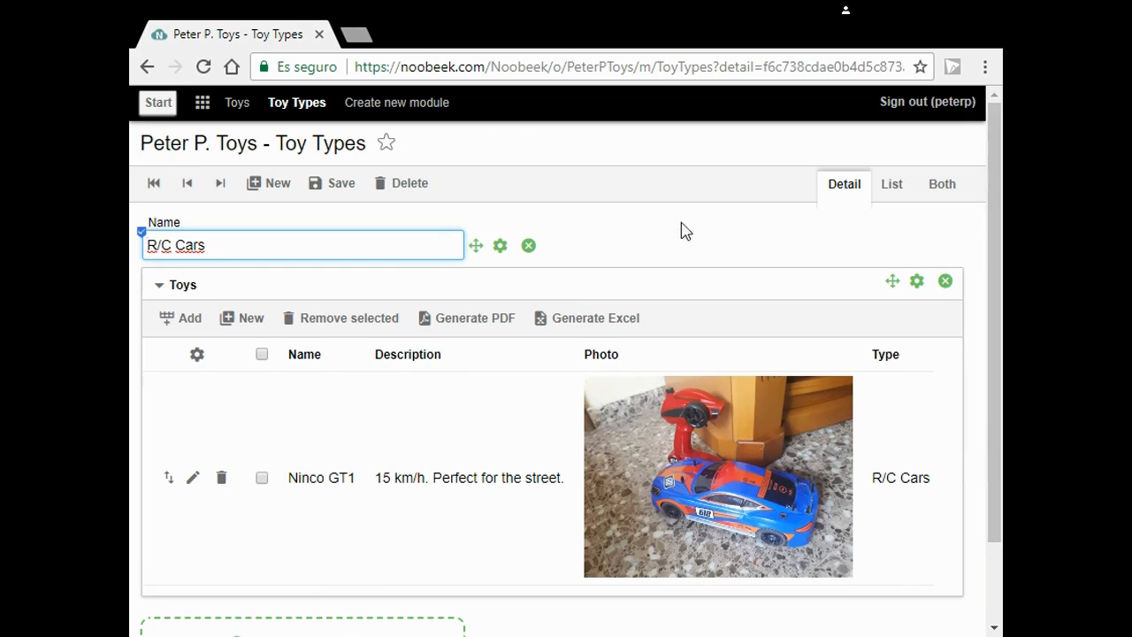
{"action": "mouse_move", "coordinate": [276, 131]}
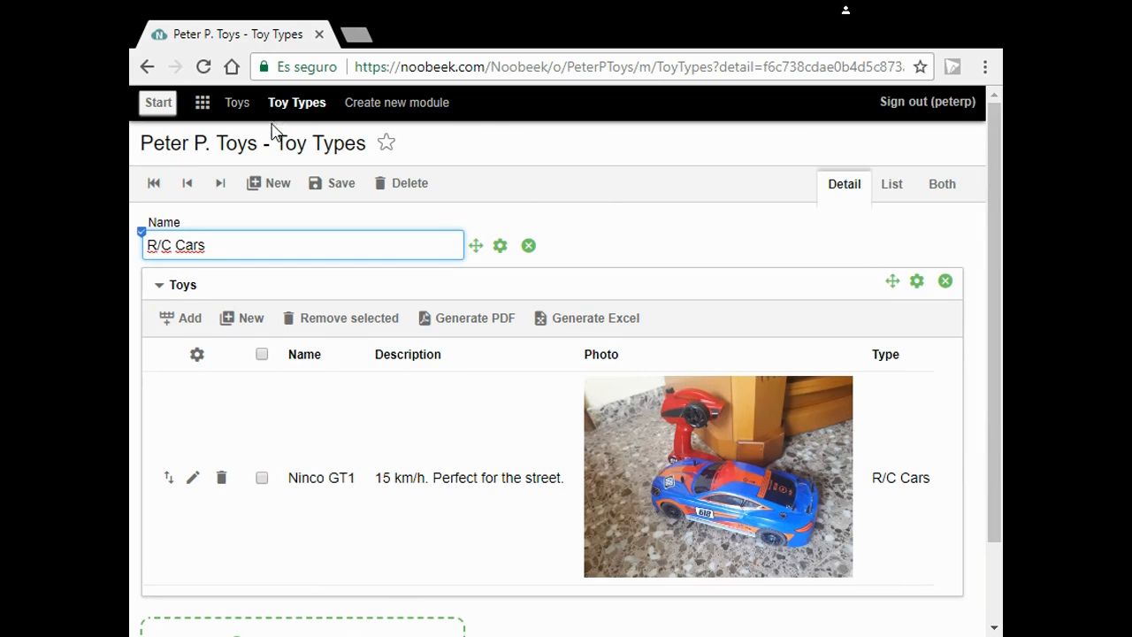
{"action": "mouse_move", "coordinate": [181, 318]}
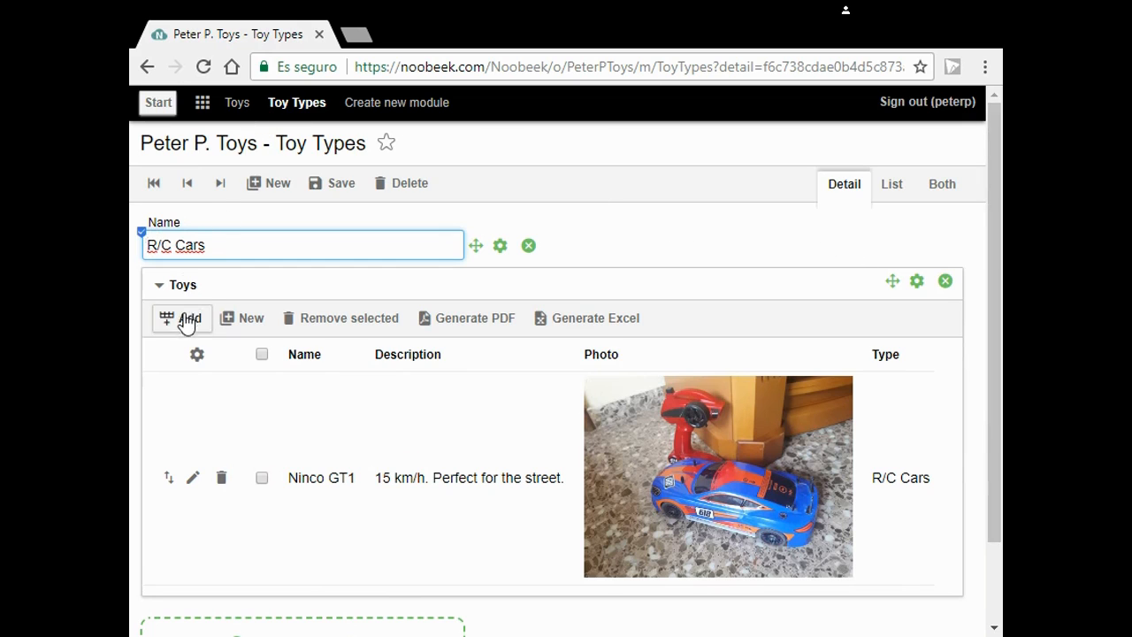
Add the existing Ninco Wheelie toy to the R/C Cars Toys list.
{"action": "left_click", "coordinate": [182, 318]}
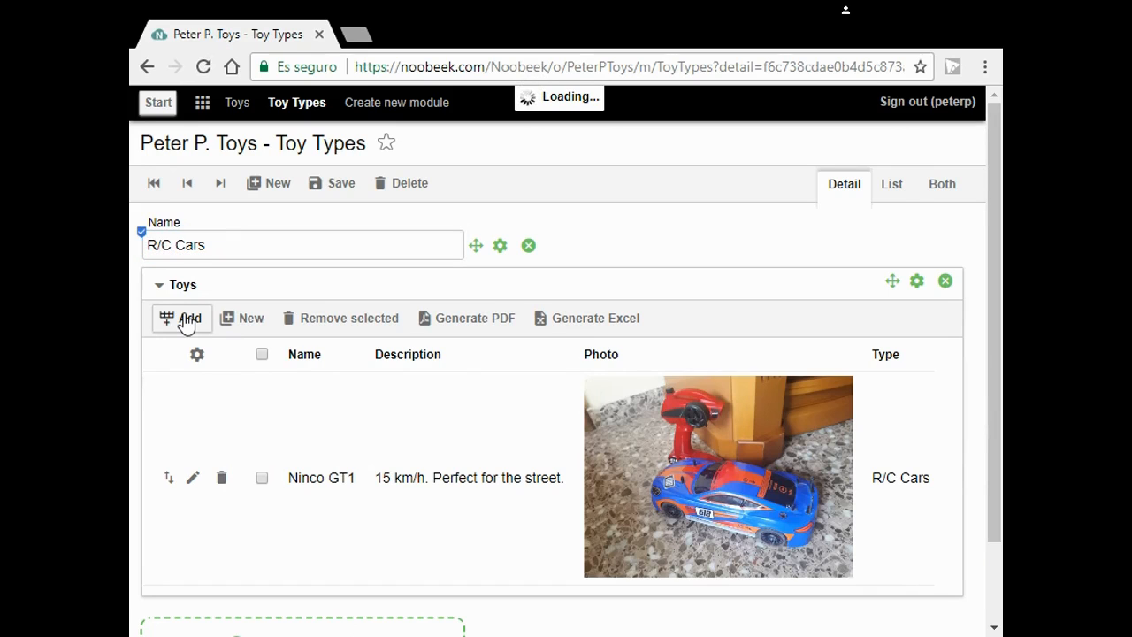
{"action": "left_click", "coordinate": [181, 318]}
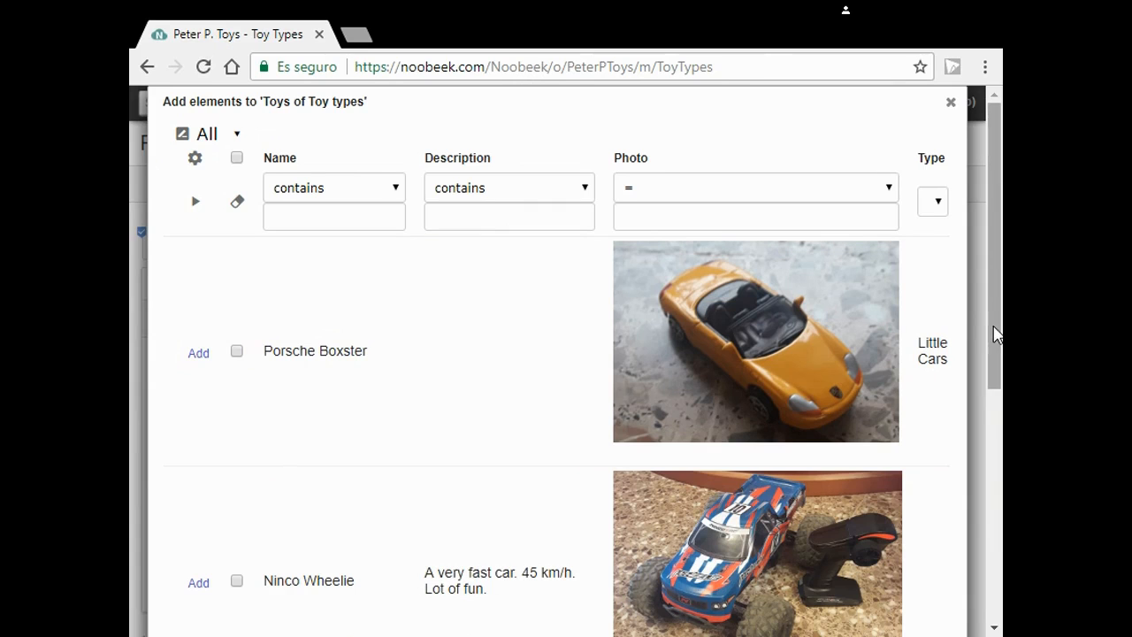
{"action": "scroll", "scroll_direction": "down", "scroll_amount": 3}
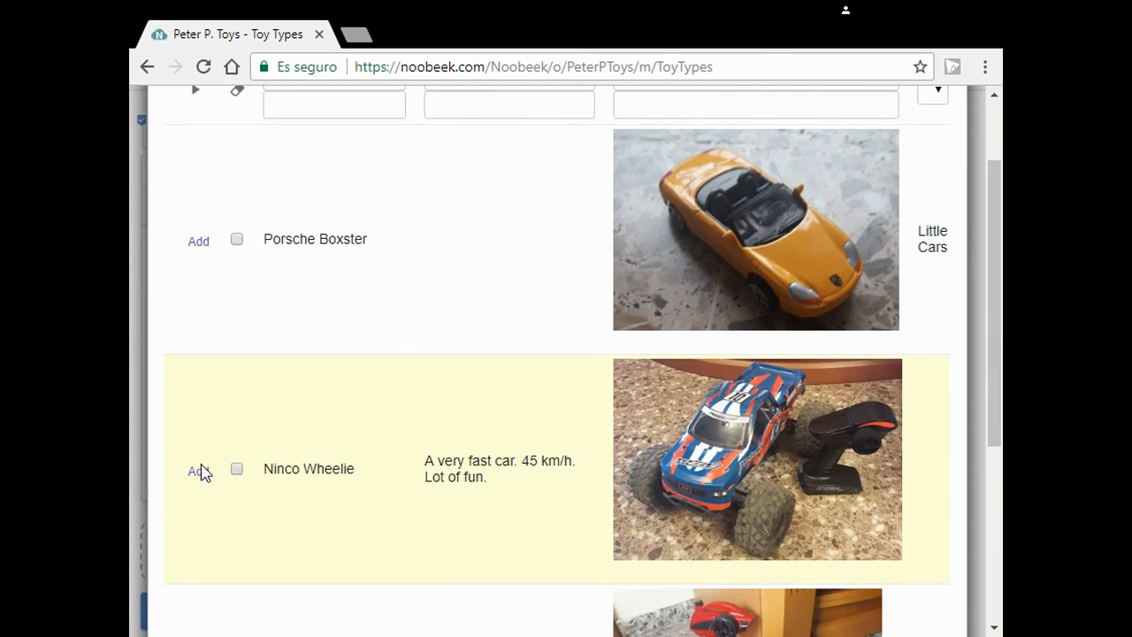
{"action": "left_click", "coordinate": [198, 470]}
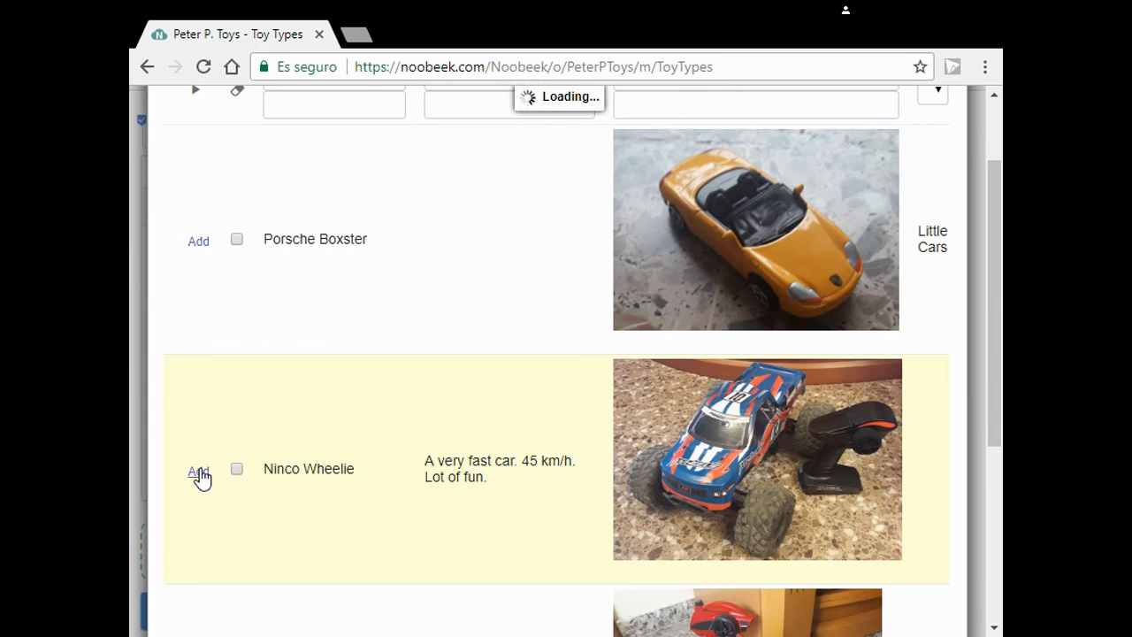
{"action": "left_click", "coordinate": [198, 473]}
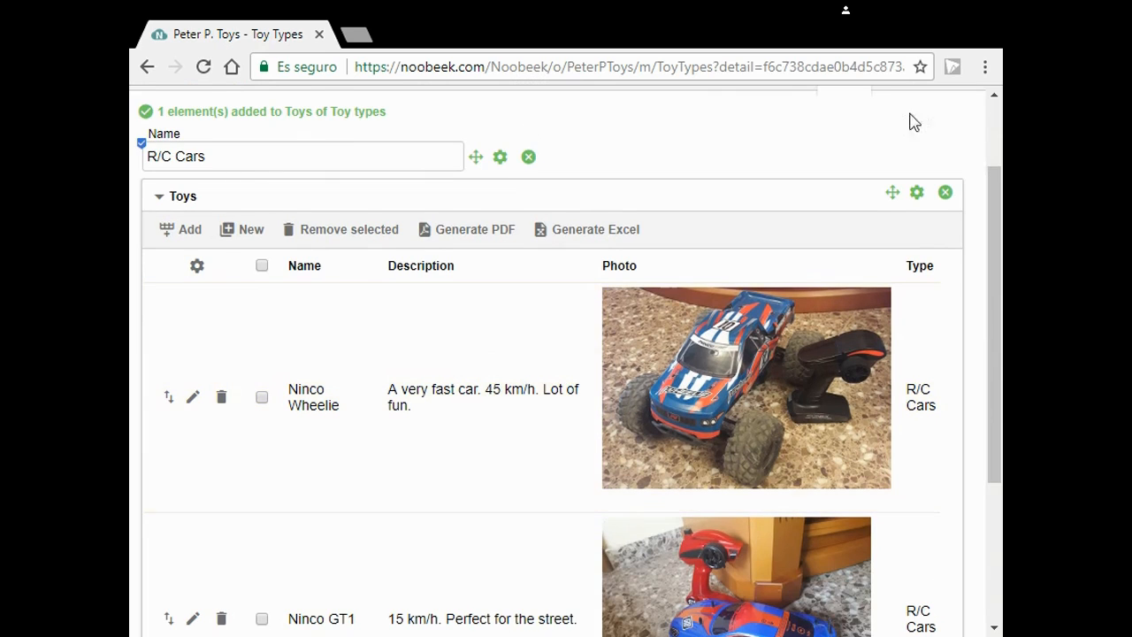